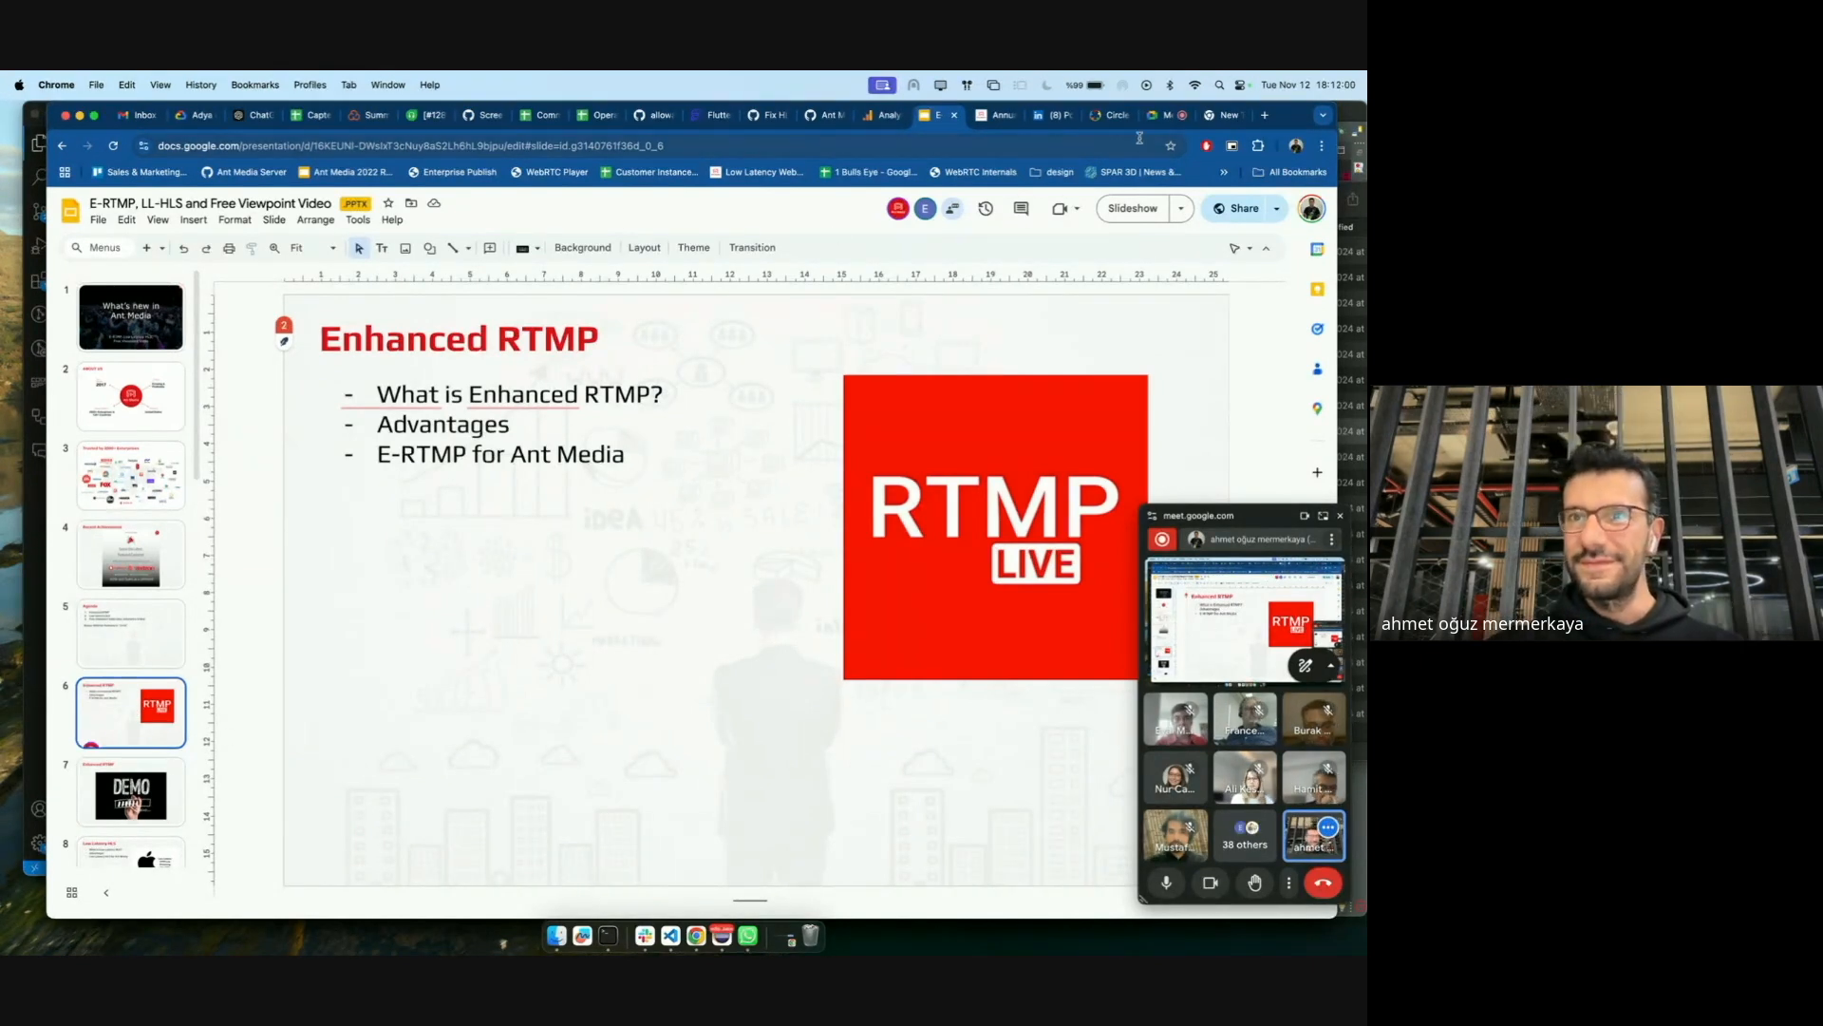
Switch from the Enhanced RTMP slide to the Google Meet call tab
{"action": "left_click", "coordinate": [1151, 115]}
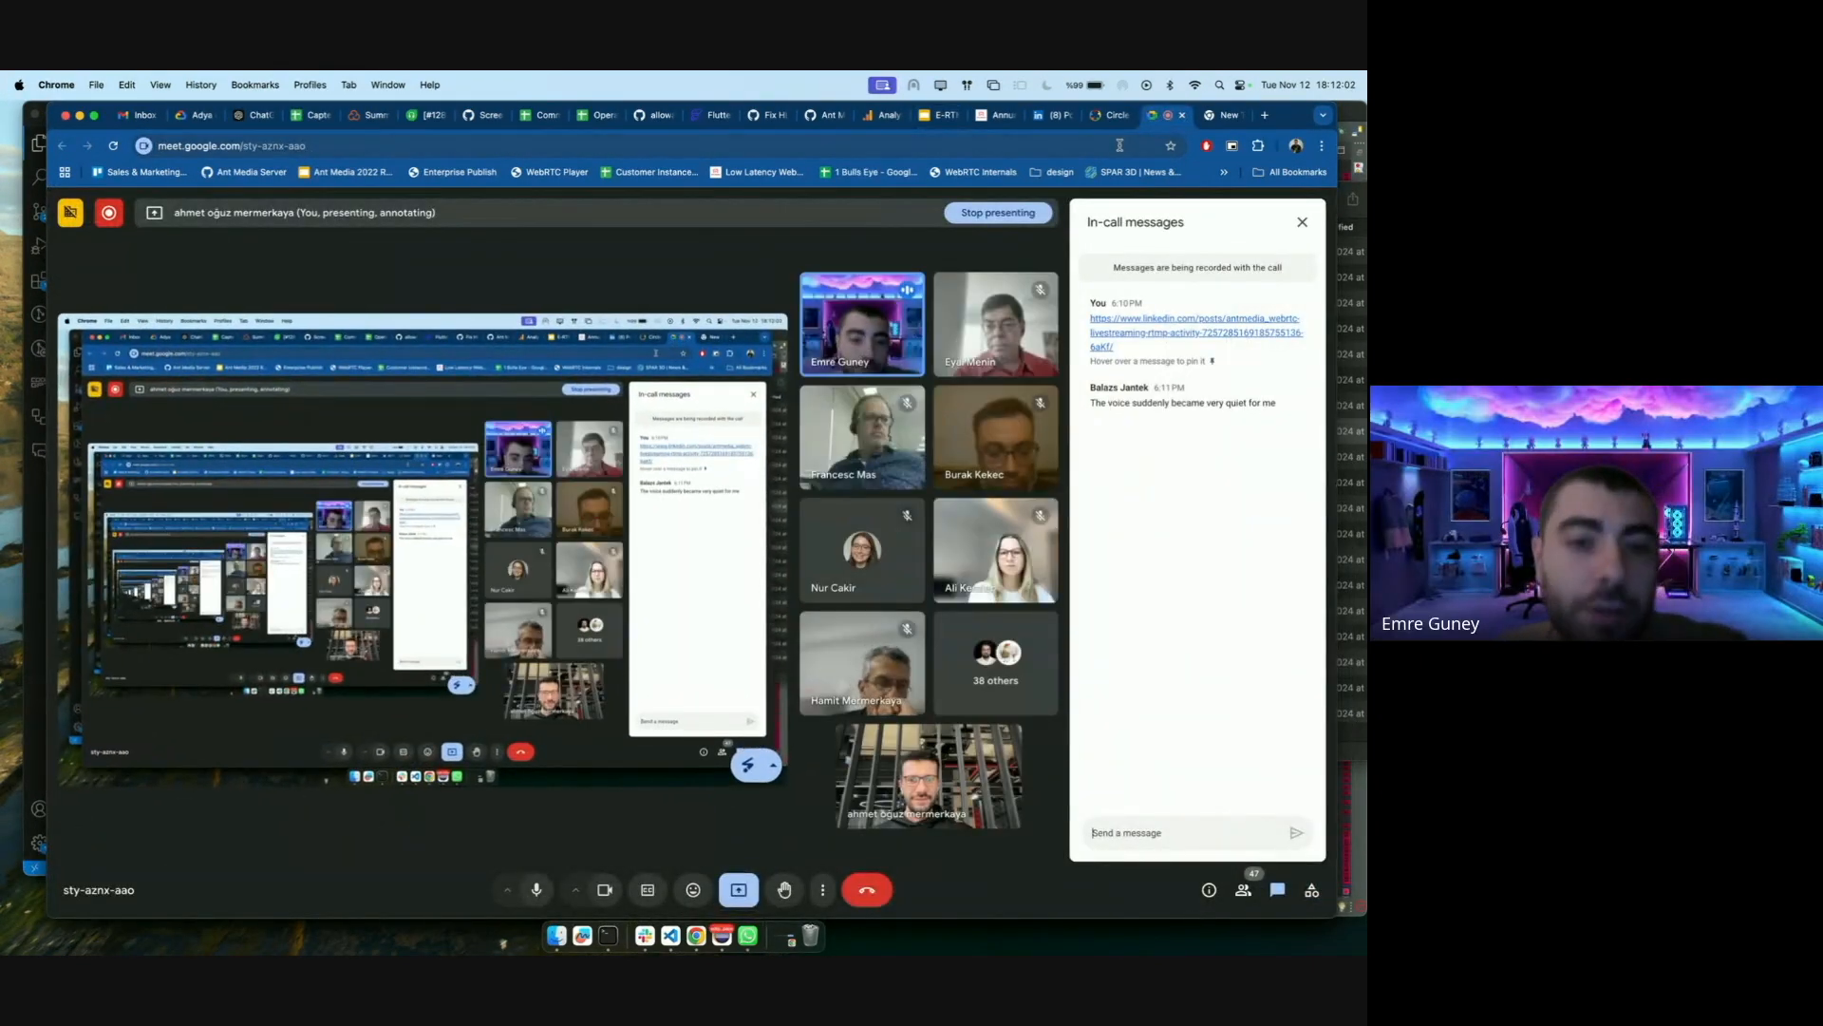
Stop presenting the slides so the participant's OBS Studio screen shows
{"action": "left_click", "coordinate": [932, 115]}
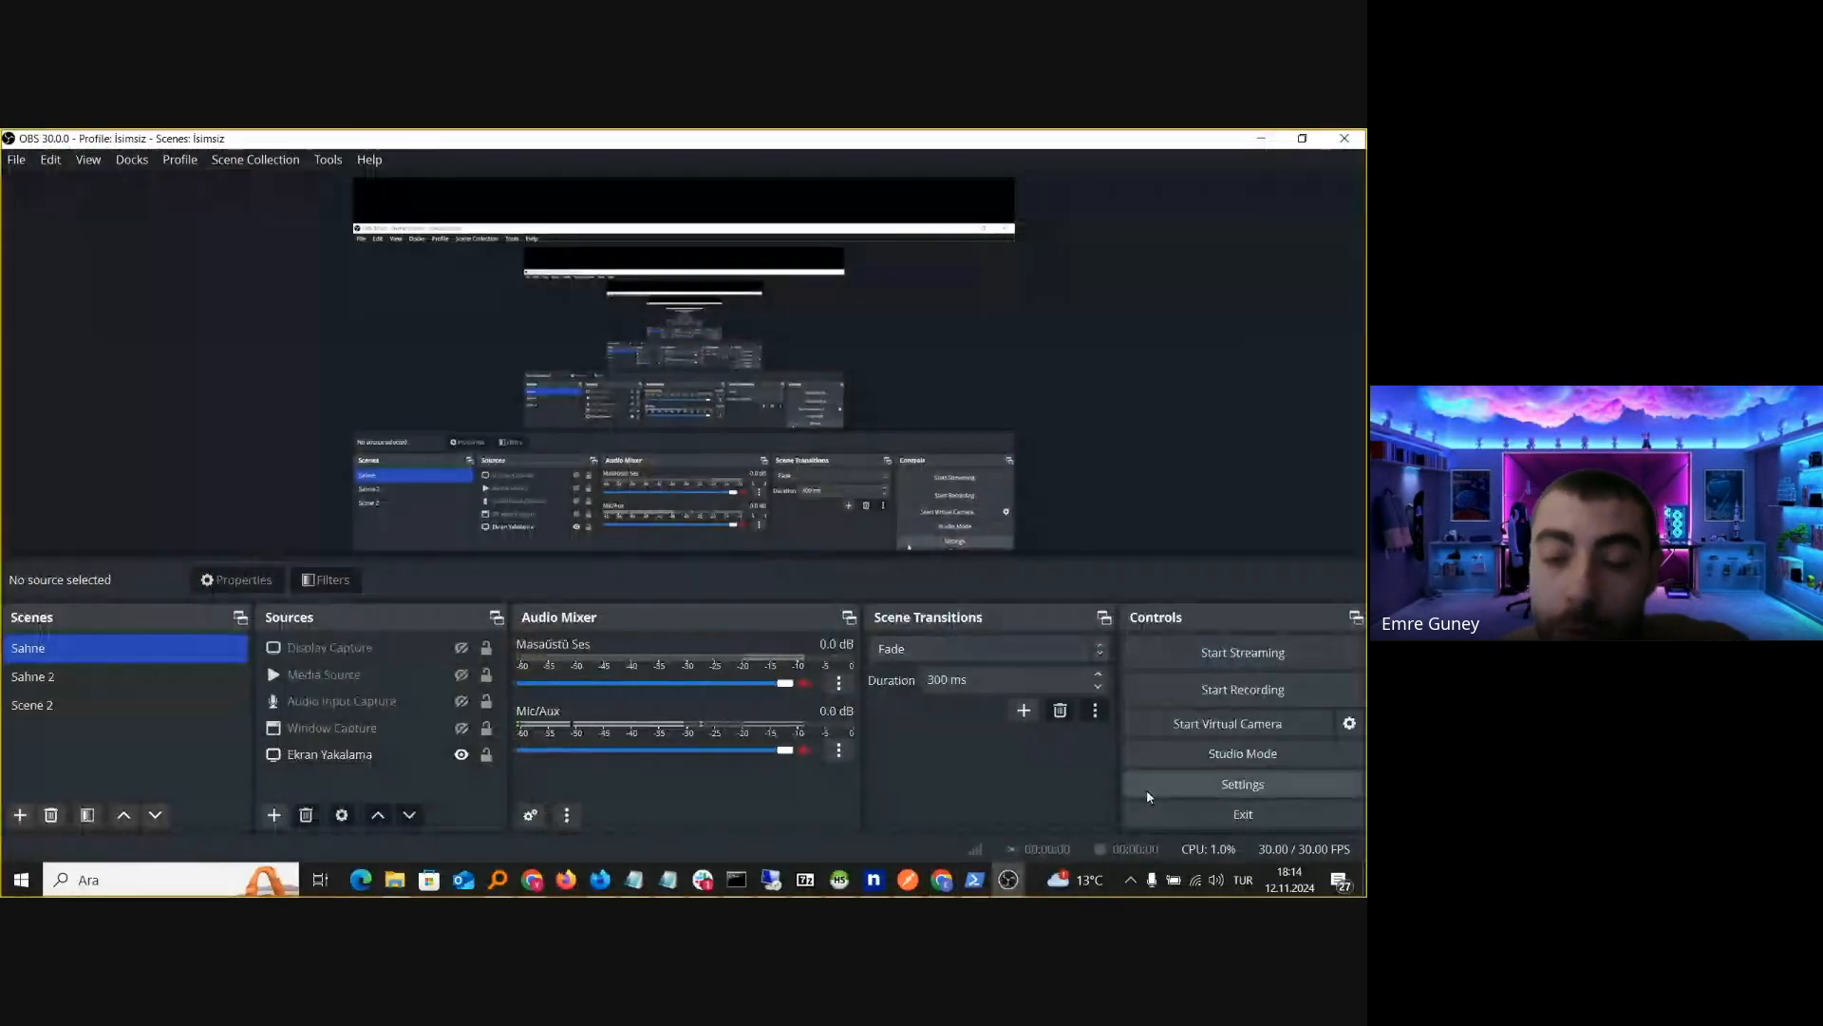
Open OBS Settings, cancel, and reopen it on the General page
{"action": "left_click", "coordinate": [1242, 783]}
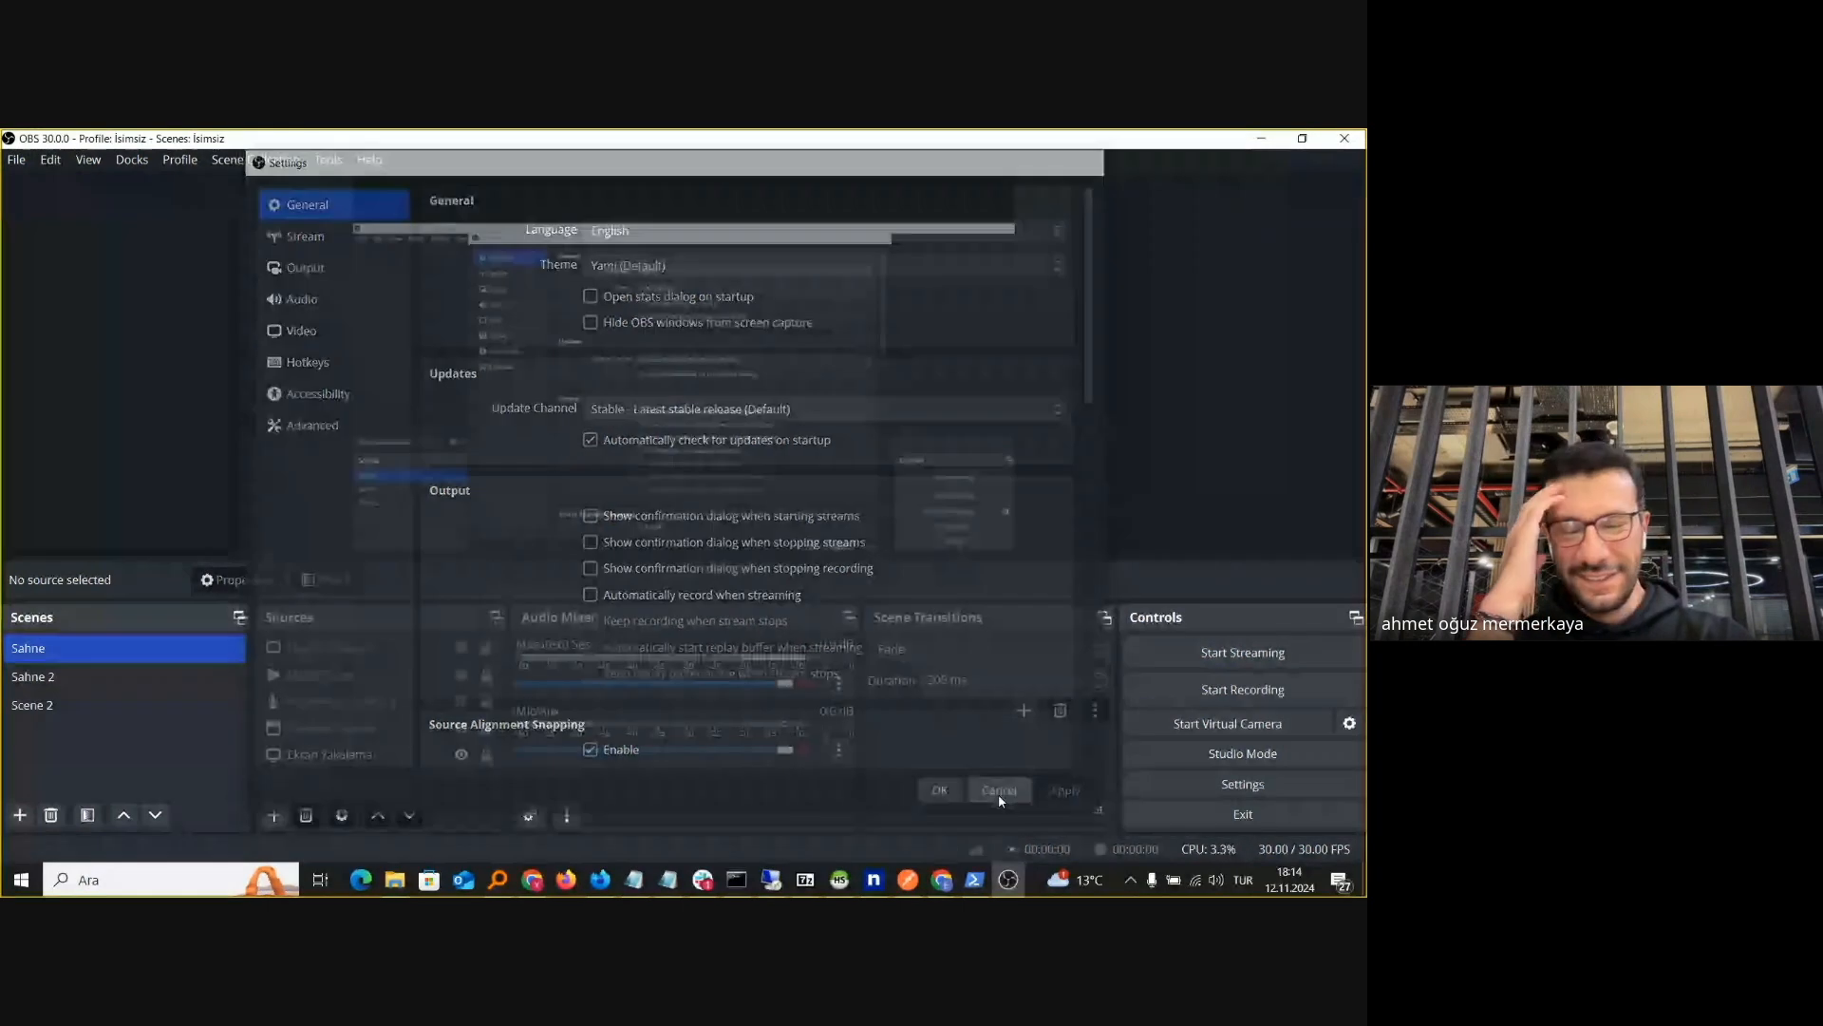
{"action": "left_click", "coordinate": [999, 789]}
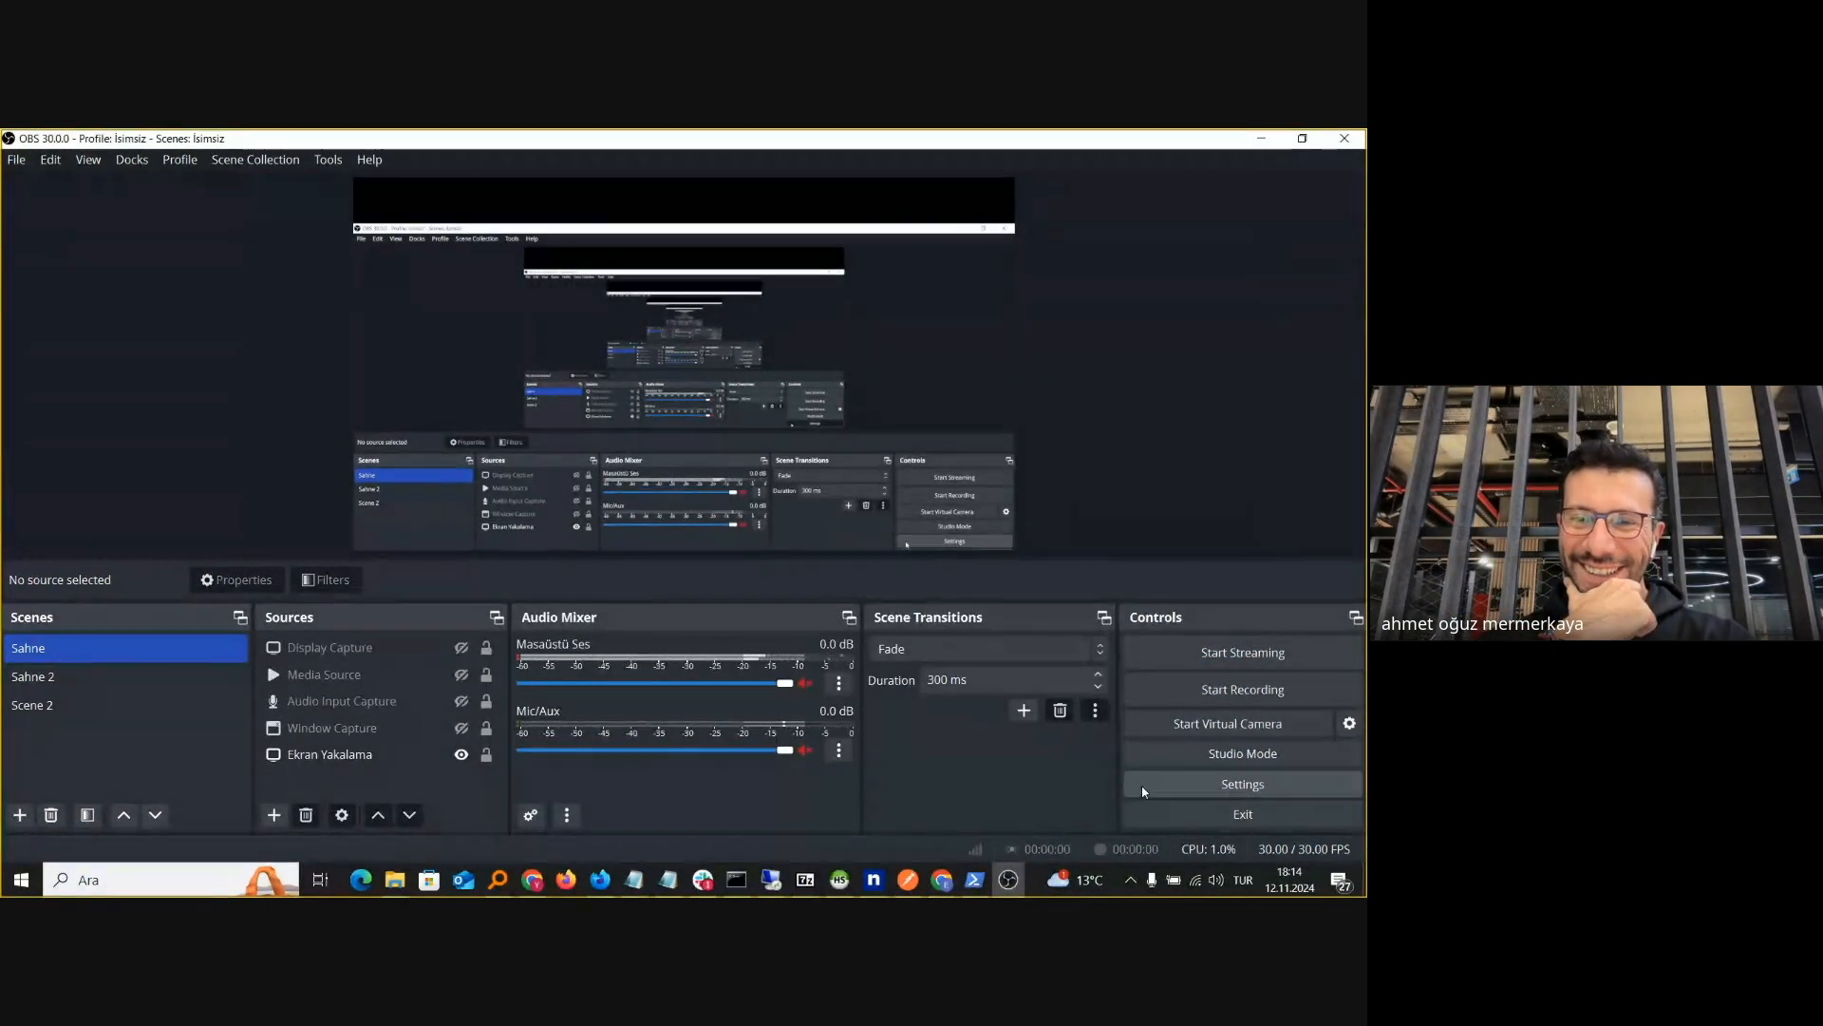
{"action": "left_click", "coordinate": [1242, 784]}
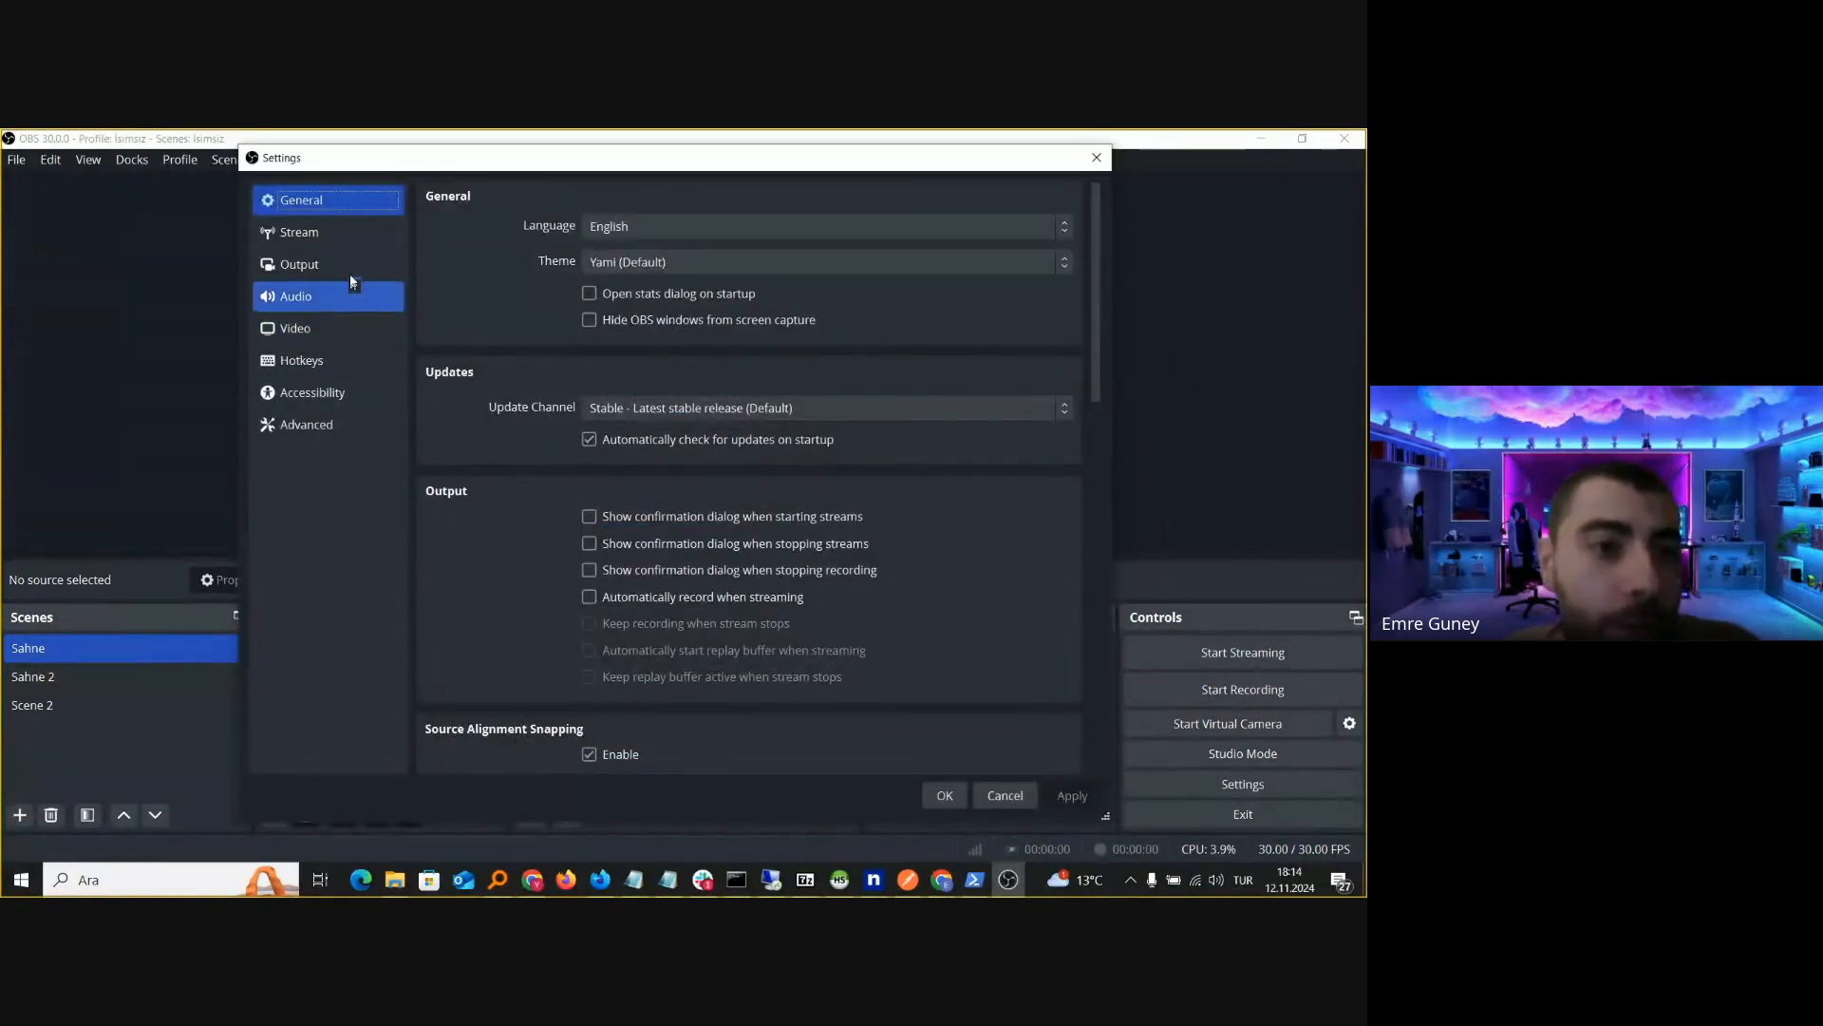
Switch the streaming video encoder from x264 to NVIDIA NVENC HEVC
{"action": "left_click", "coordinate": [300, 264]}
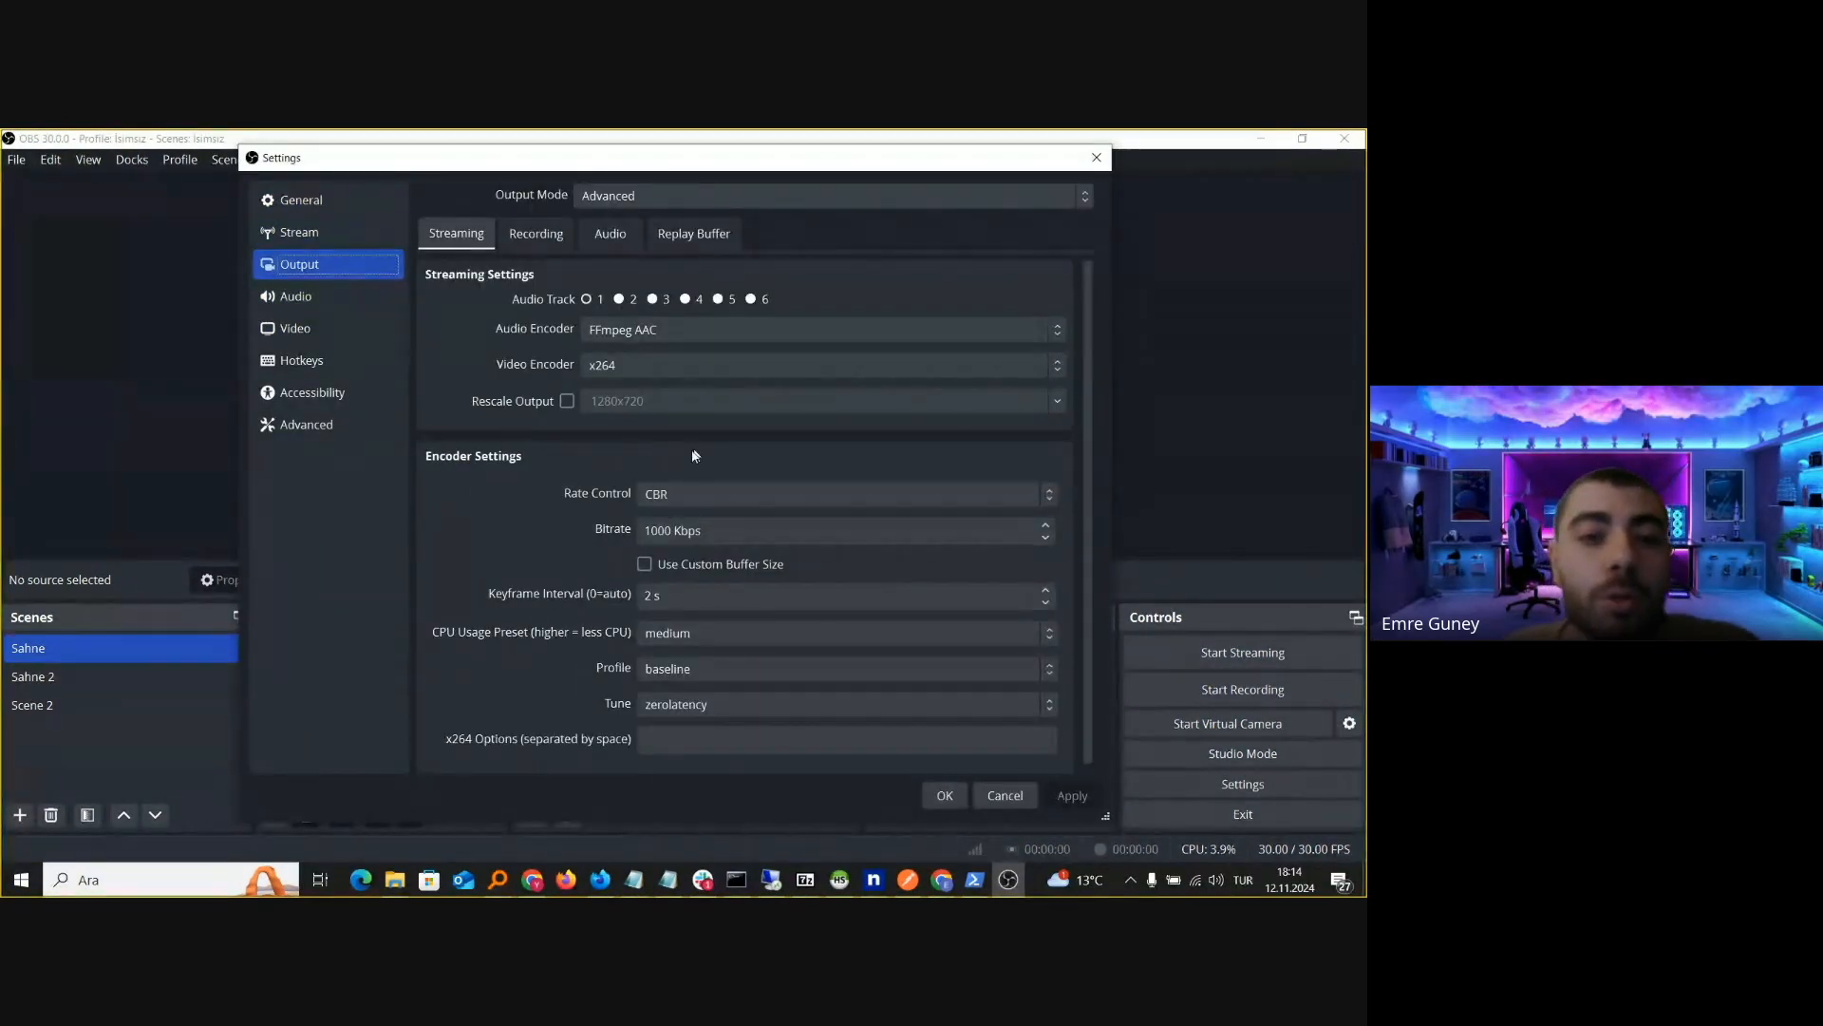
{"action": "left_click", "coordinate": [821, 364]}
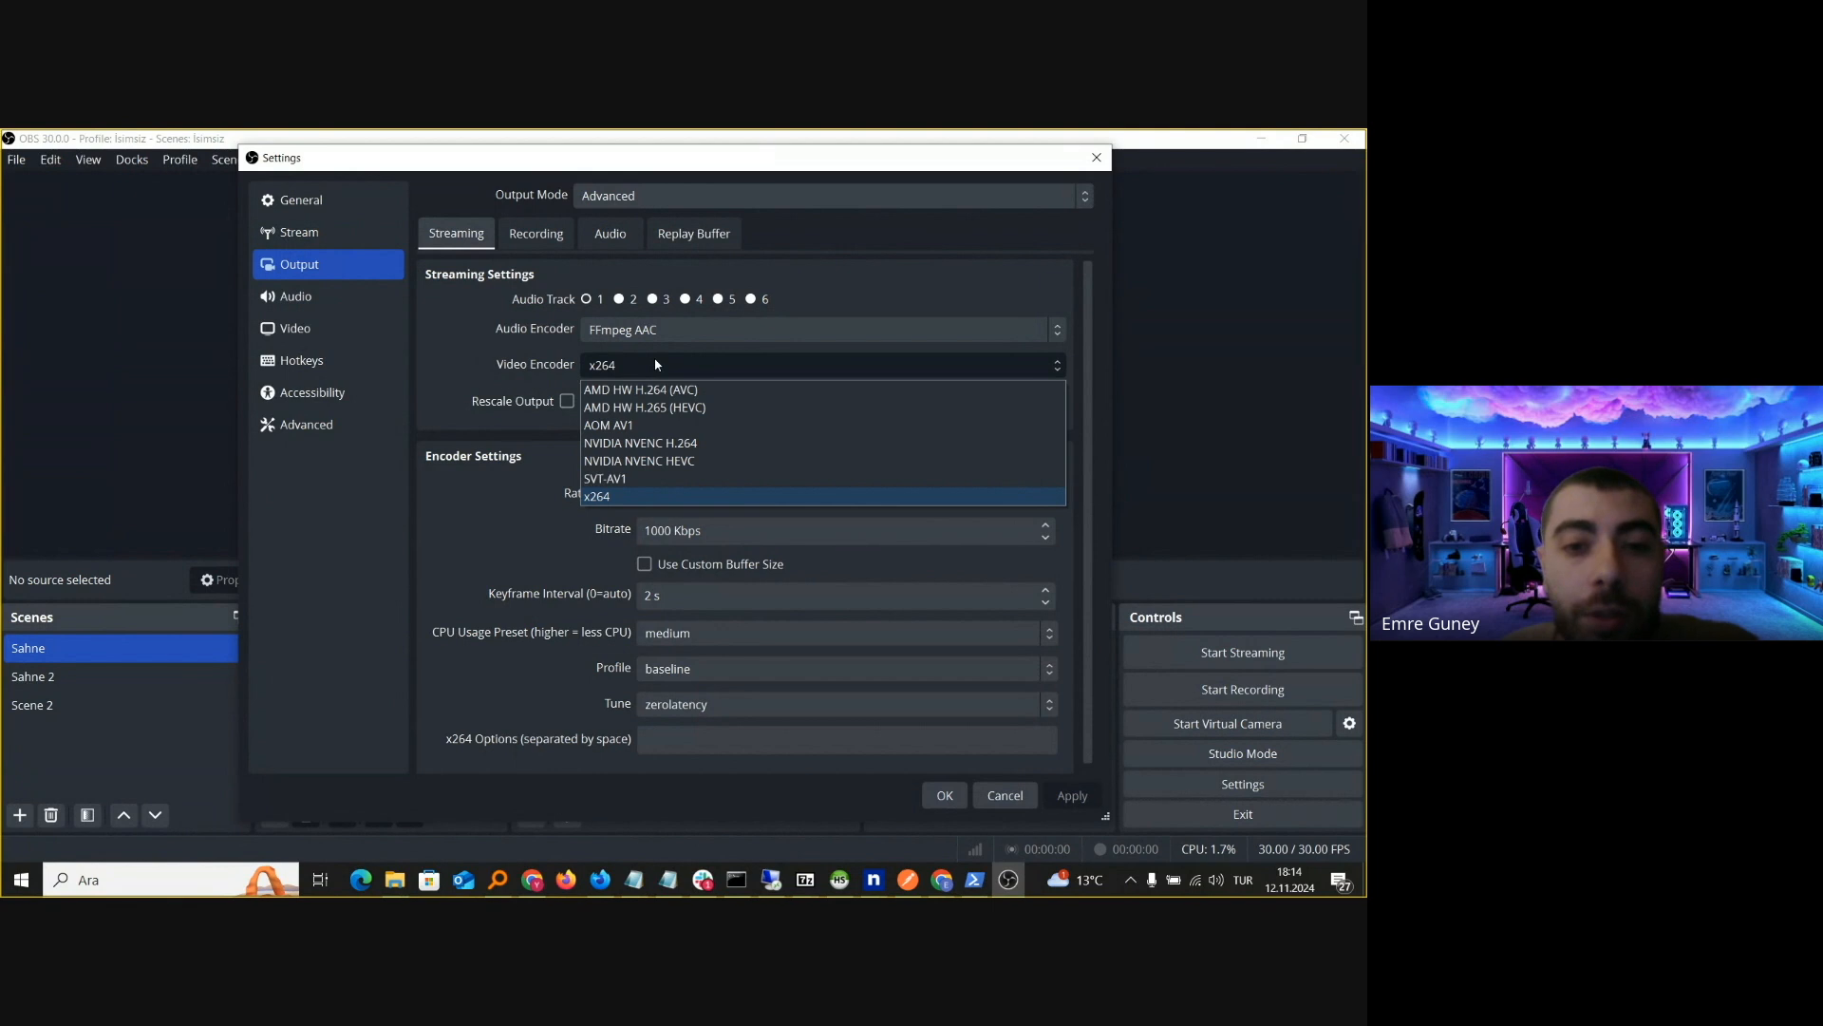
{"action": "mouse_move", "coordinate": [650, 461]}
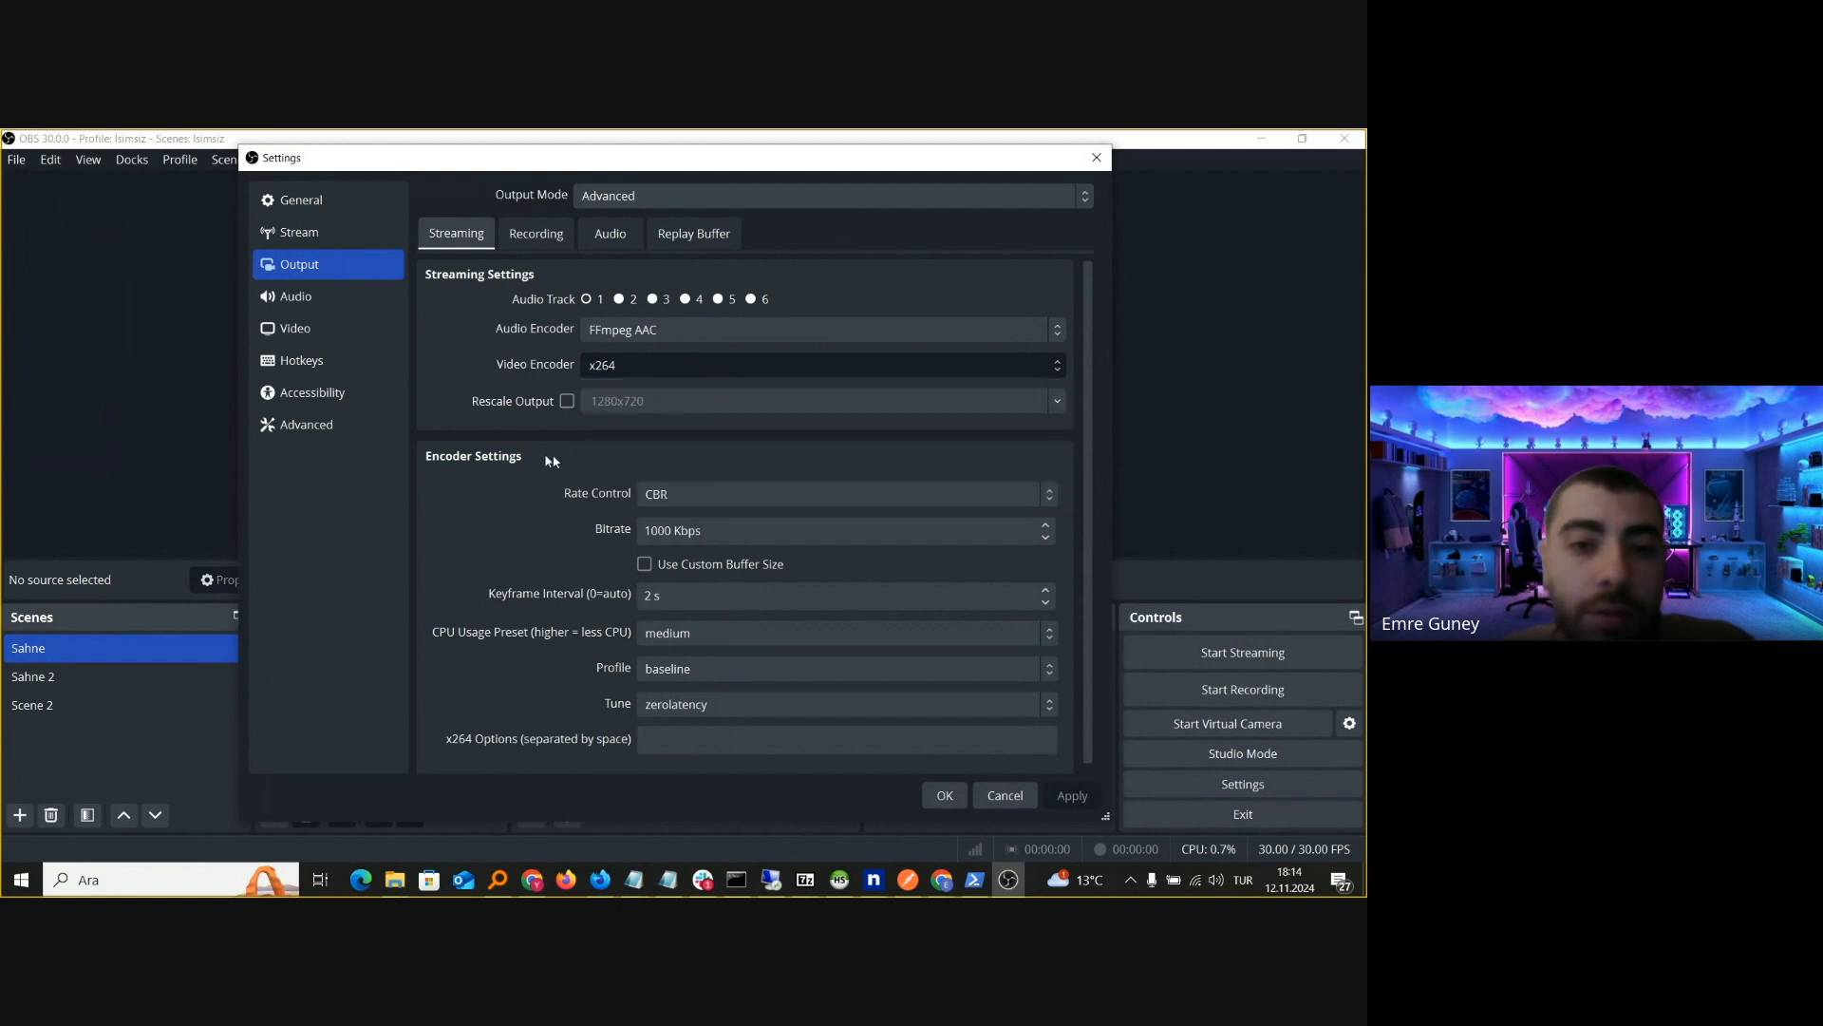
{"action": "left_click", "coordinate": [820, 363]}
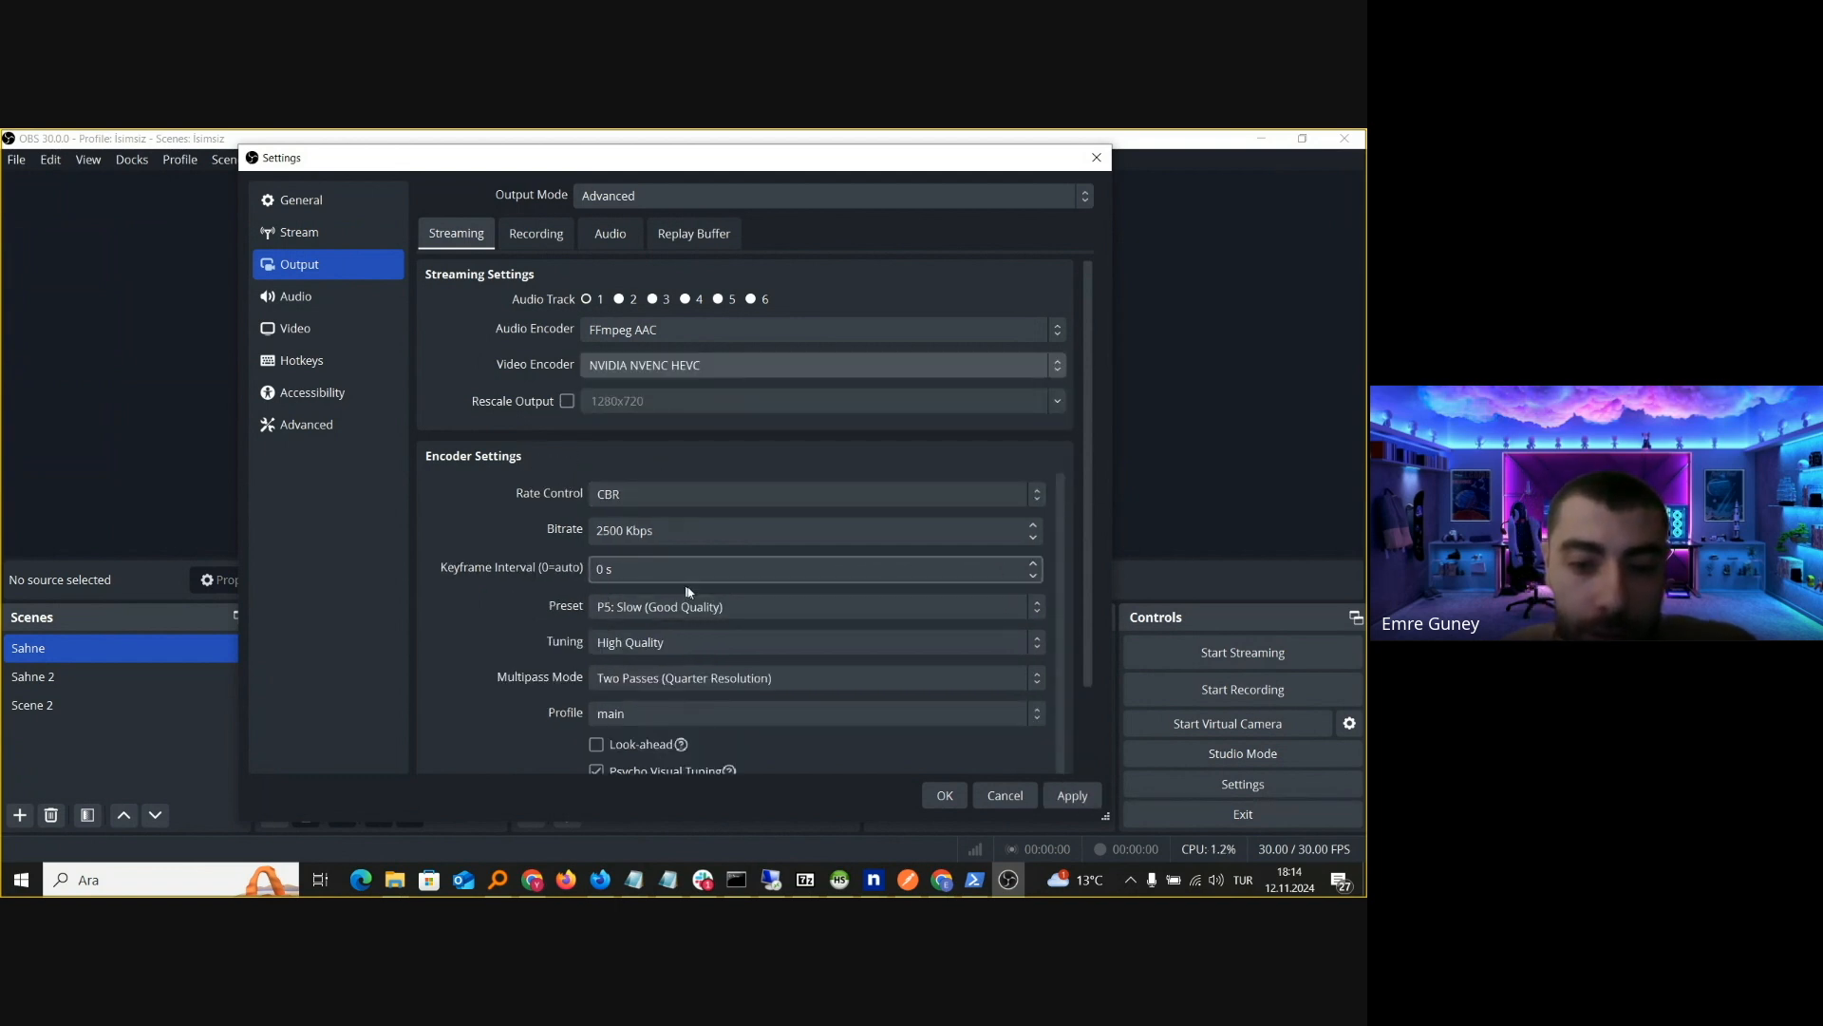
{"action": "scroll", "scroll_direction": "down", "scroll_amount": 3}
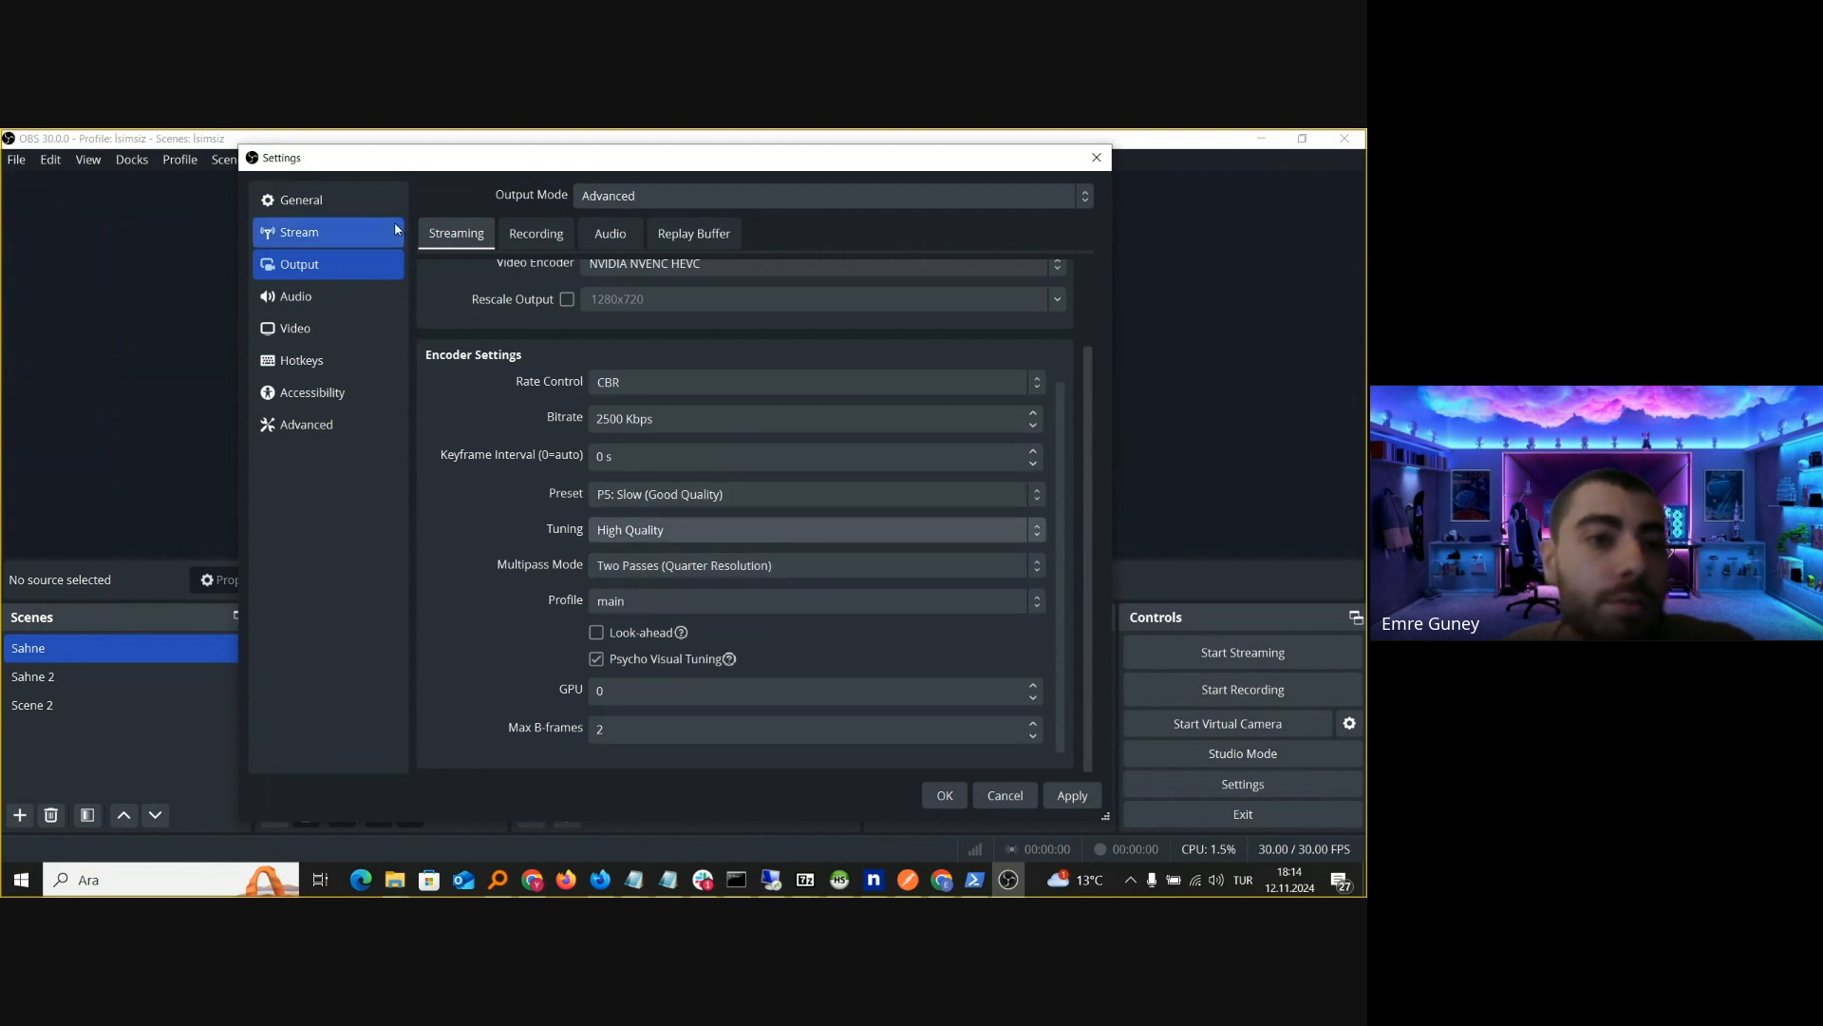
Confirm the Ant Media LiveApp RTMP server address, save settings, and start streaming
{"action": "left_click", "coordinate": [300, 232]}
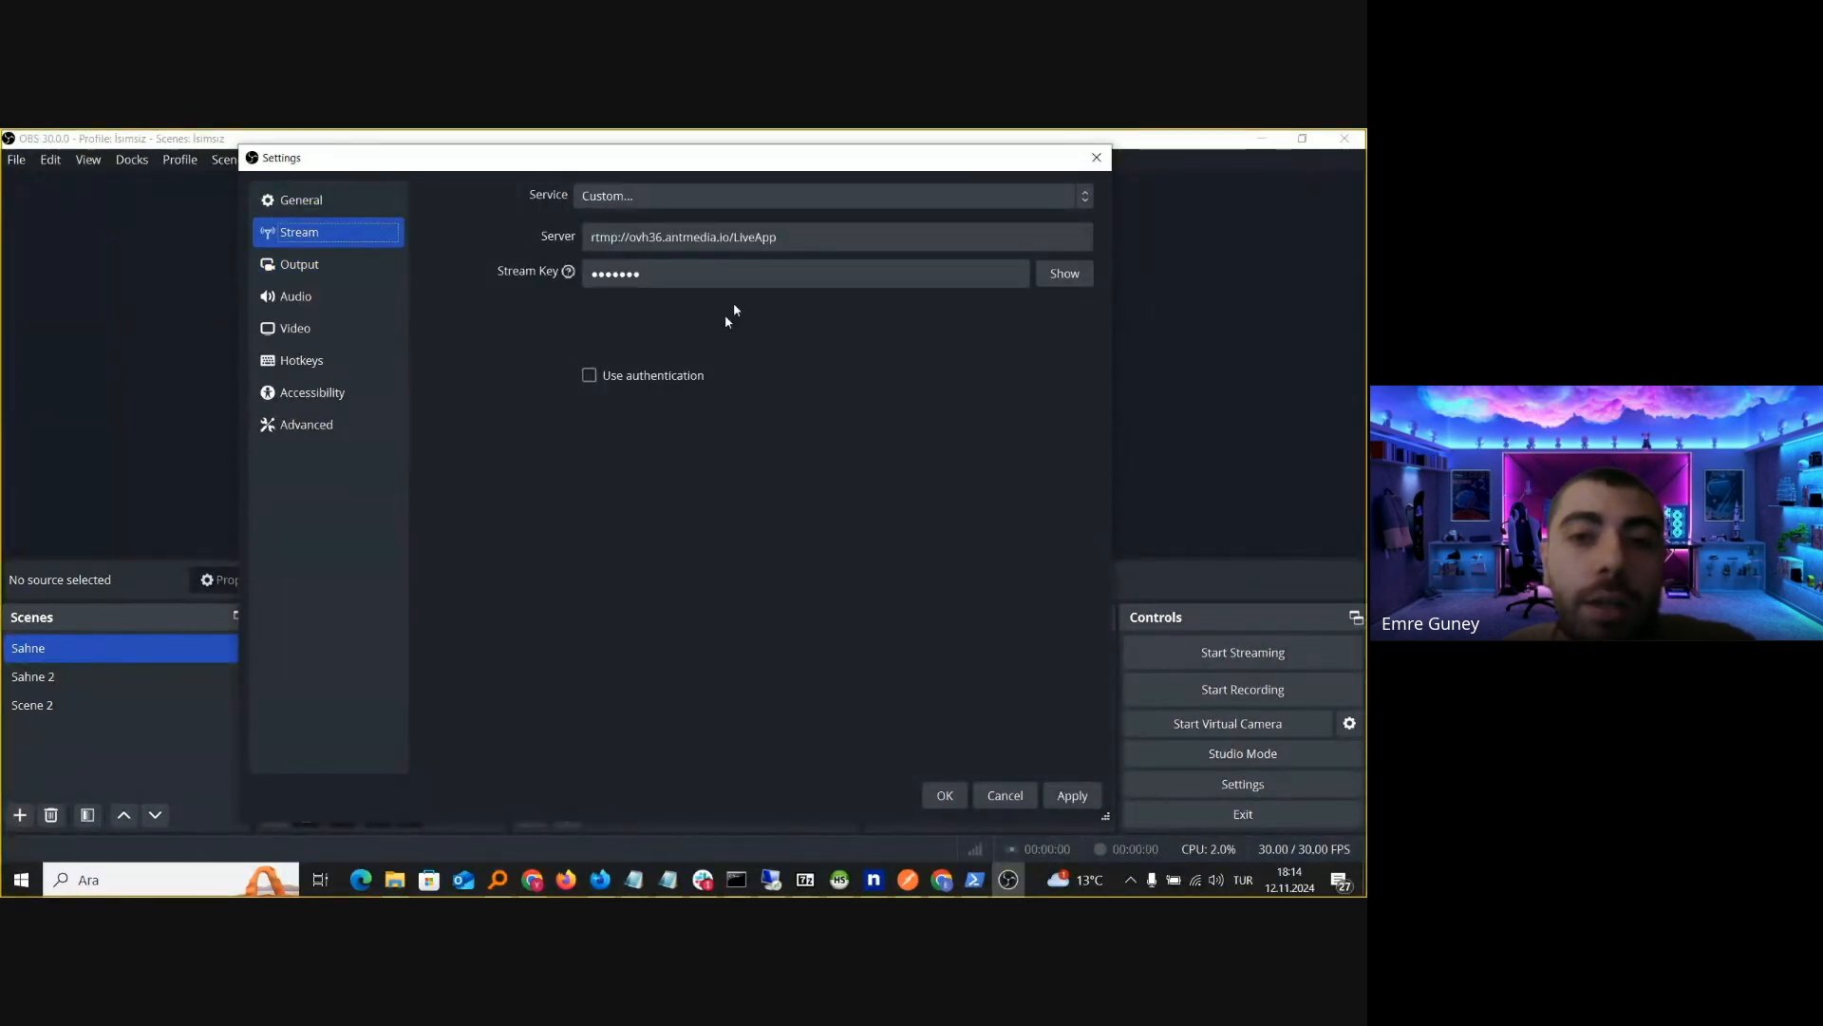
{"action": "left_click", "coordinate": [683, 237]}
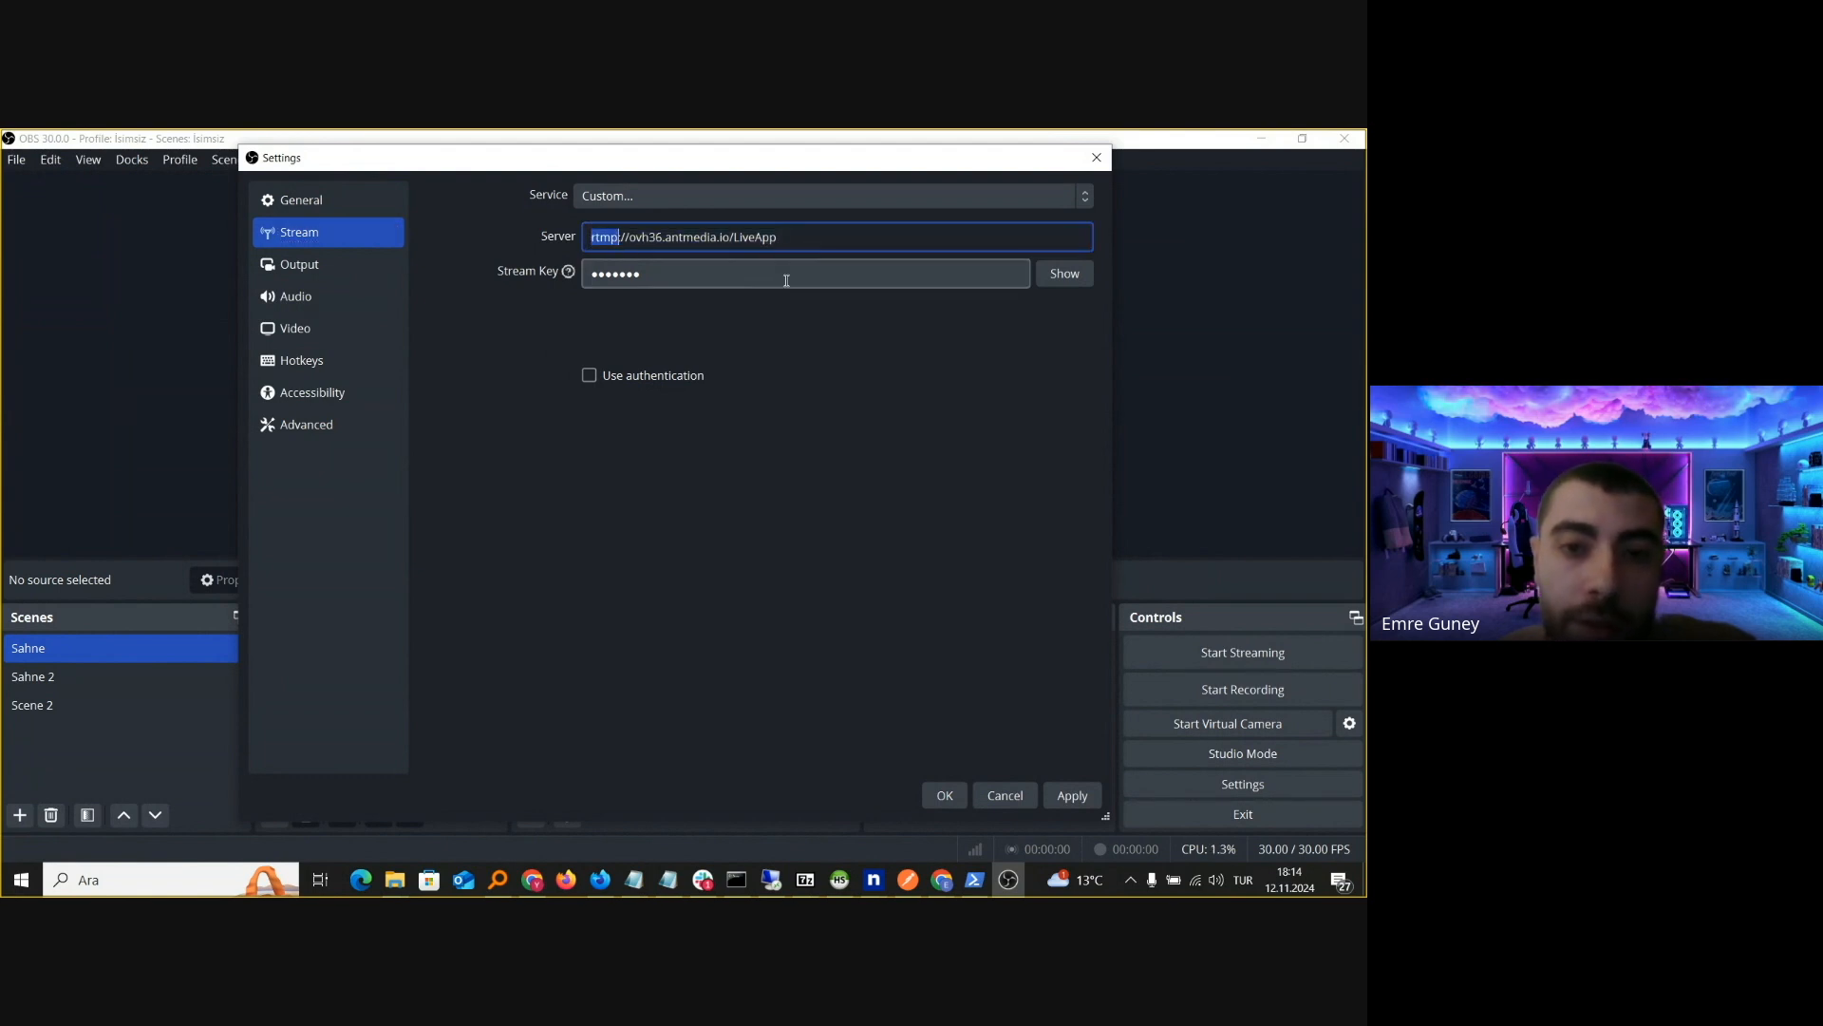
{"action": "left_click", "coordinate": [819, 411]}
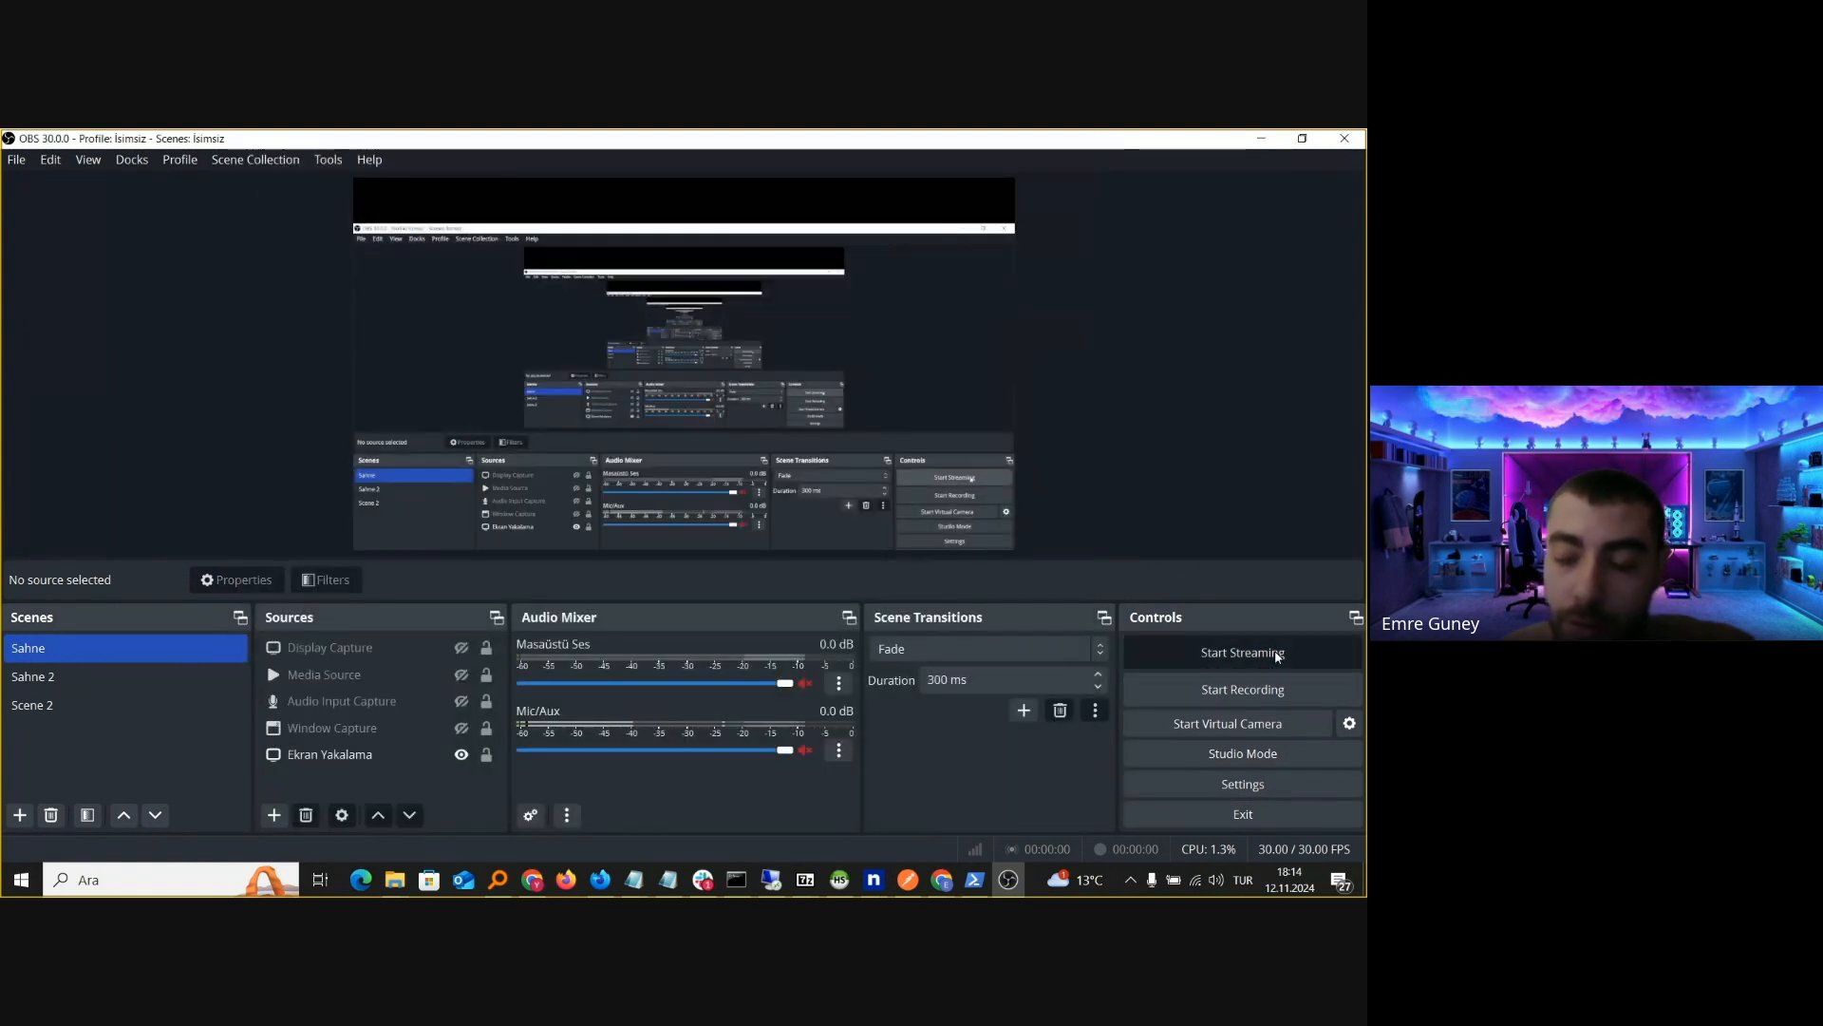
{"action": "left_click", "coordinate": [1242, 652]}
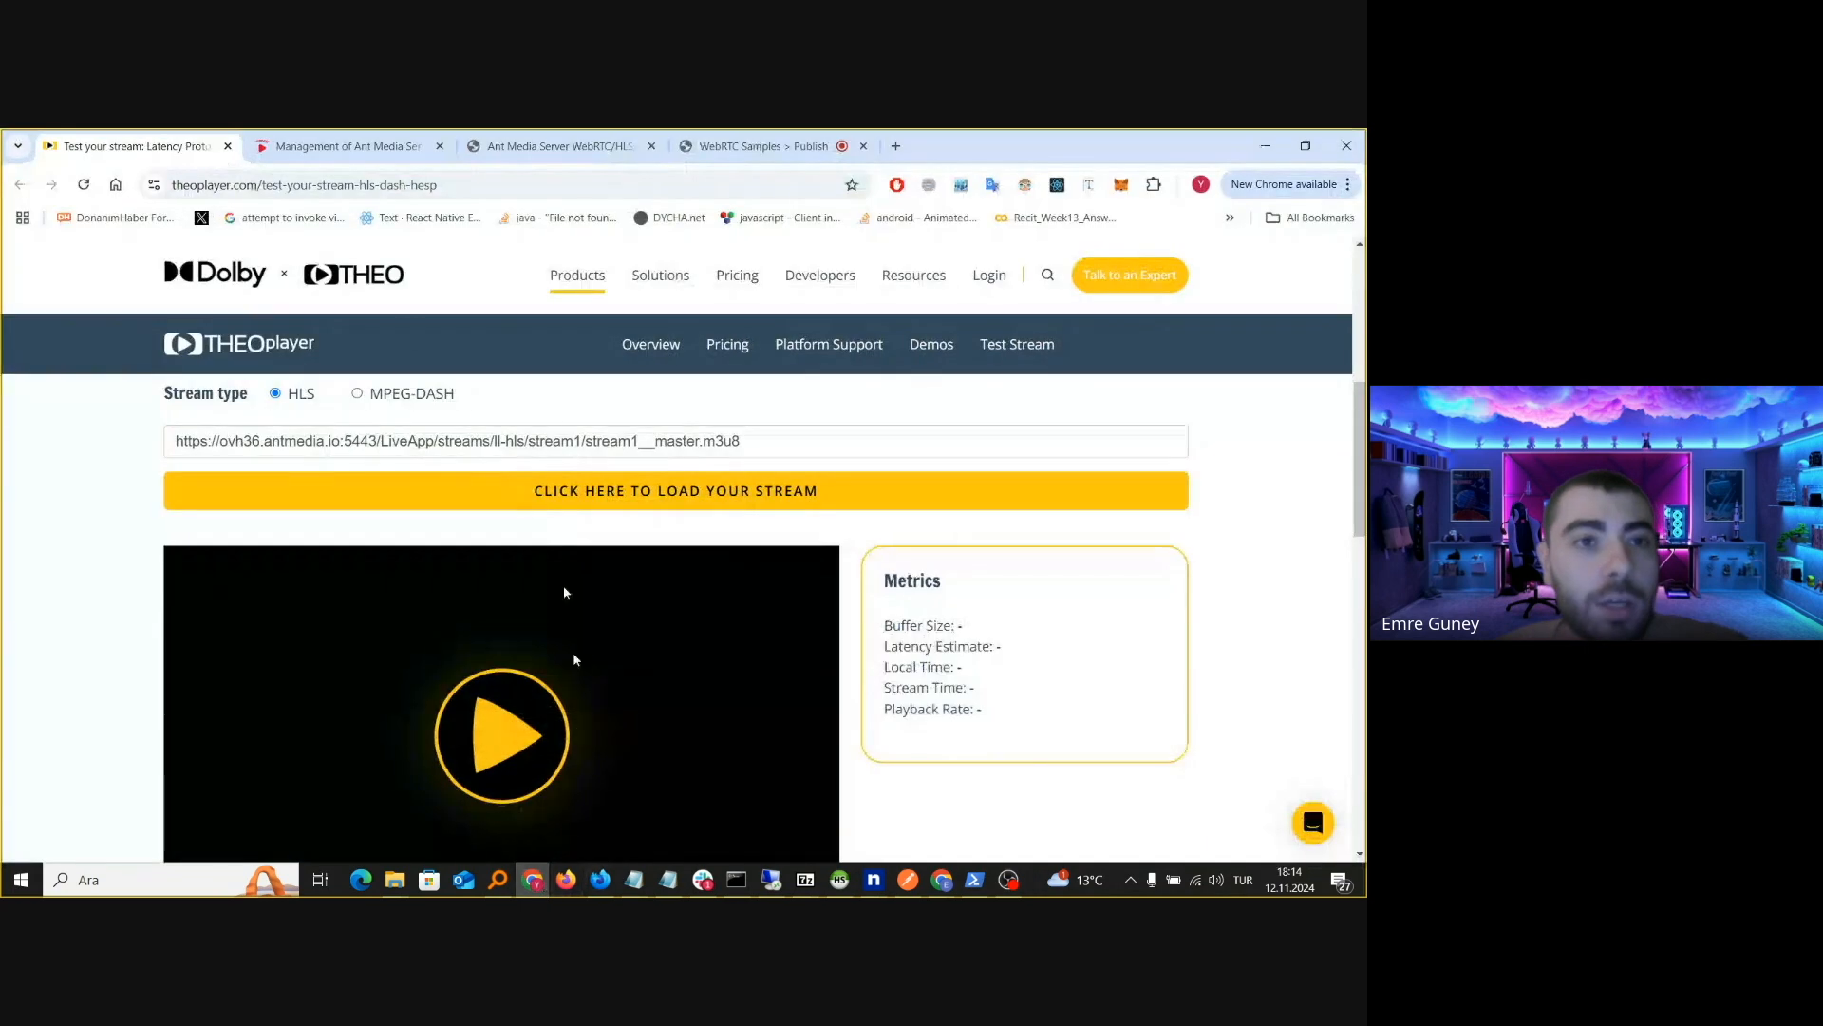
Play stream1 from the Ant Media LiveApp dashboard's Actions column
{"action": "left_click", "coordinate": [349, 147]}
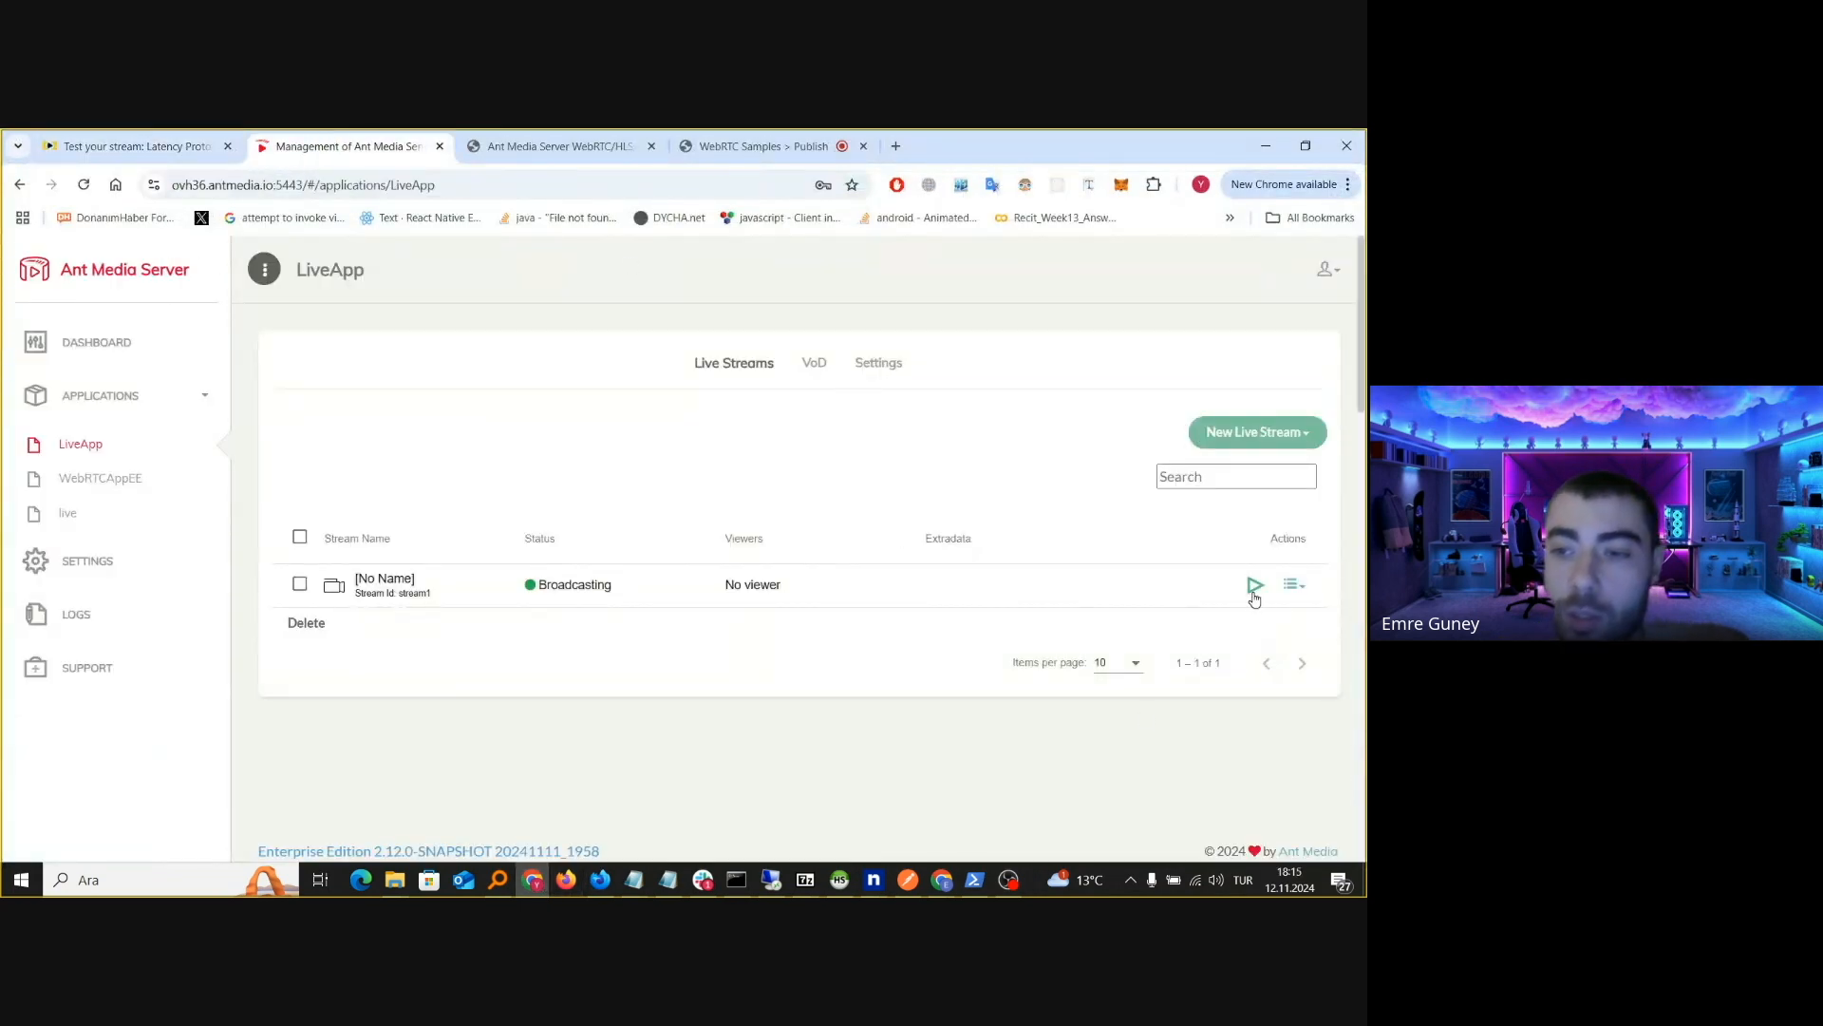
{"action": "left_click", "coordinate": [1254, 585]}
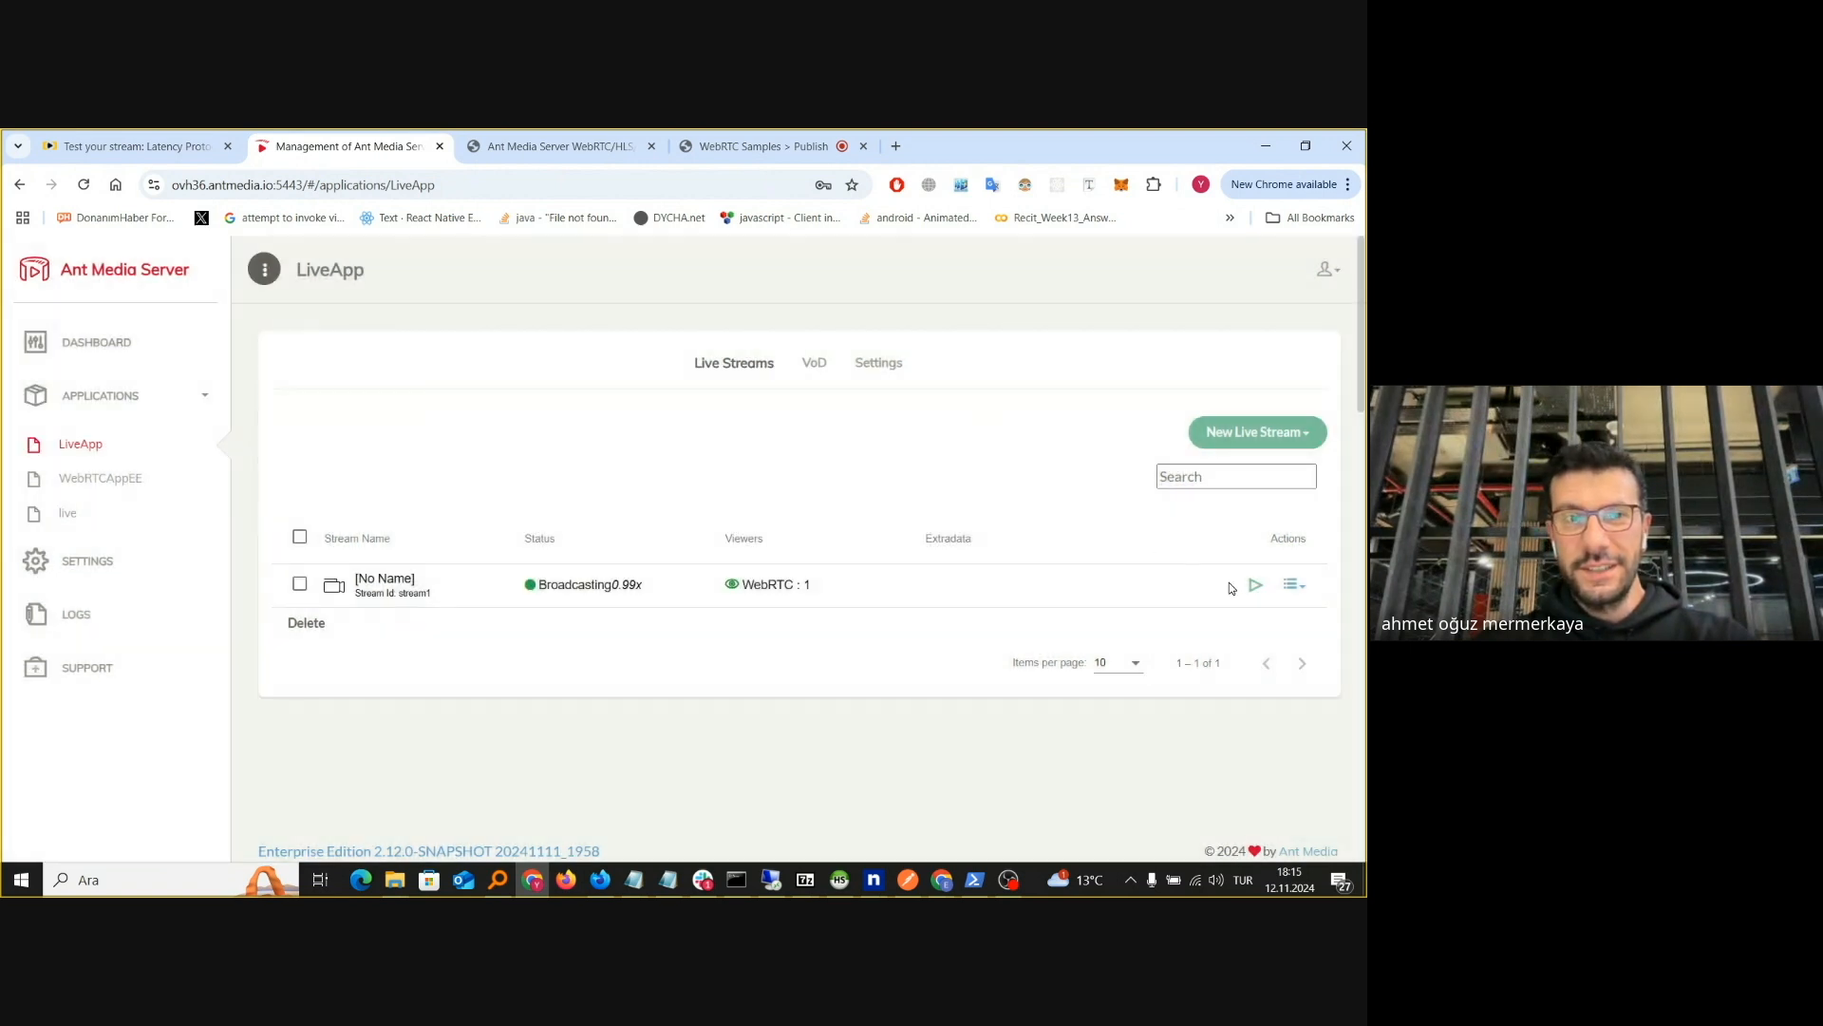
{"action": "mouse_move", "coordinate": [684, 510]}
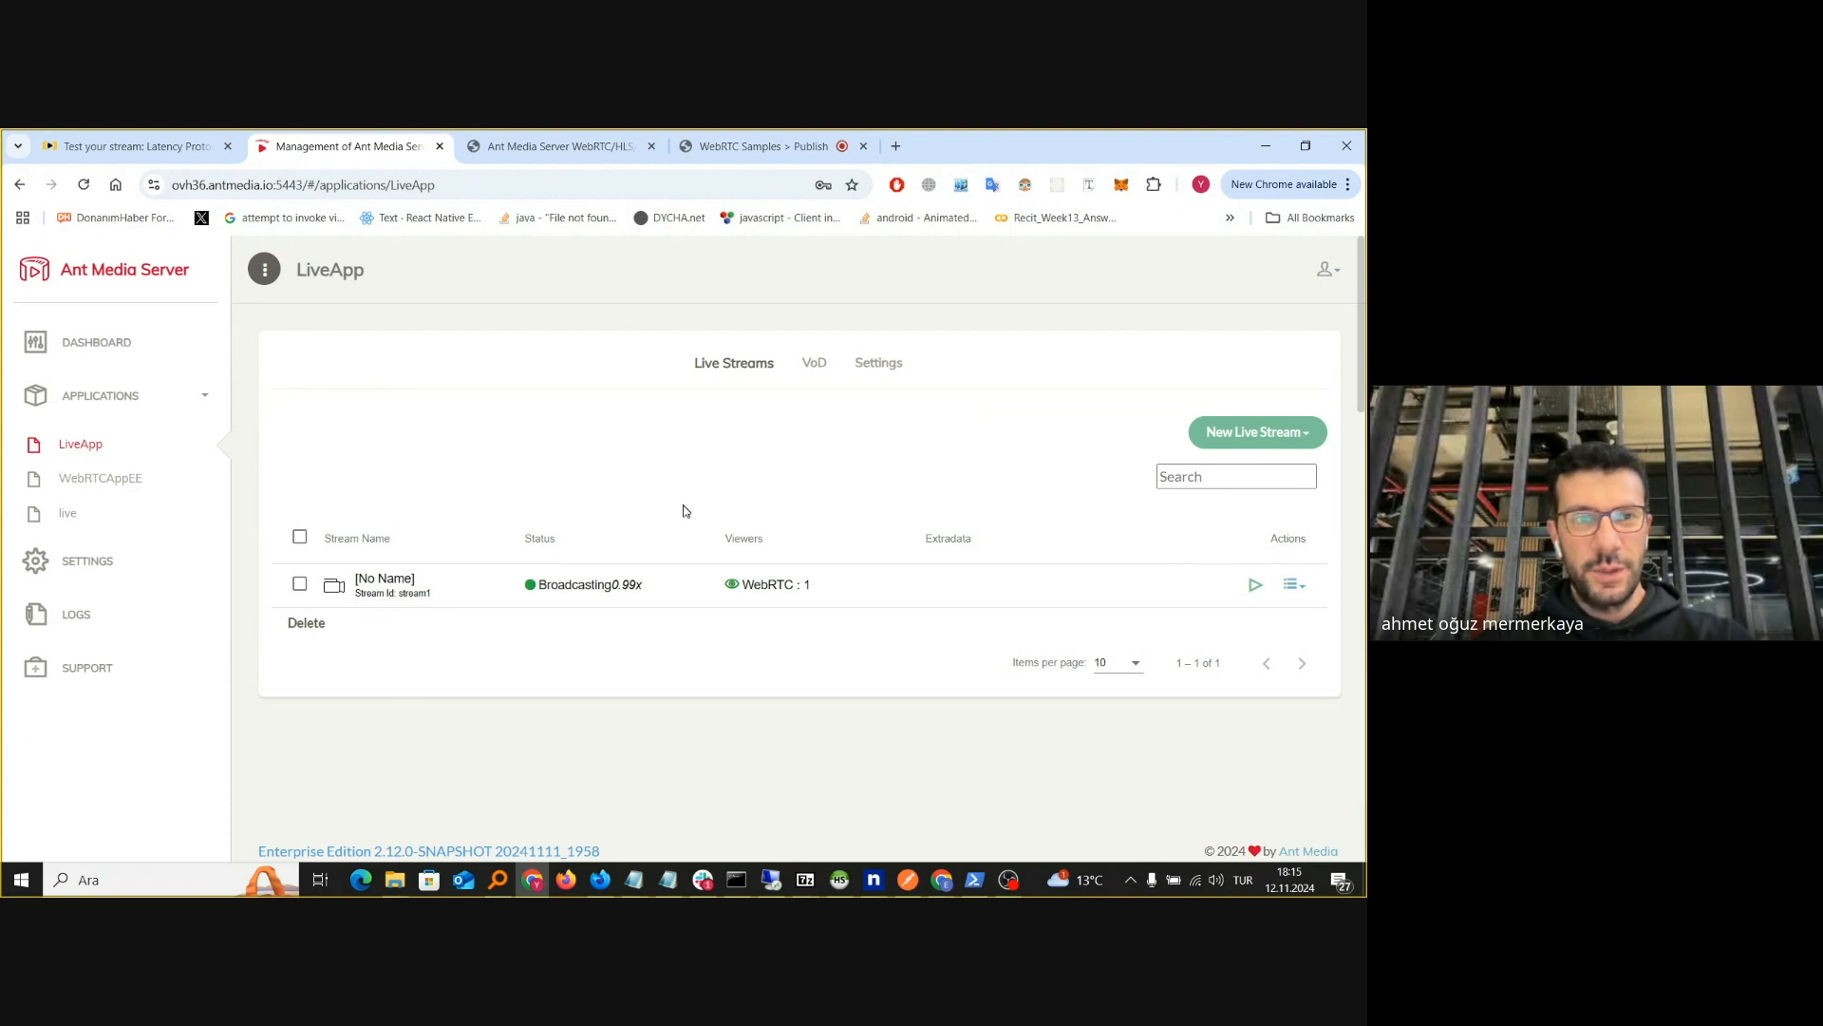
{"action": "mouse_move", "coordinate": [1039, 744]}
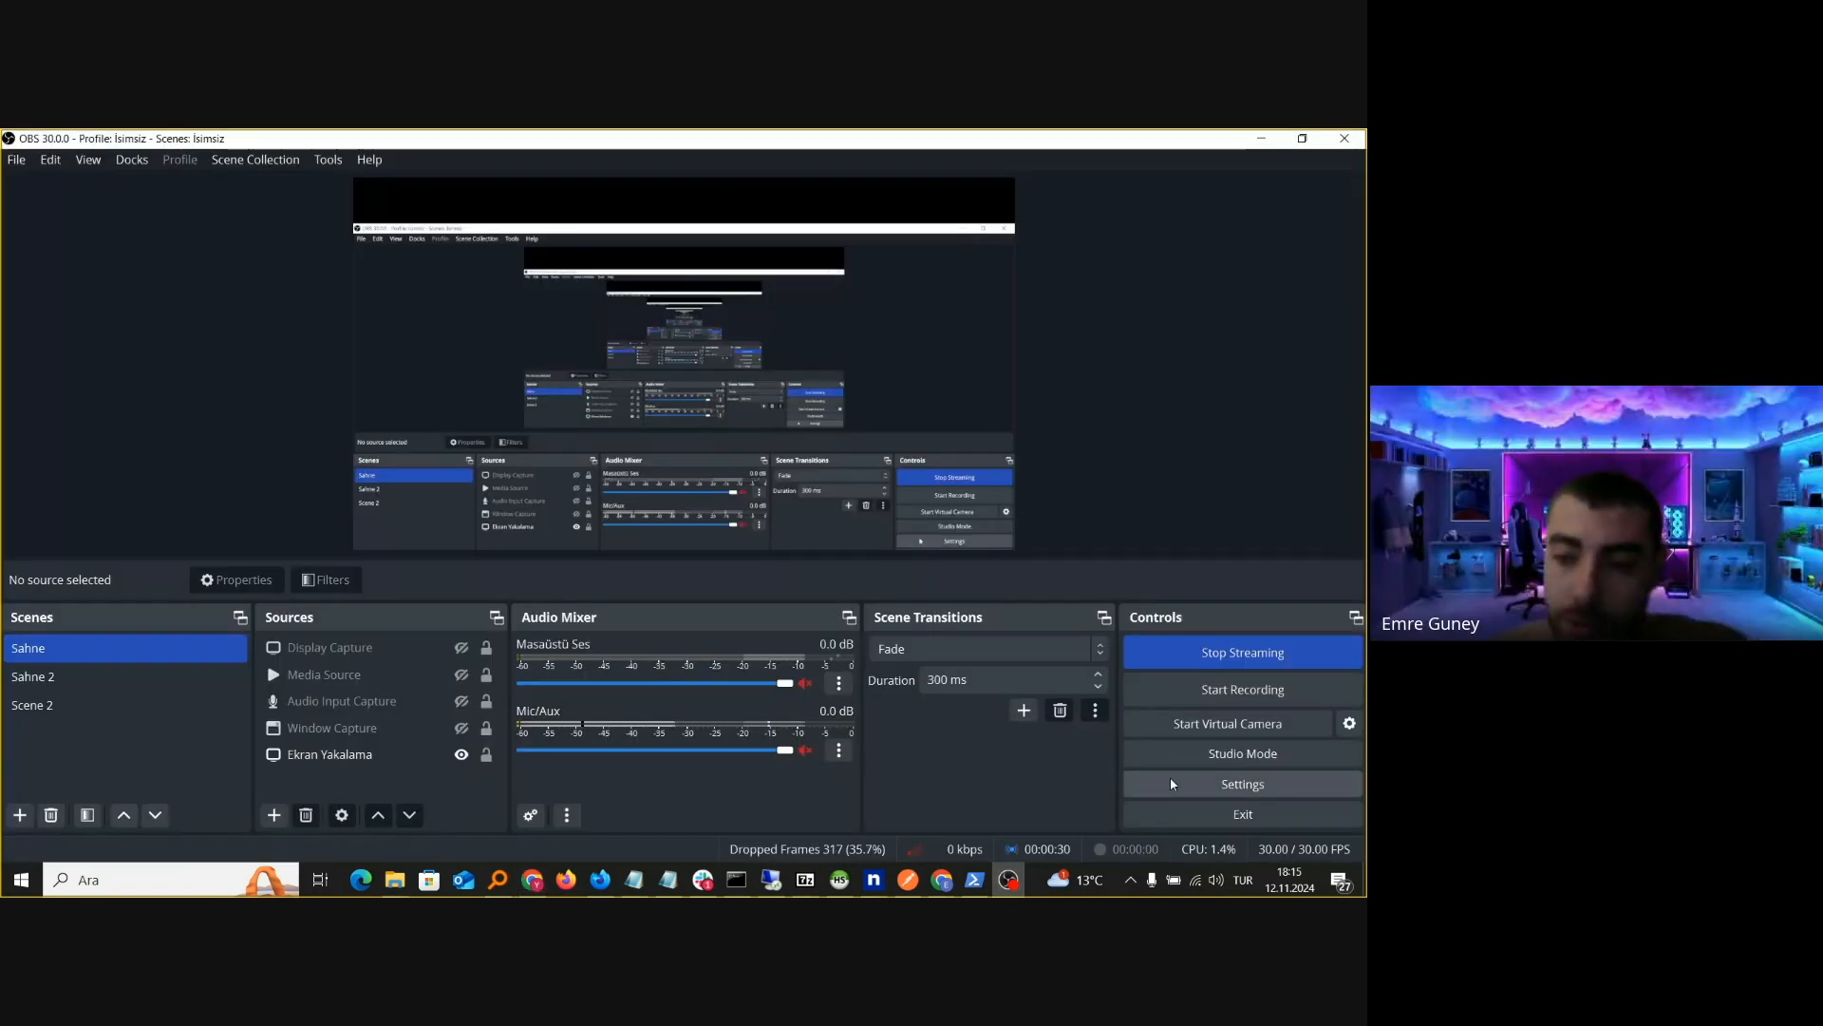
Dismiss the 'disconnected from server' message after opening OBS Settings
{"action": "left_click", "coordinate": [1242, 784]}
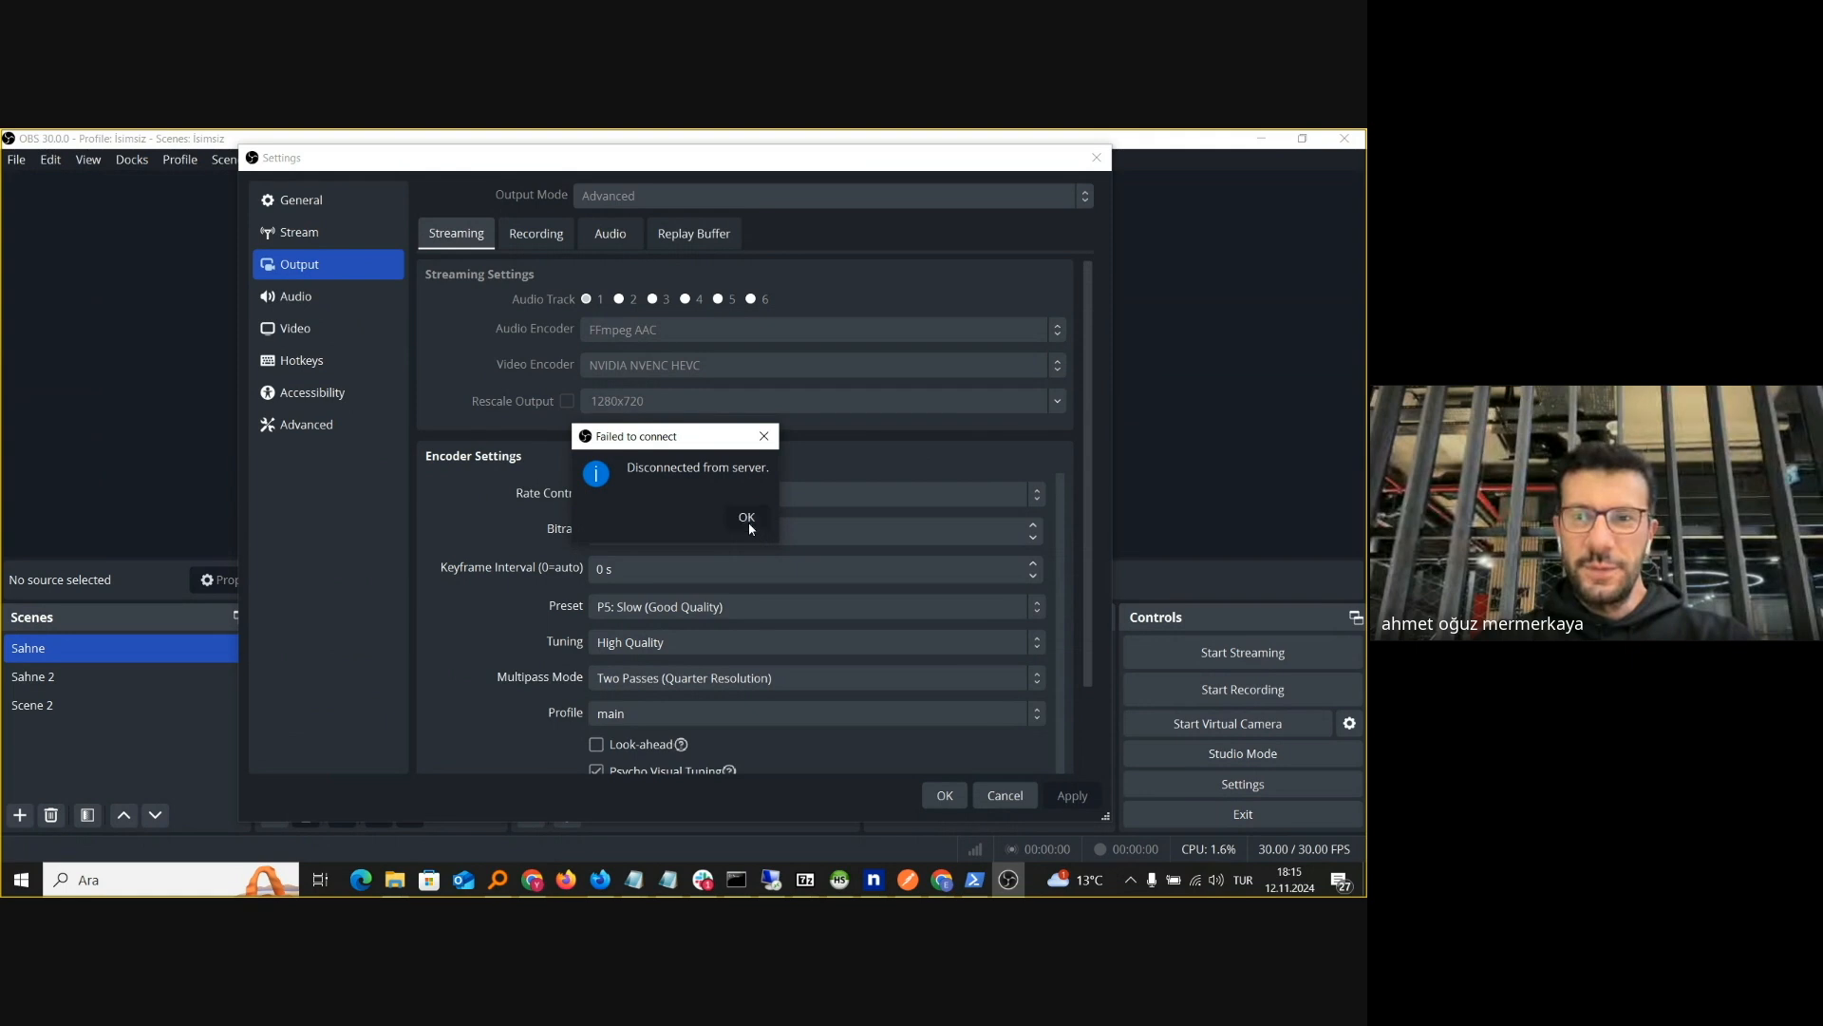
{"action": "left_click", "coordinate": [746, 516]}
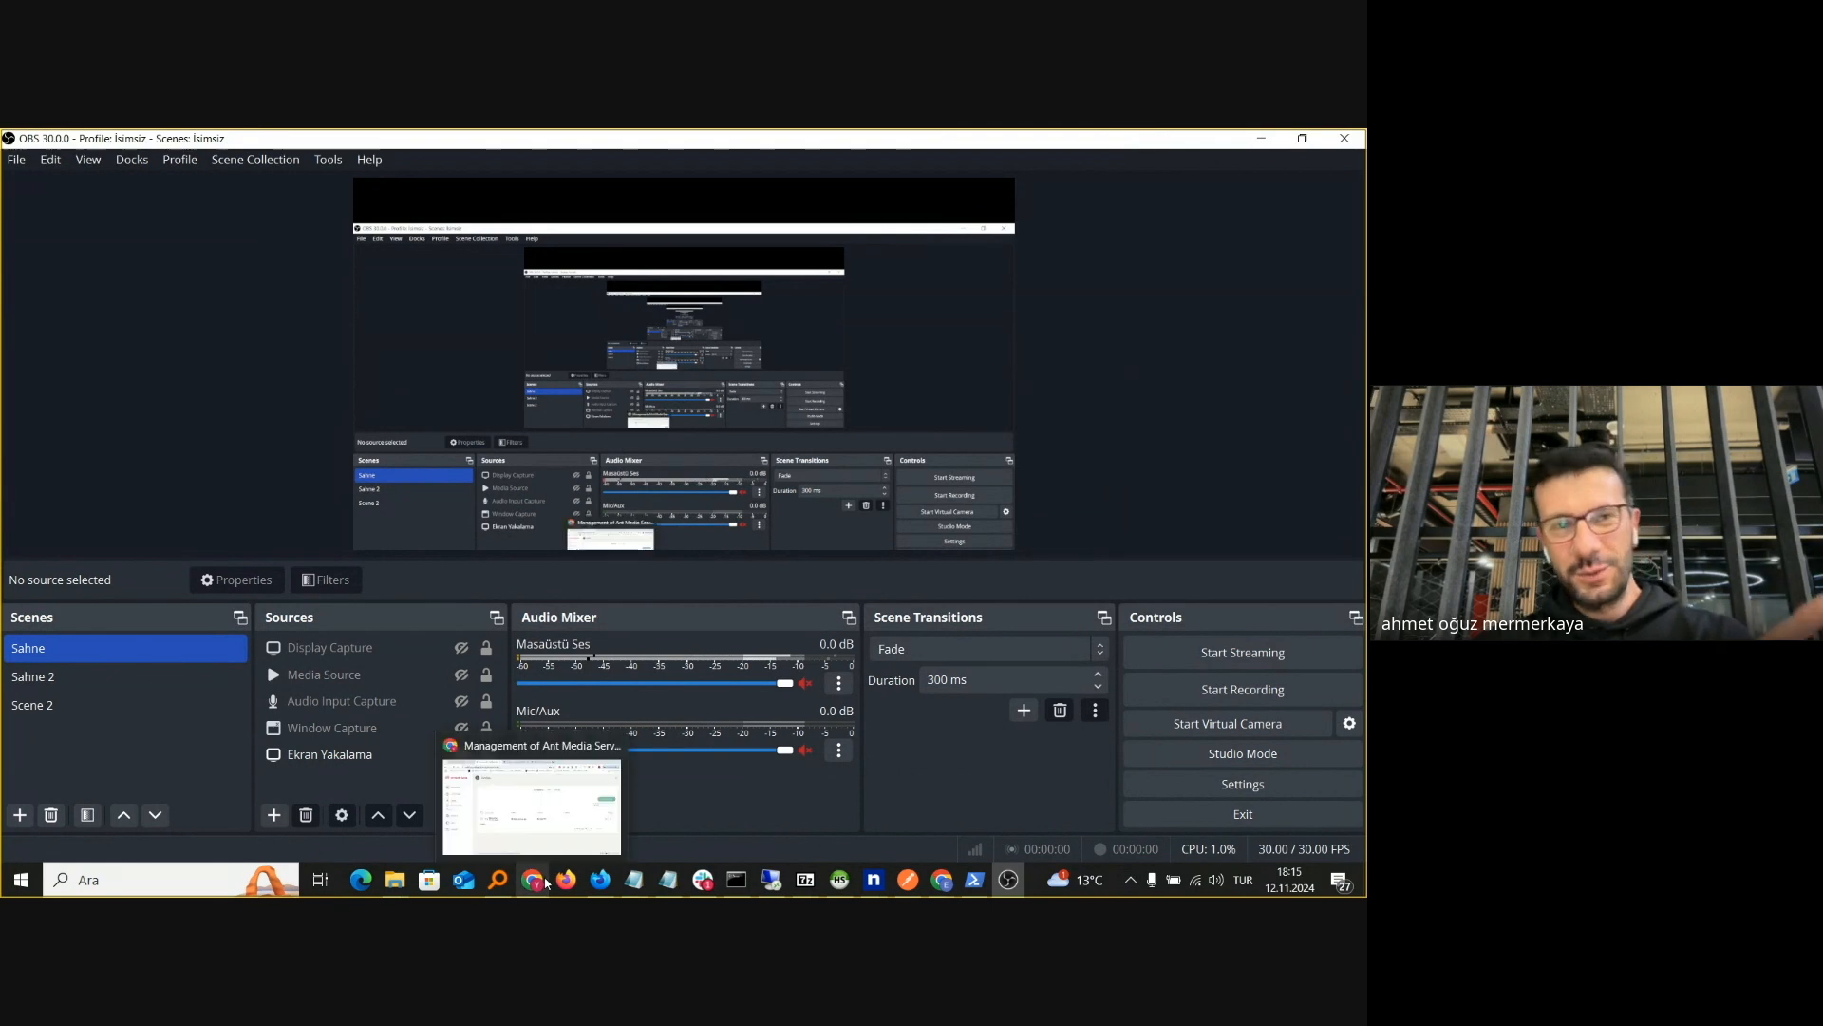
Dismiss Google Meet's infinity mirror warning while presenting
{"action": "left_click", "coordinate": [532, 879]}
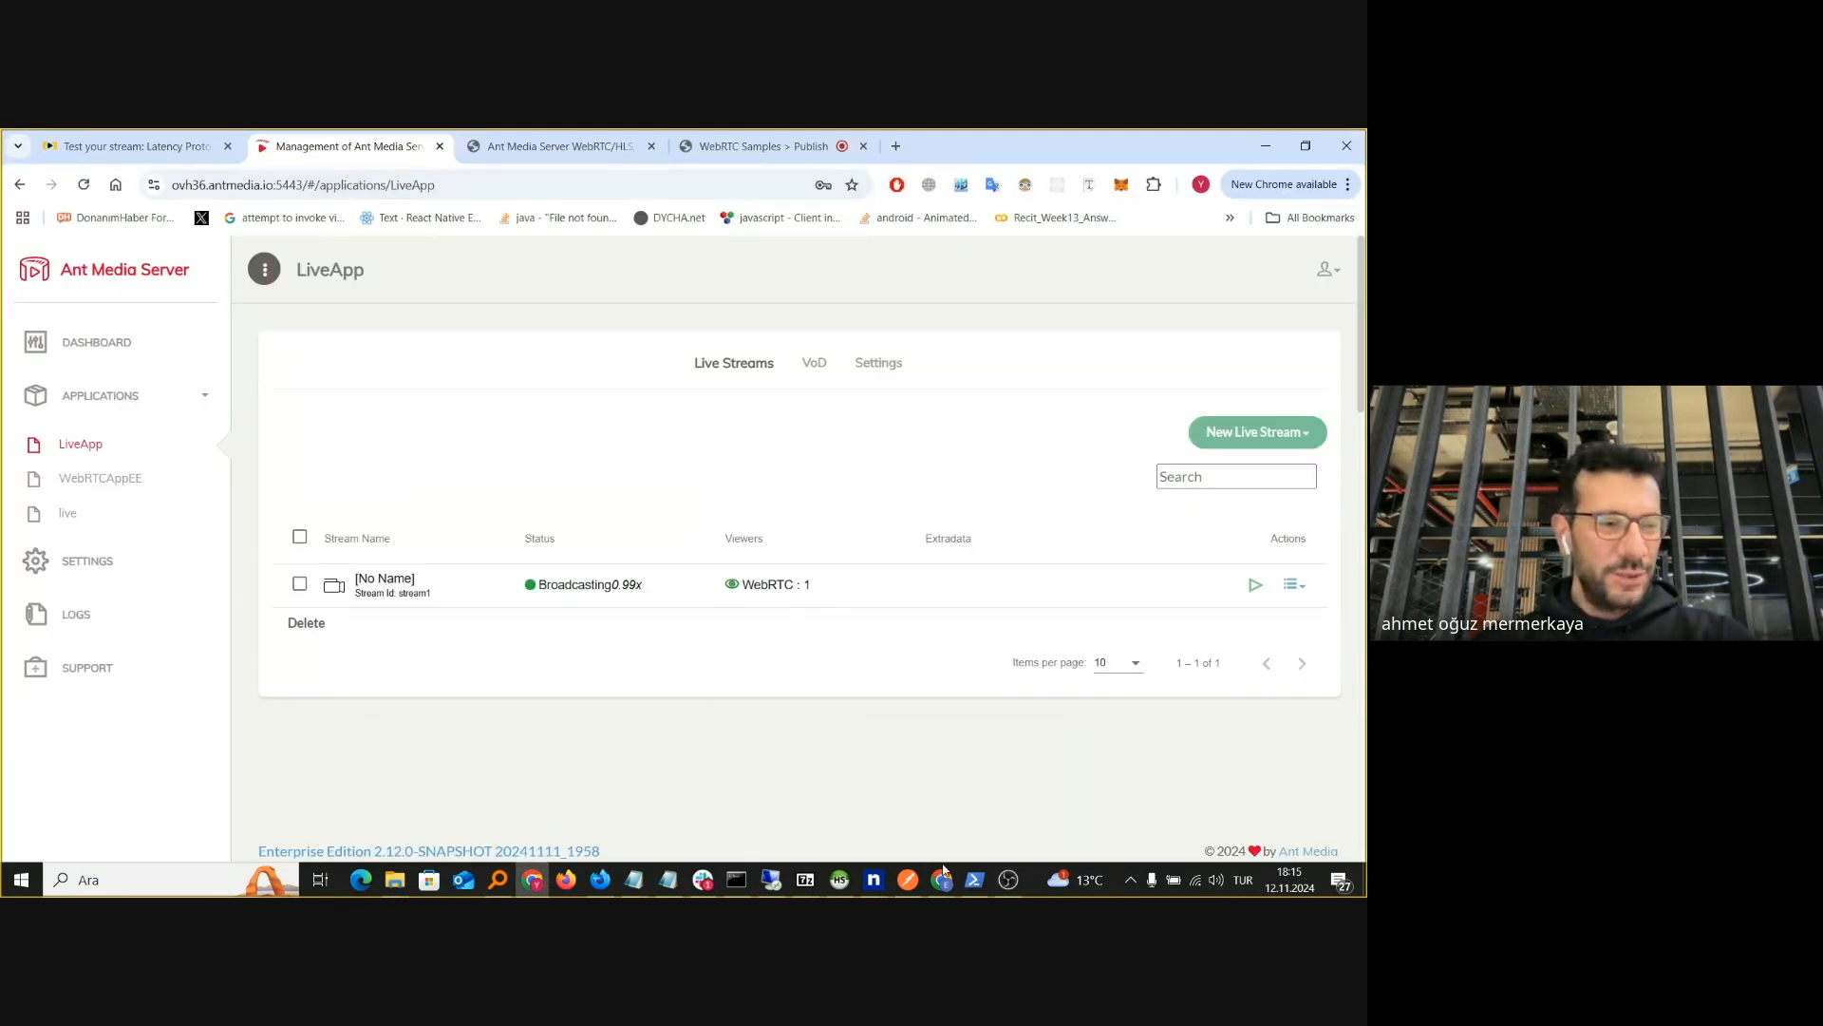
{"action": "left_click", "coordinate": [105, 146]}
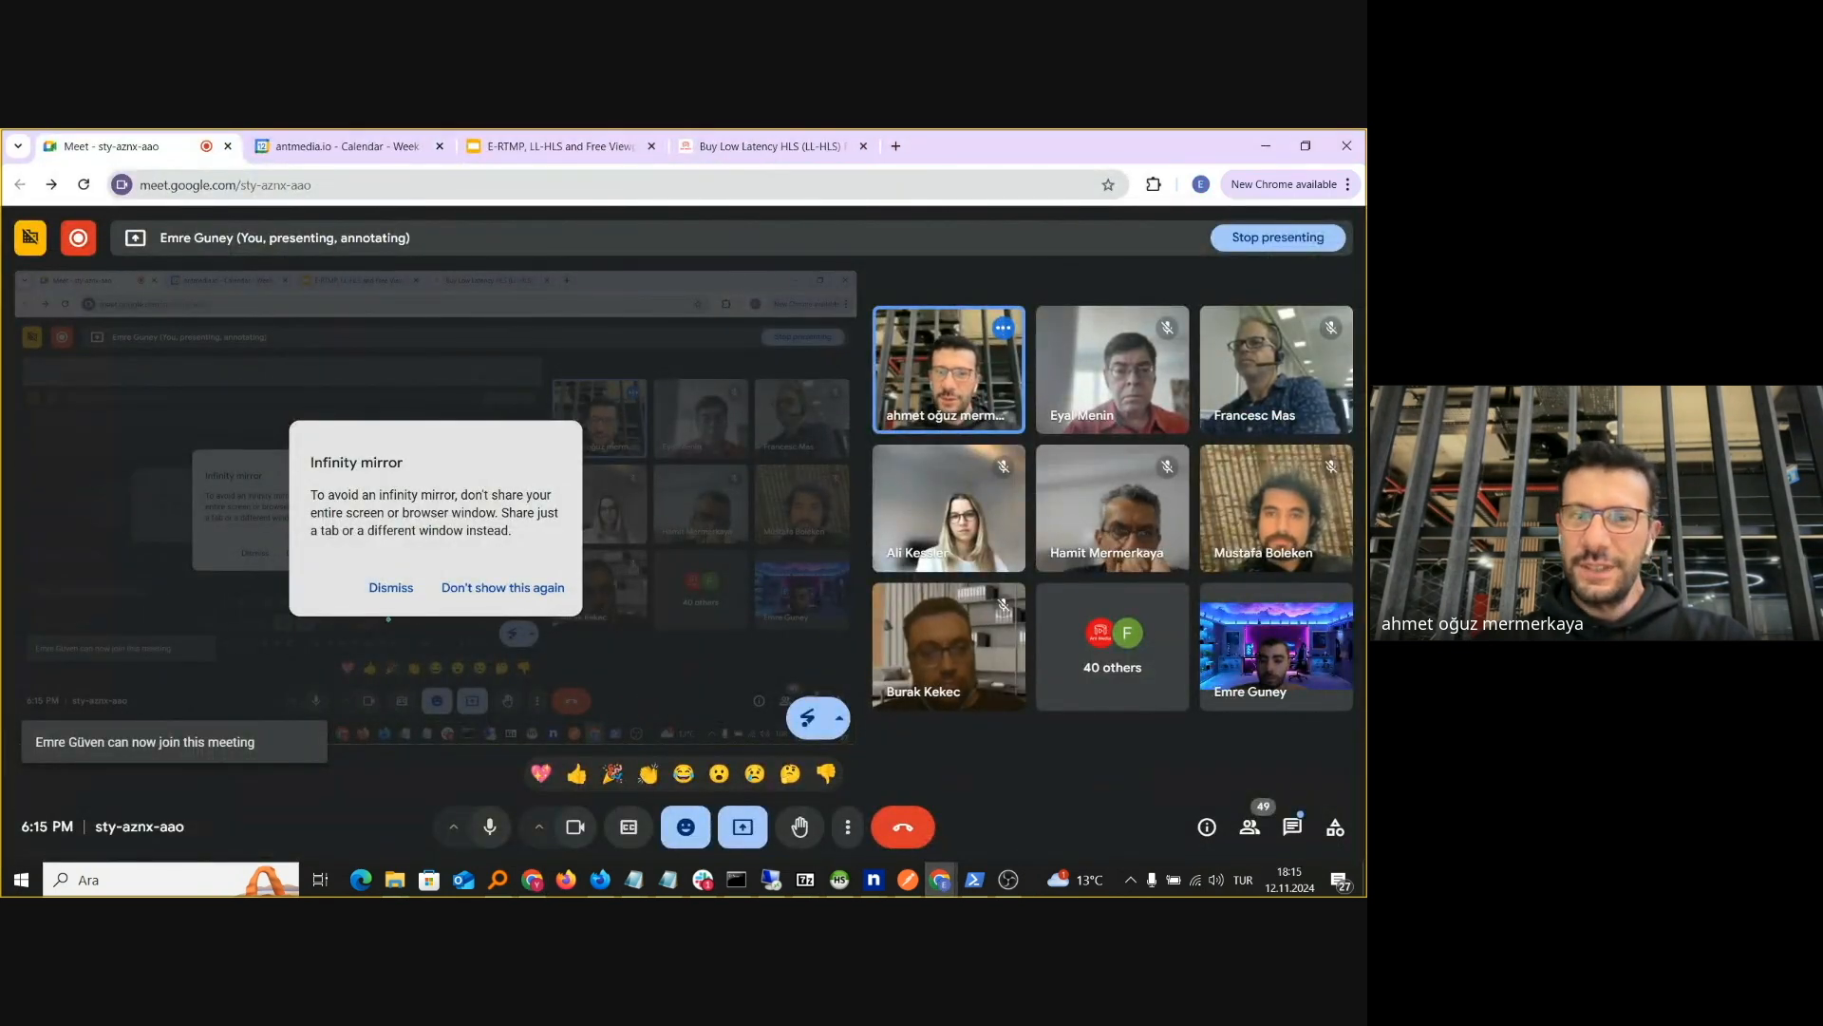
{"action": "left_click", "coordinate": [391, 588]}
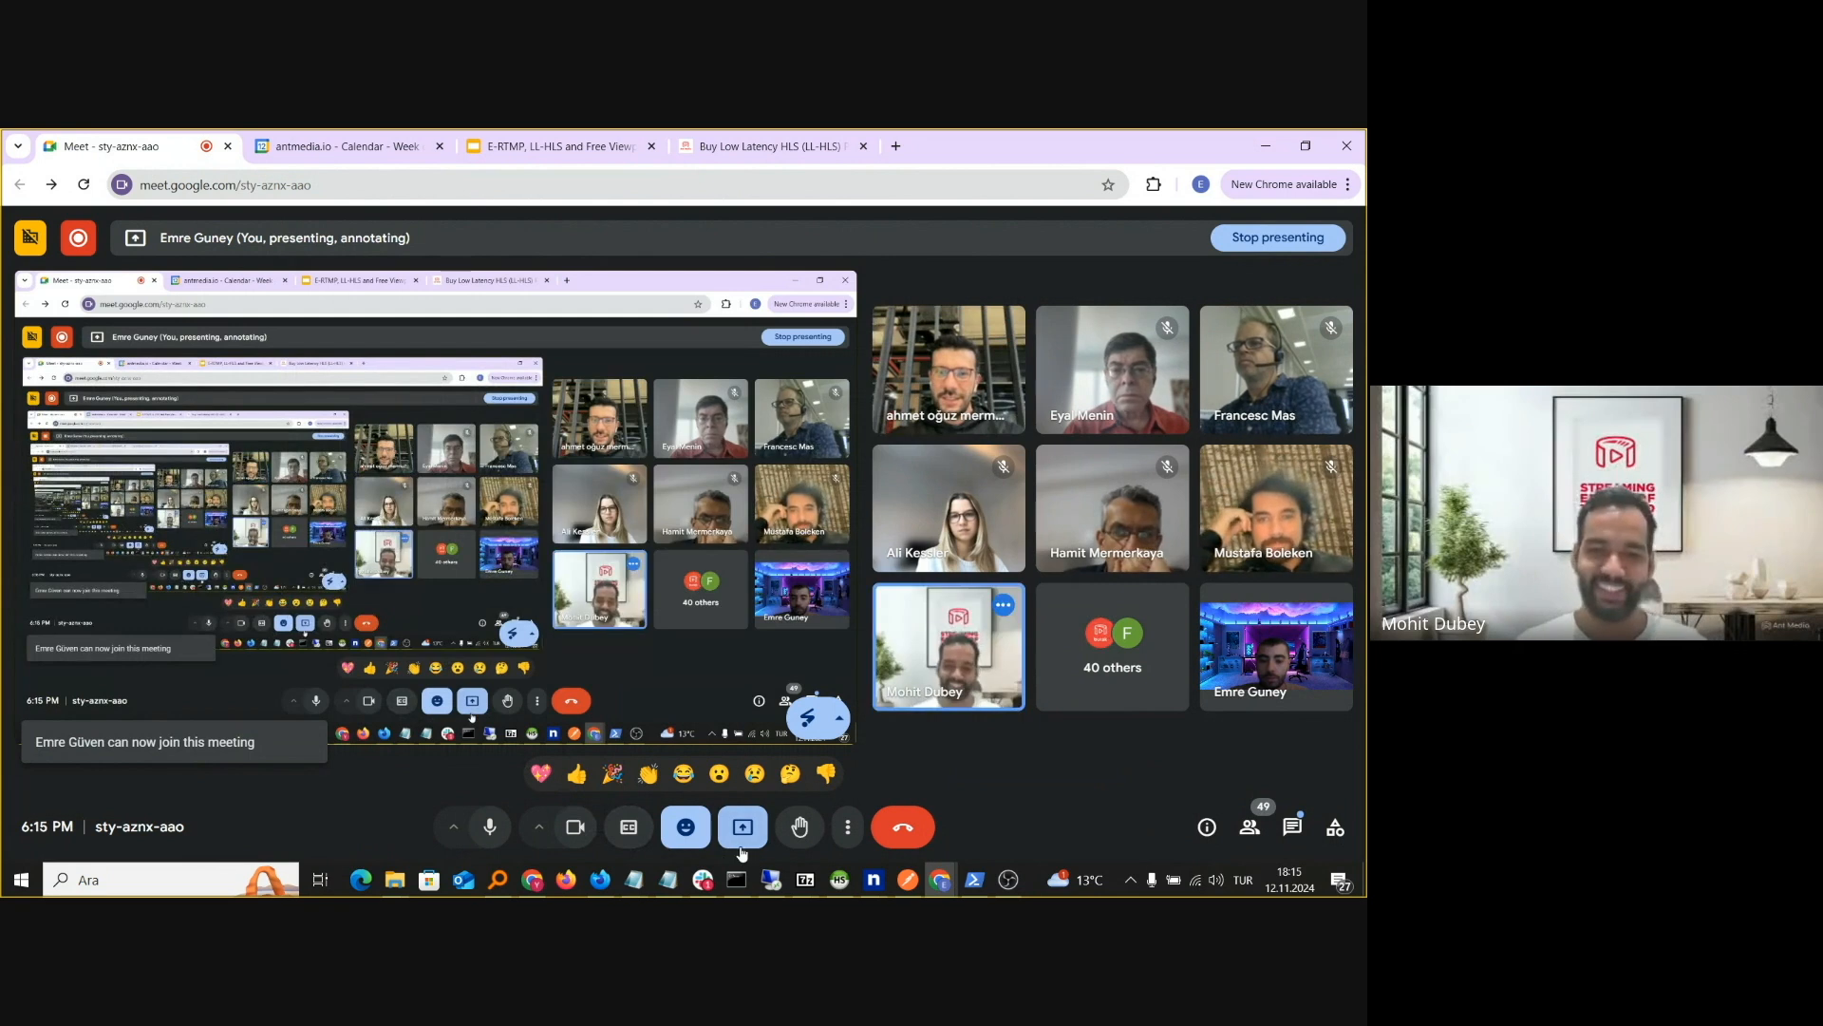
{"action": "left_click", "coordinate": [743, 827]}
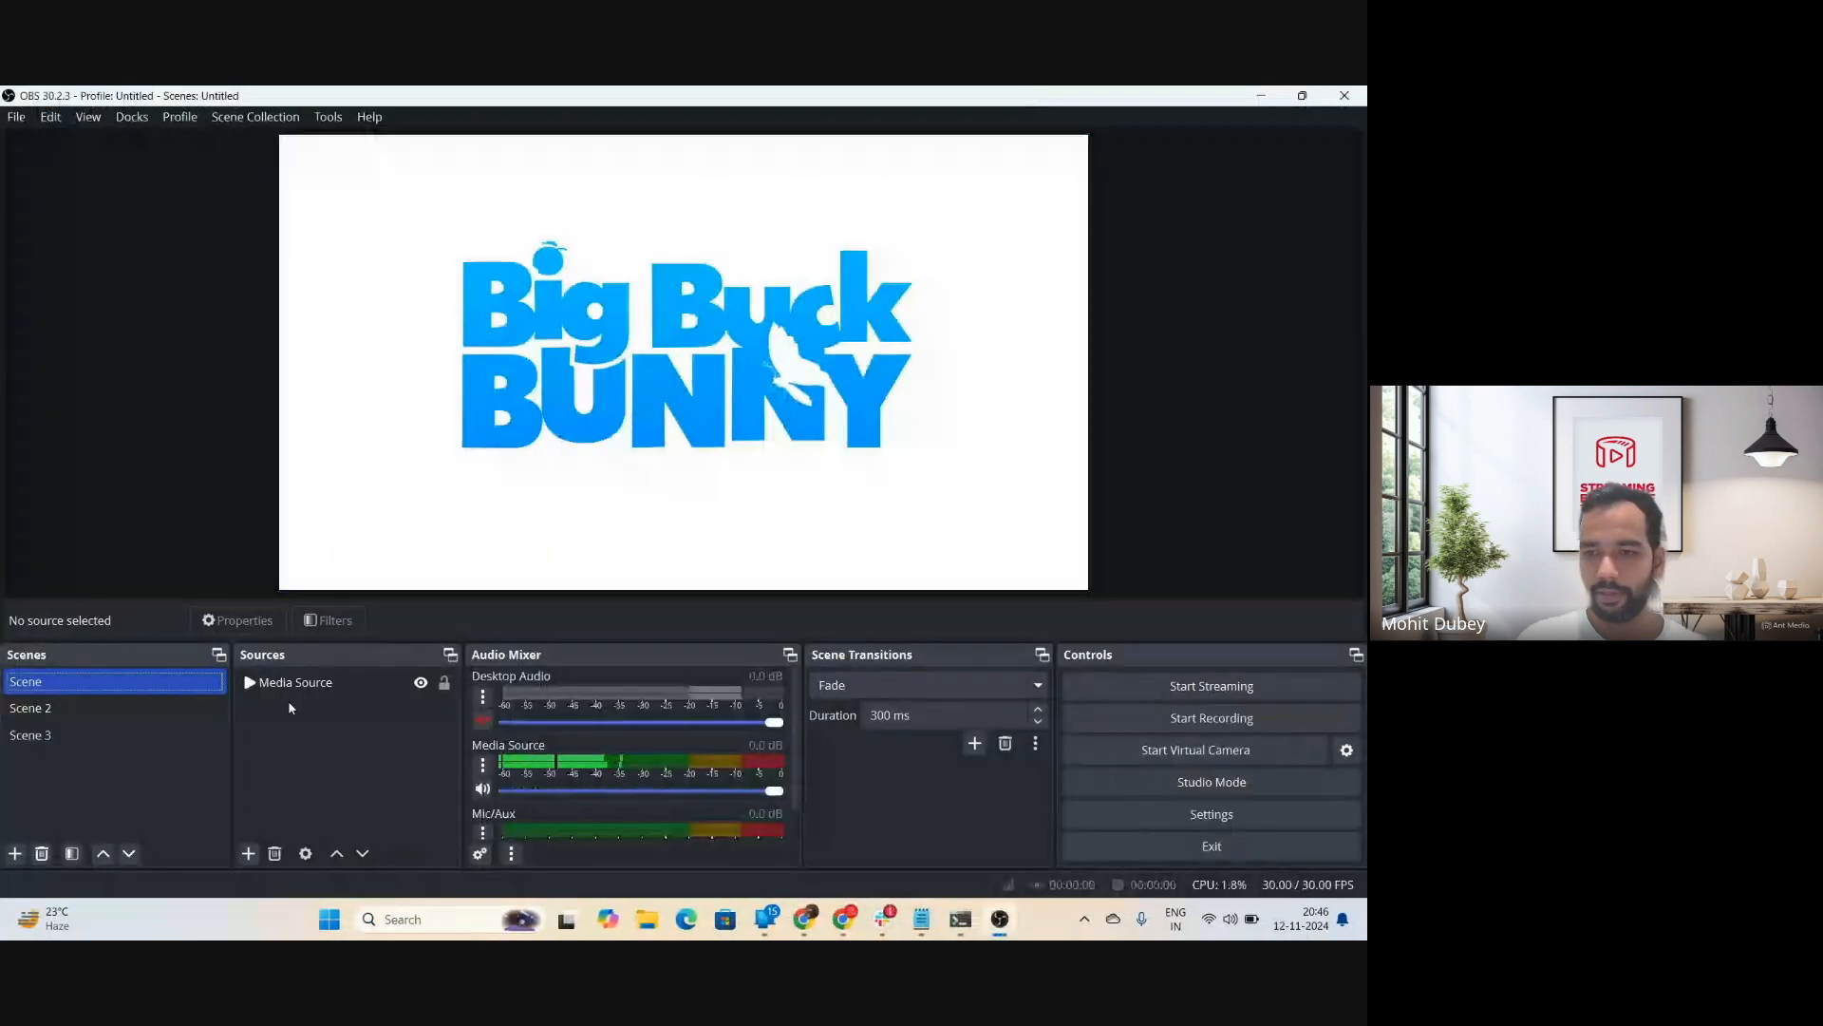
Check the QuickSync HEVC 2000 Kbps encoder, then stream the Big Buck Bunny source
{"action": "left_click", "coordinate": [296, 682]}
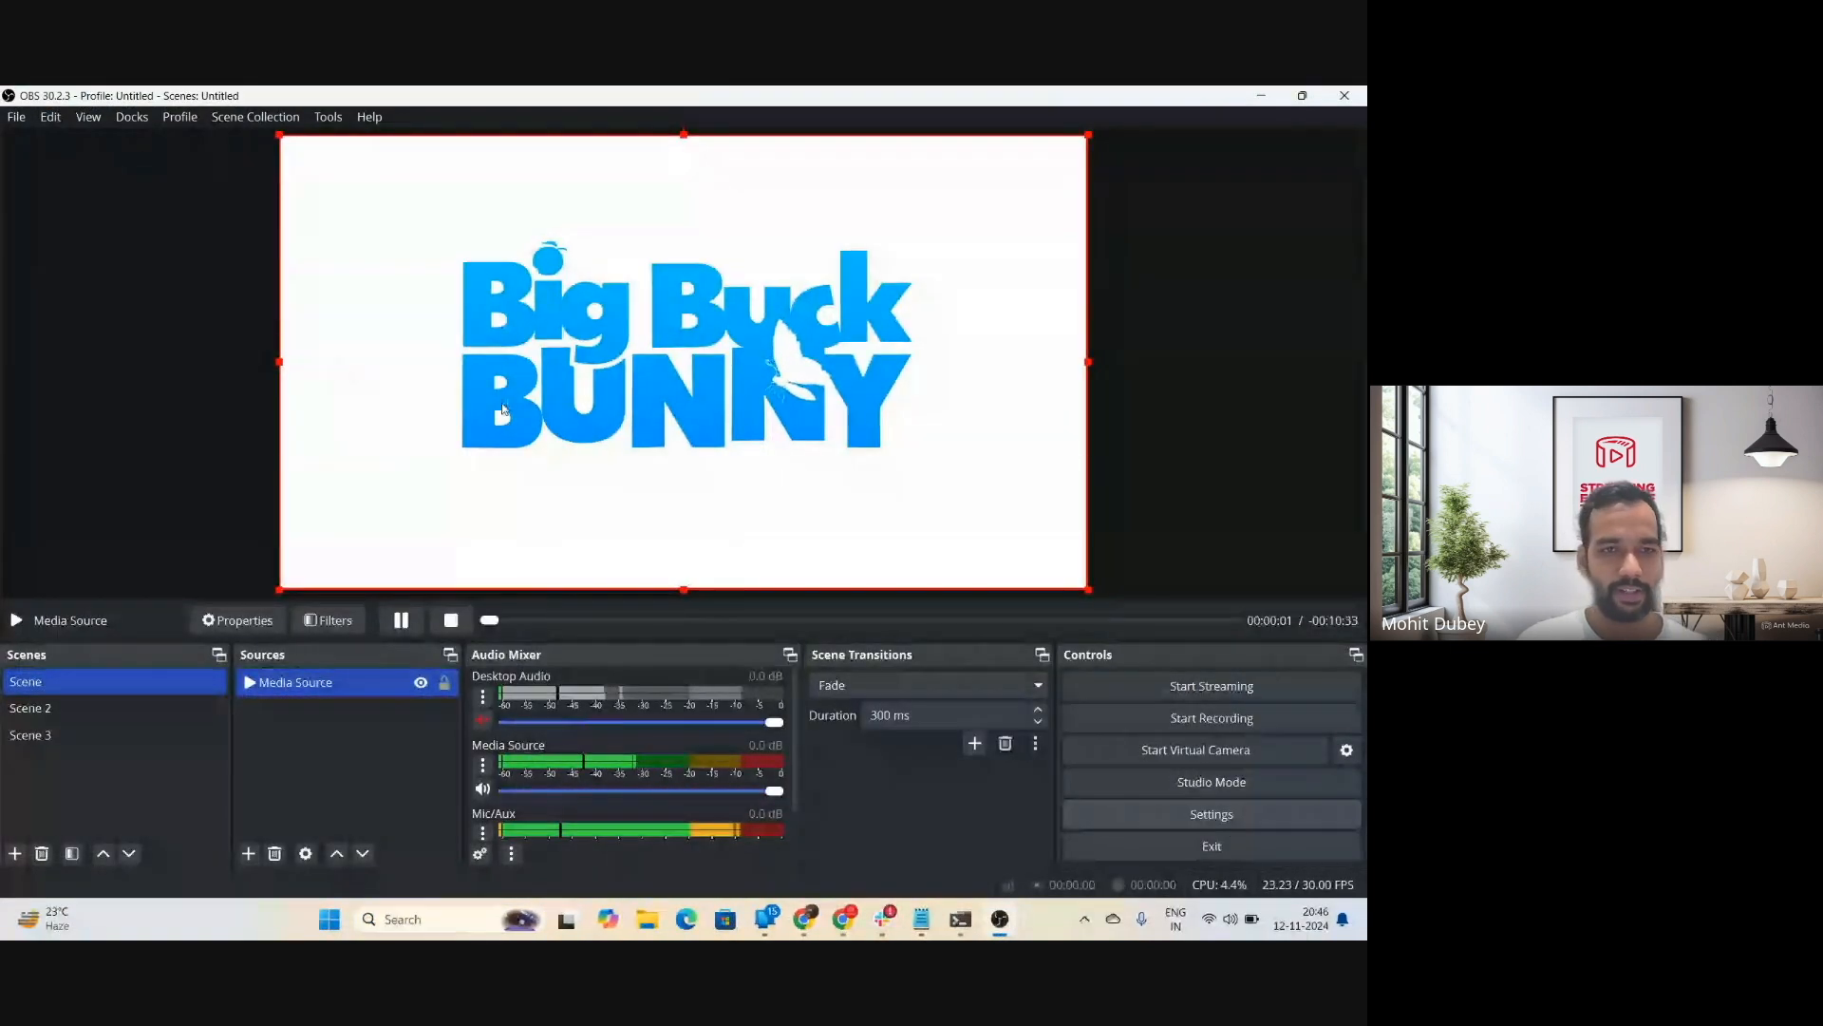
{"action": "left_click", "coordinate": [1211, 814]}
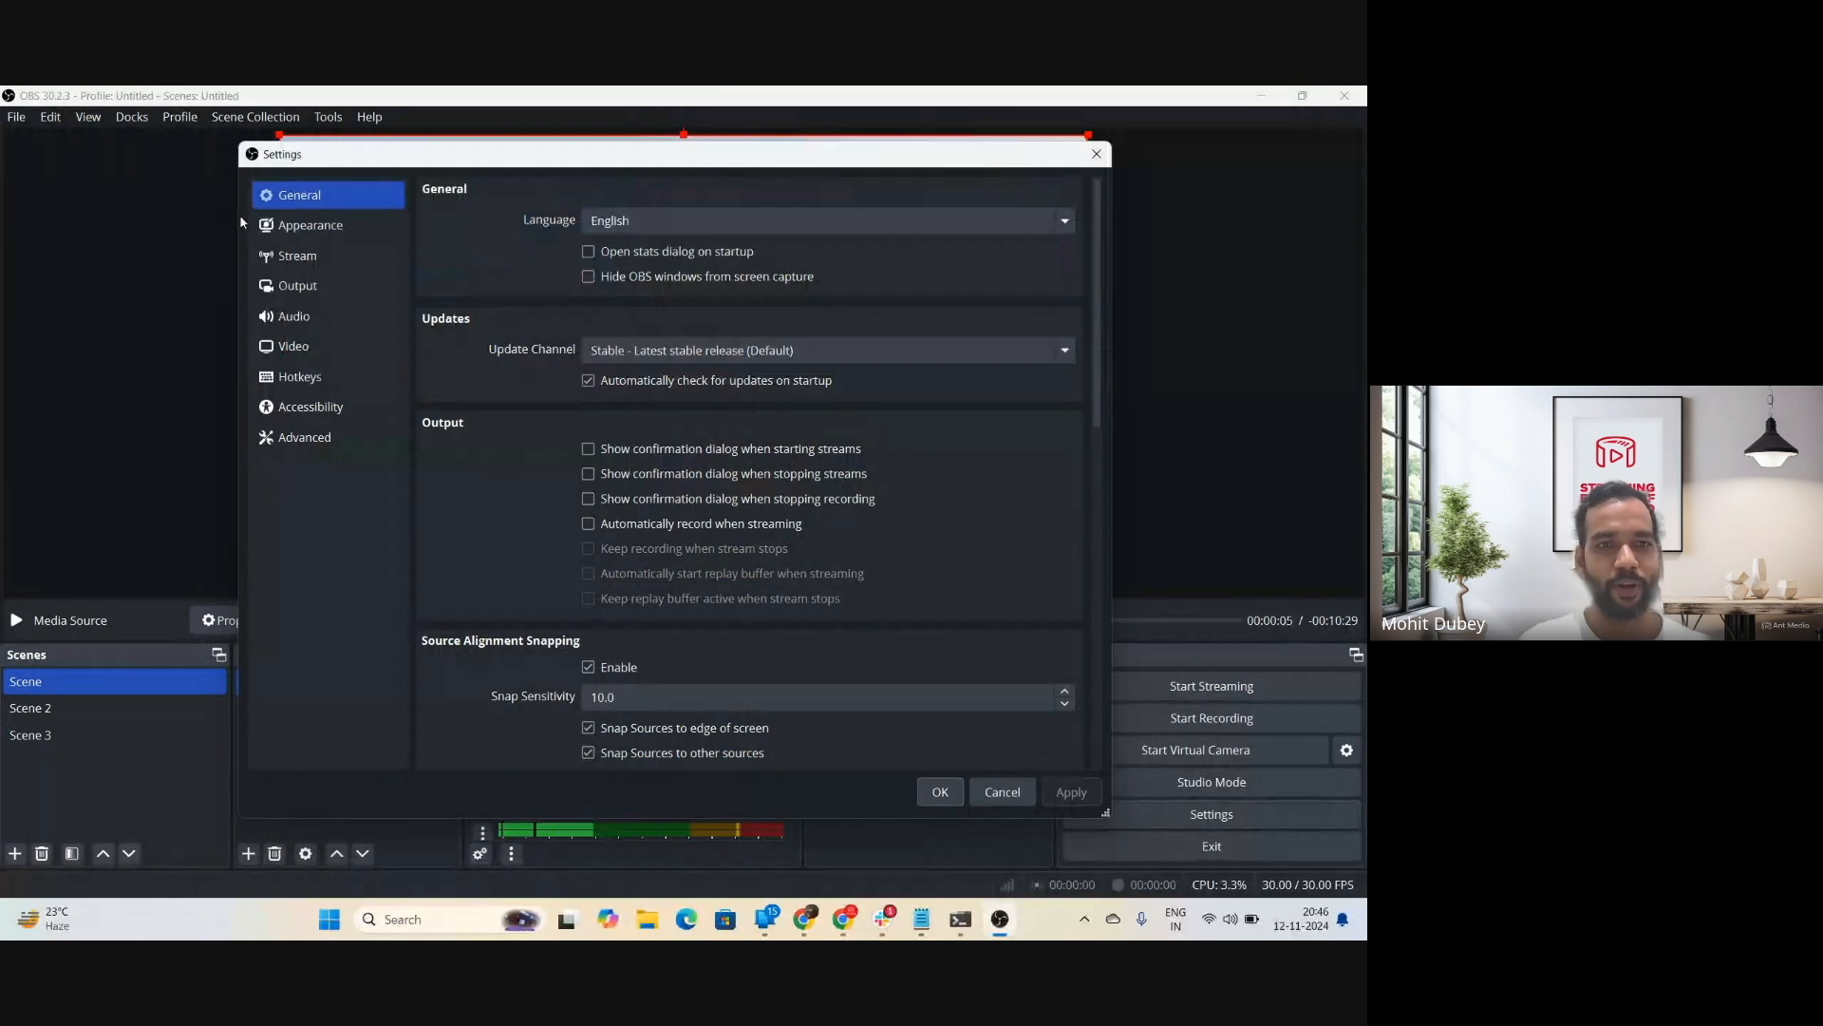
{"action": "left_click", "coordinate": [297, 256]}
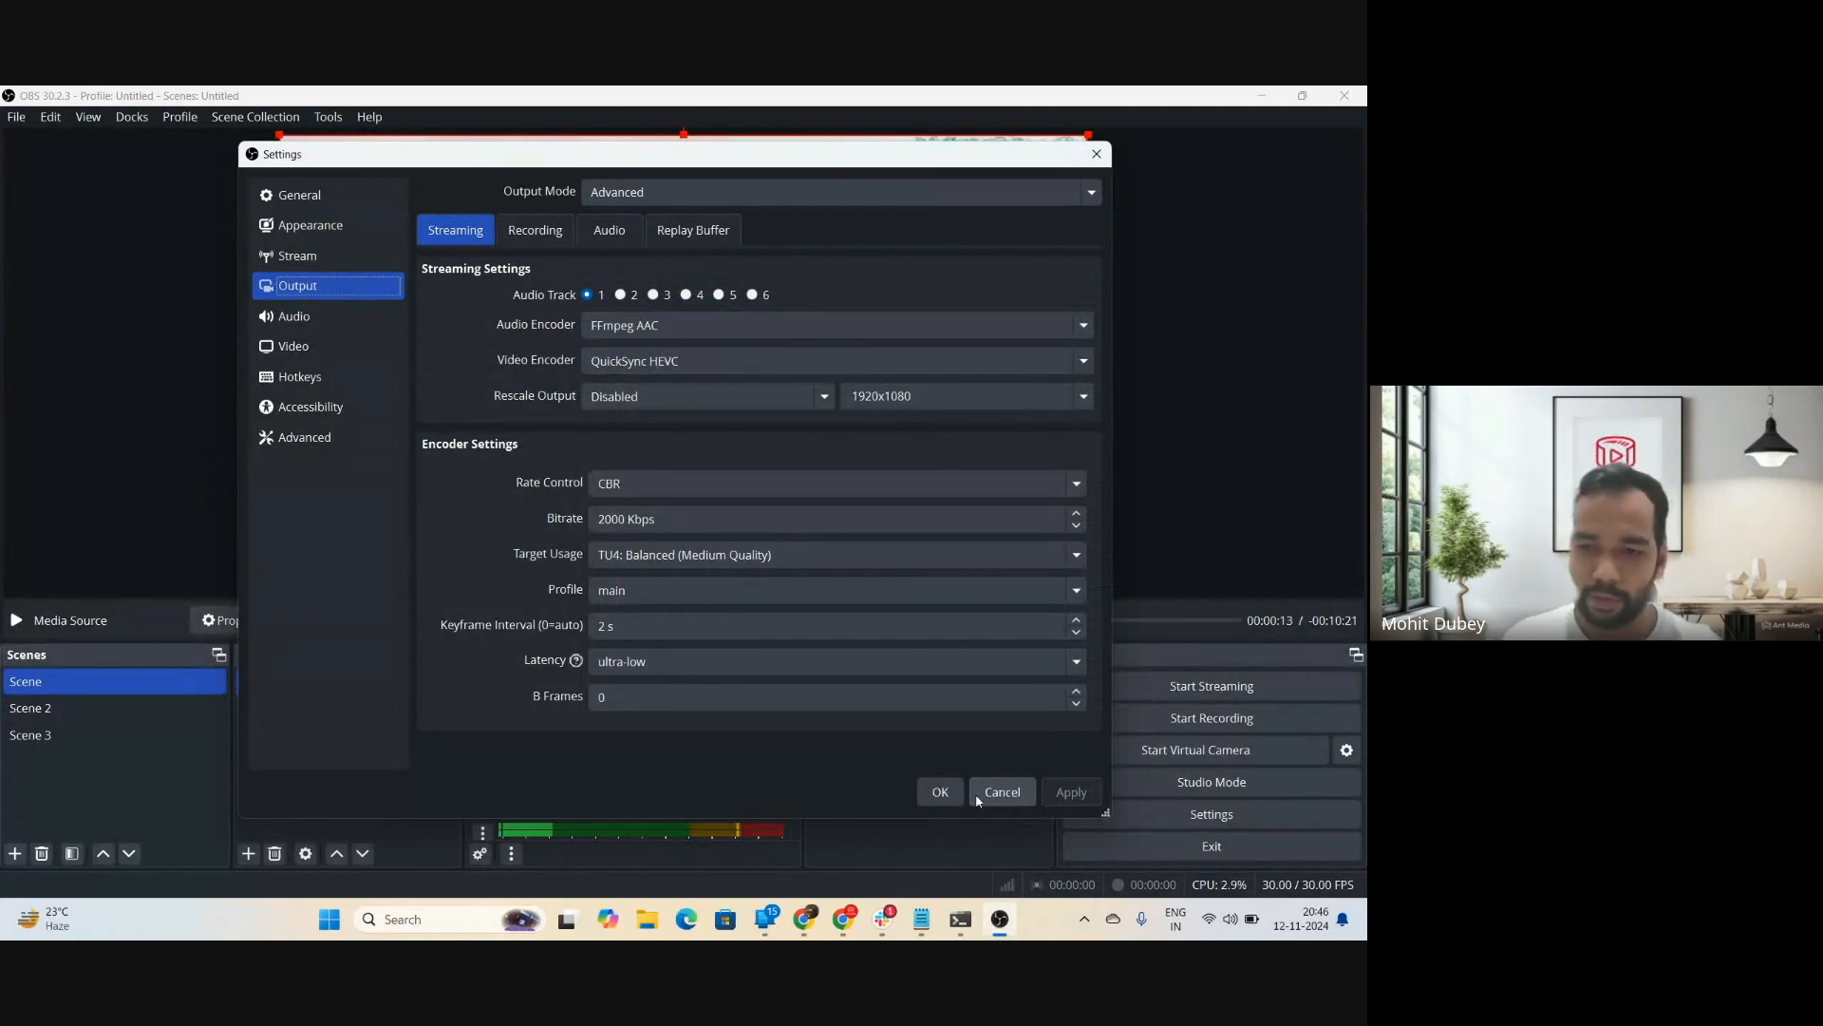
{"action": "left_click", "coordinate": [1002, 792]}
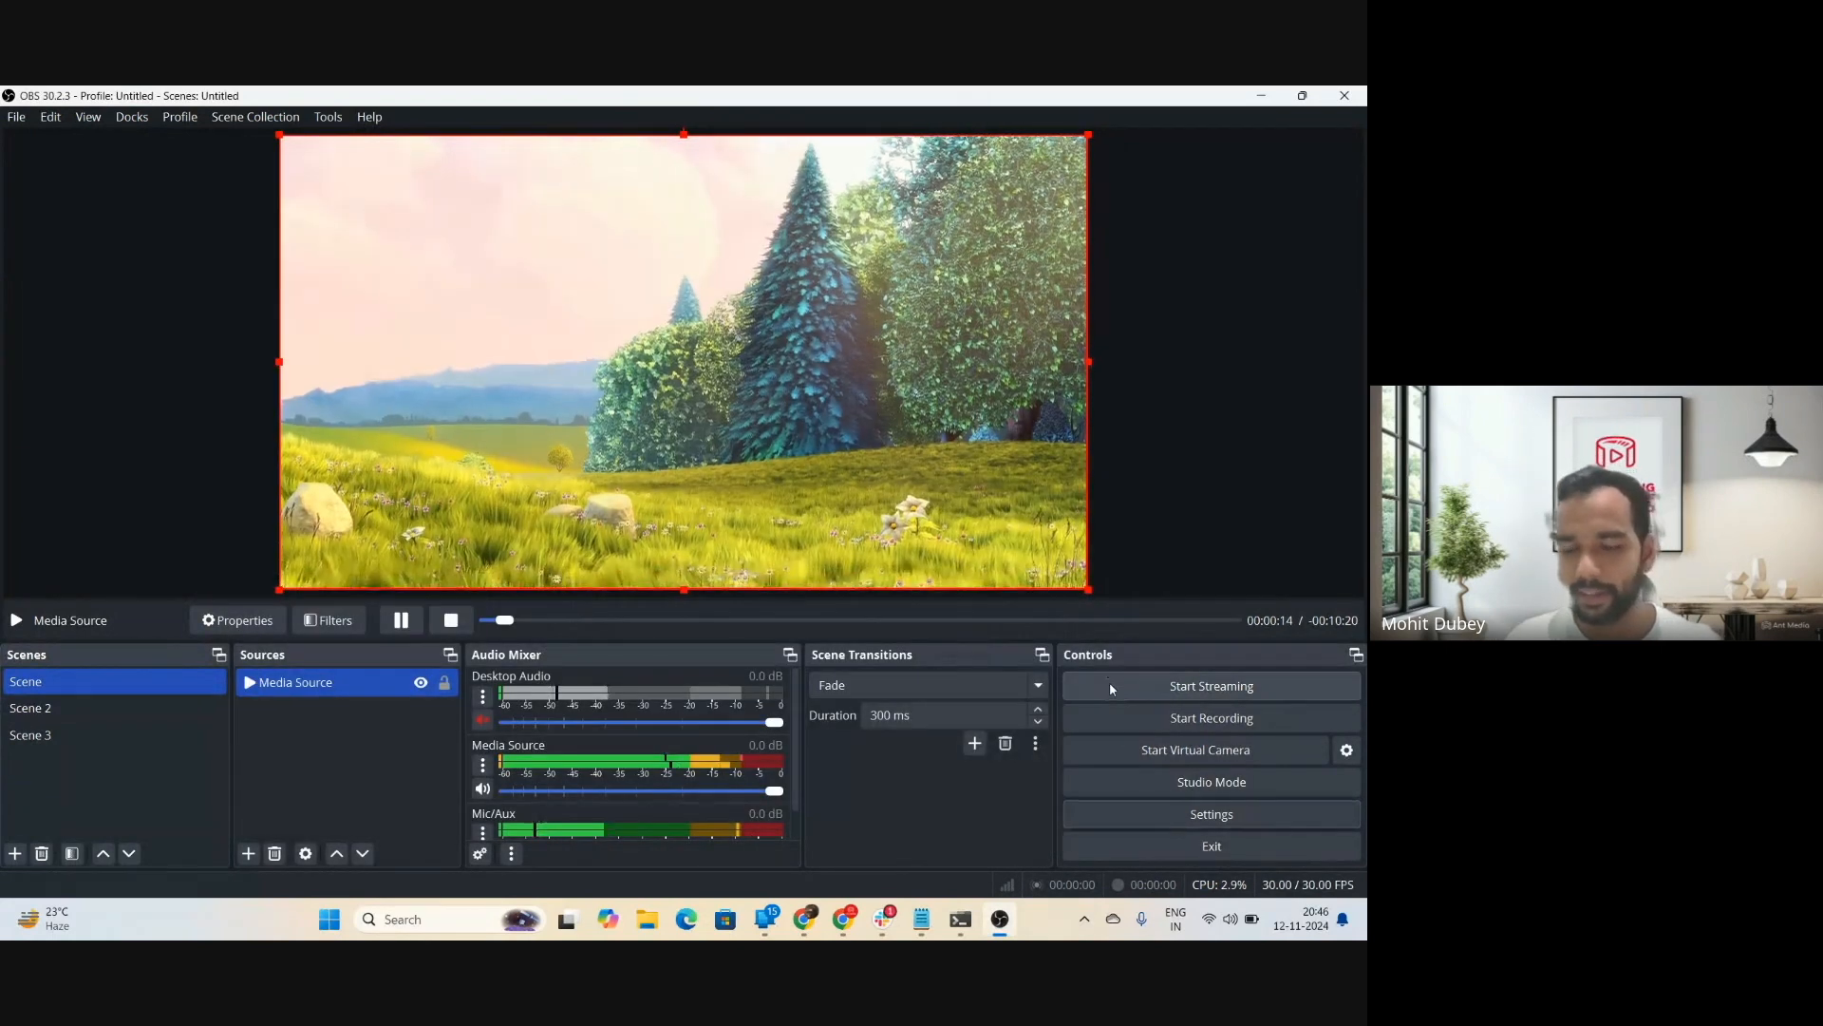
{"action": "left_click", "coordinate": [1211, 686]}
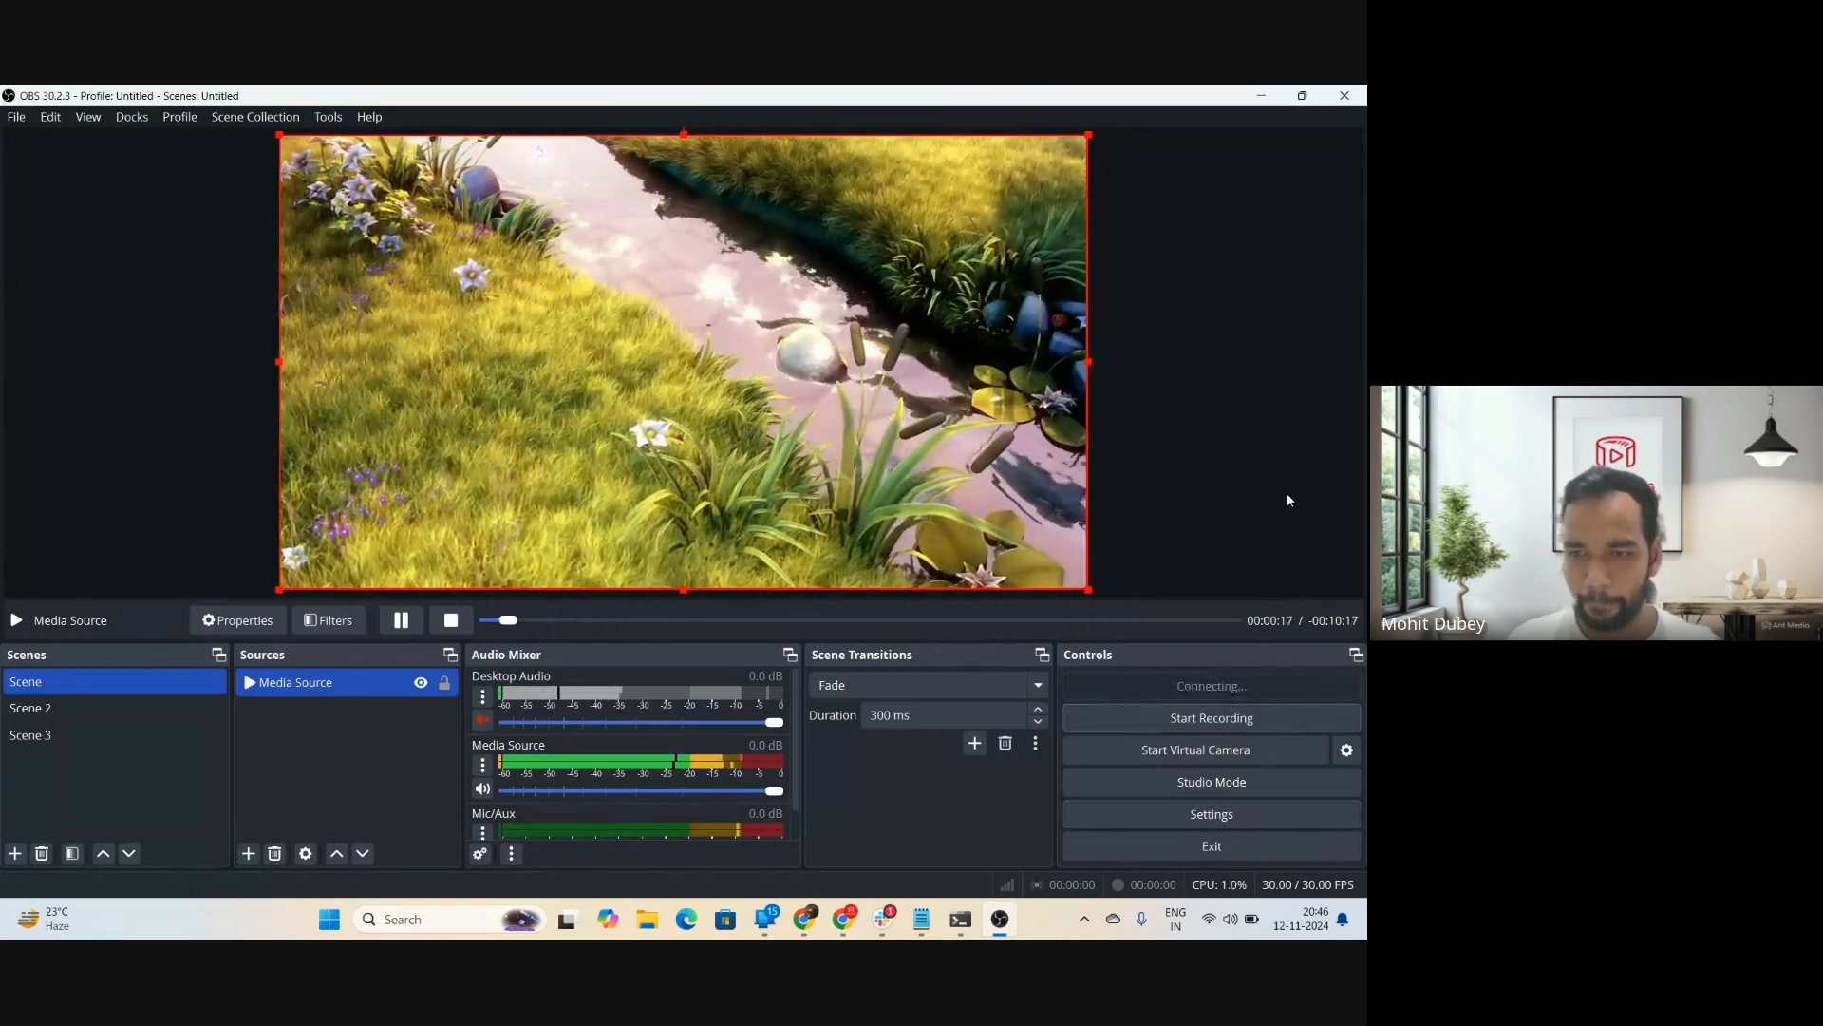
{"action": "left_click", "coordinate": [1211, 686]}
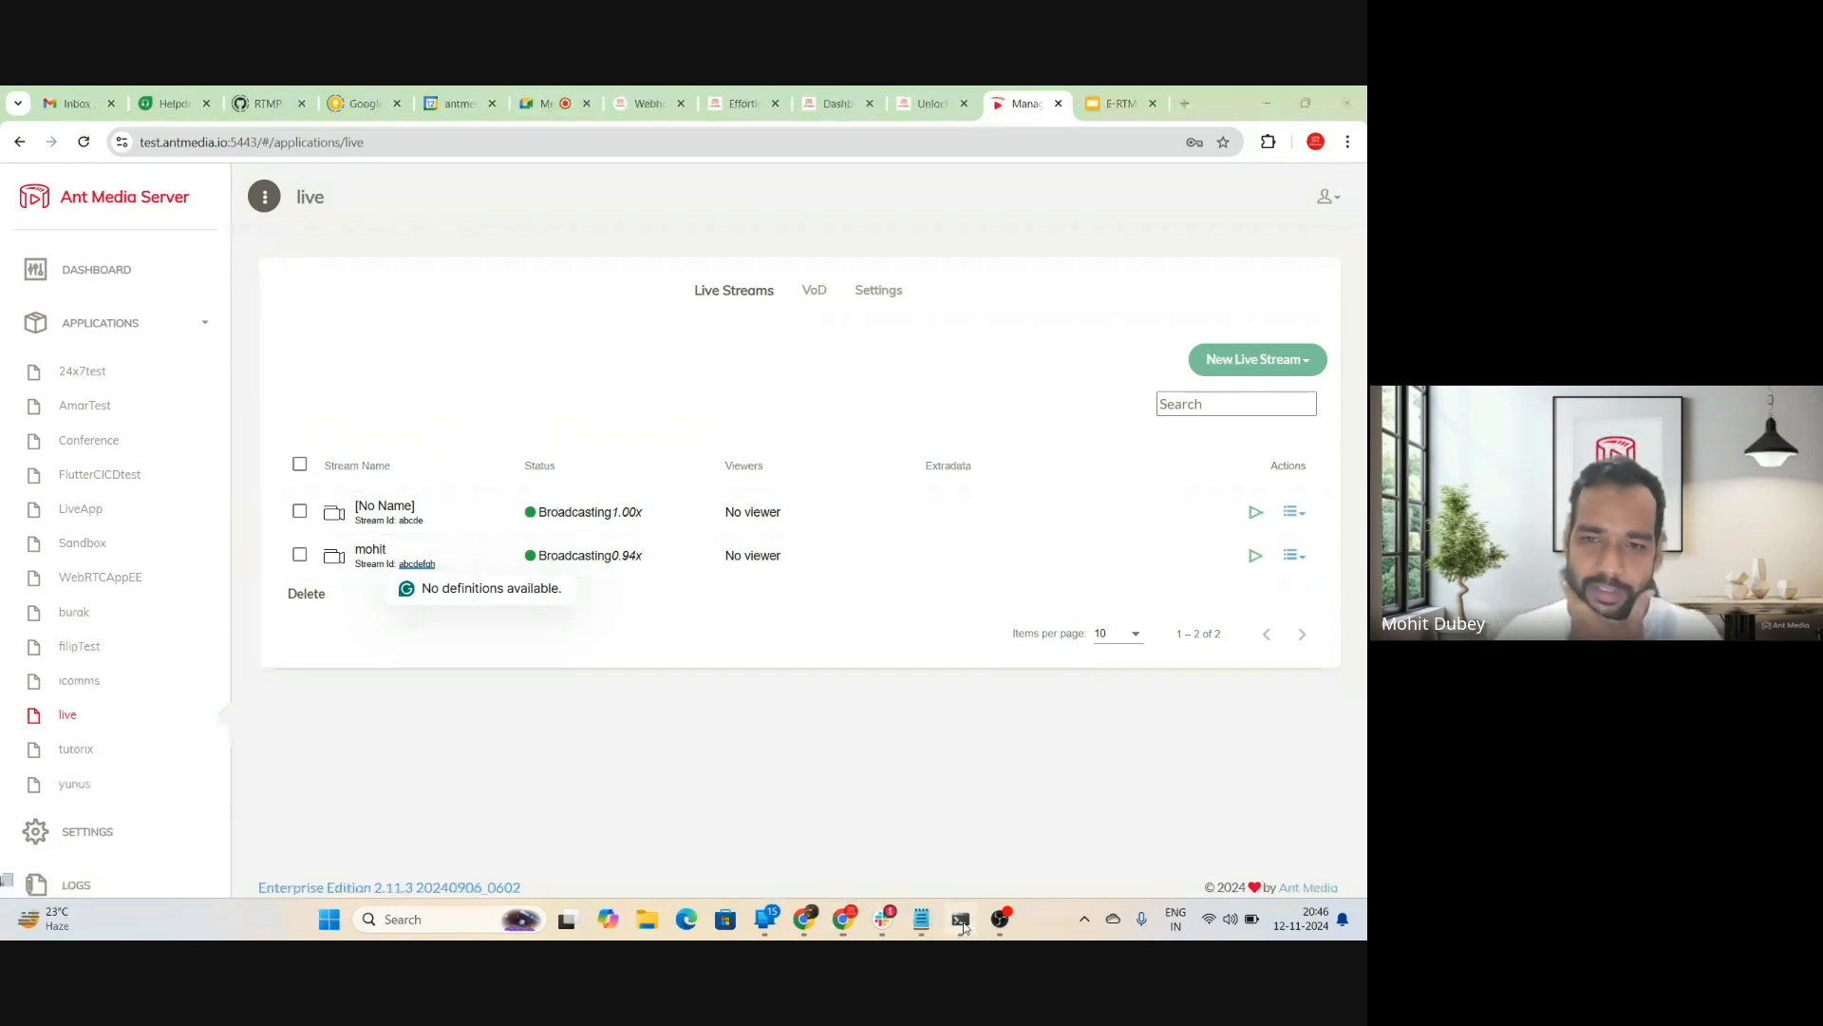
Select the mohit stream's id abcdefgh in the live application's stream list
{"action": "left_click", "coordinate": [959, 918]}
{"action": "type", "text": "ffplay"}
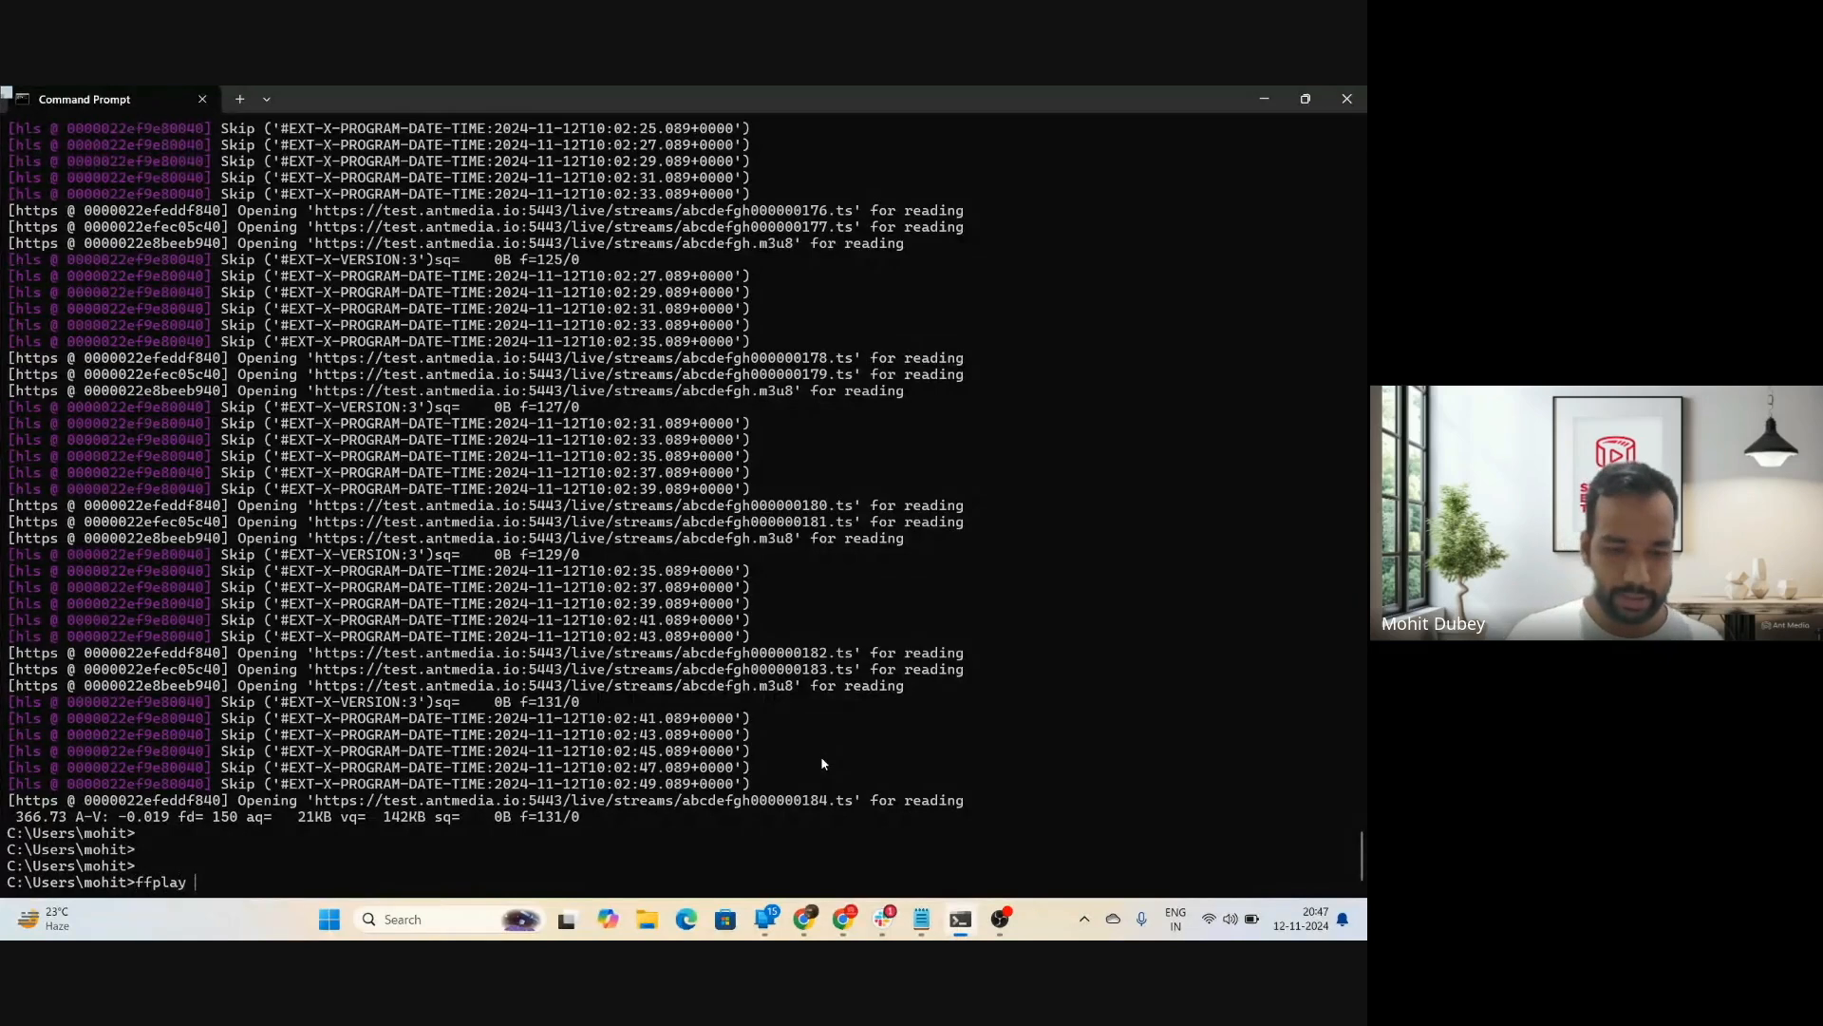
{"action": "type", "text": "https://test.antmedia.io:5443/live/streams/abcdefgh.m3u8"}
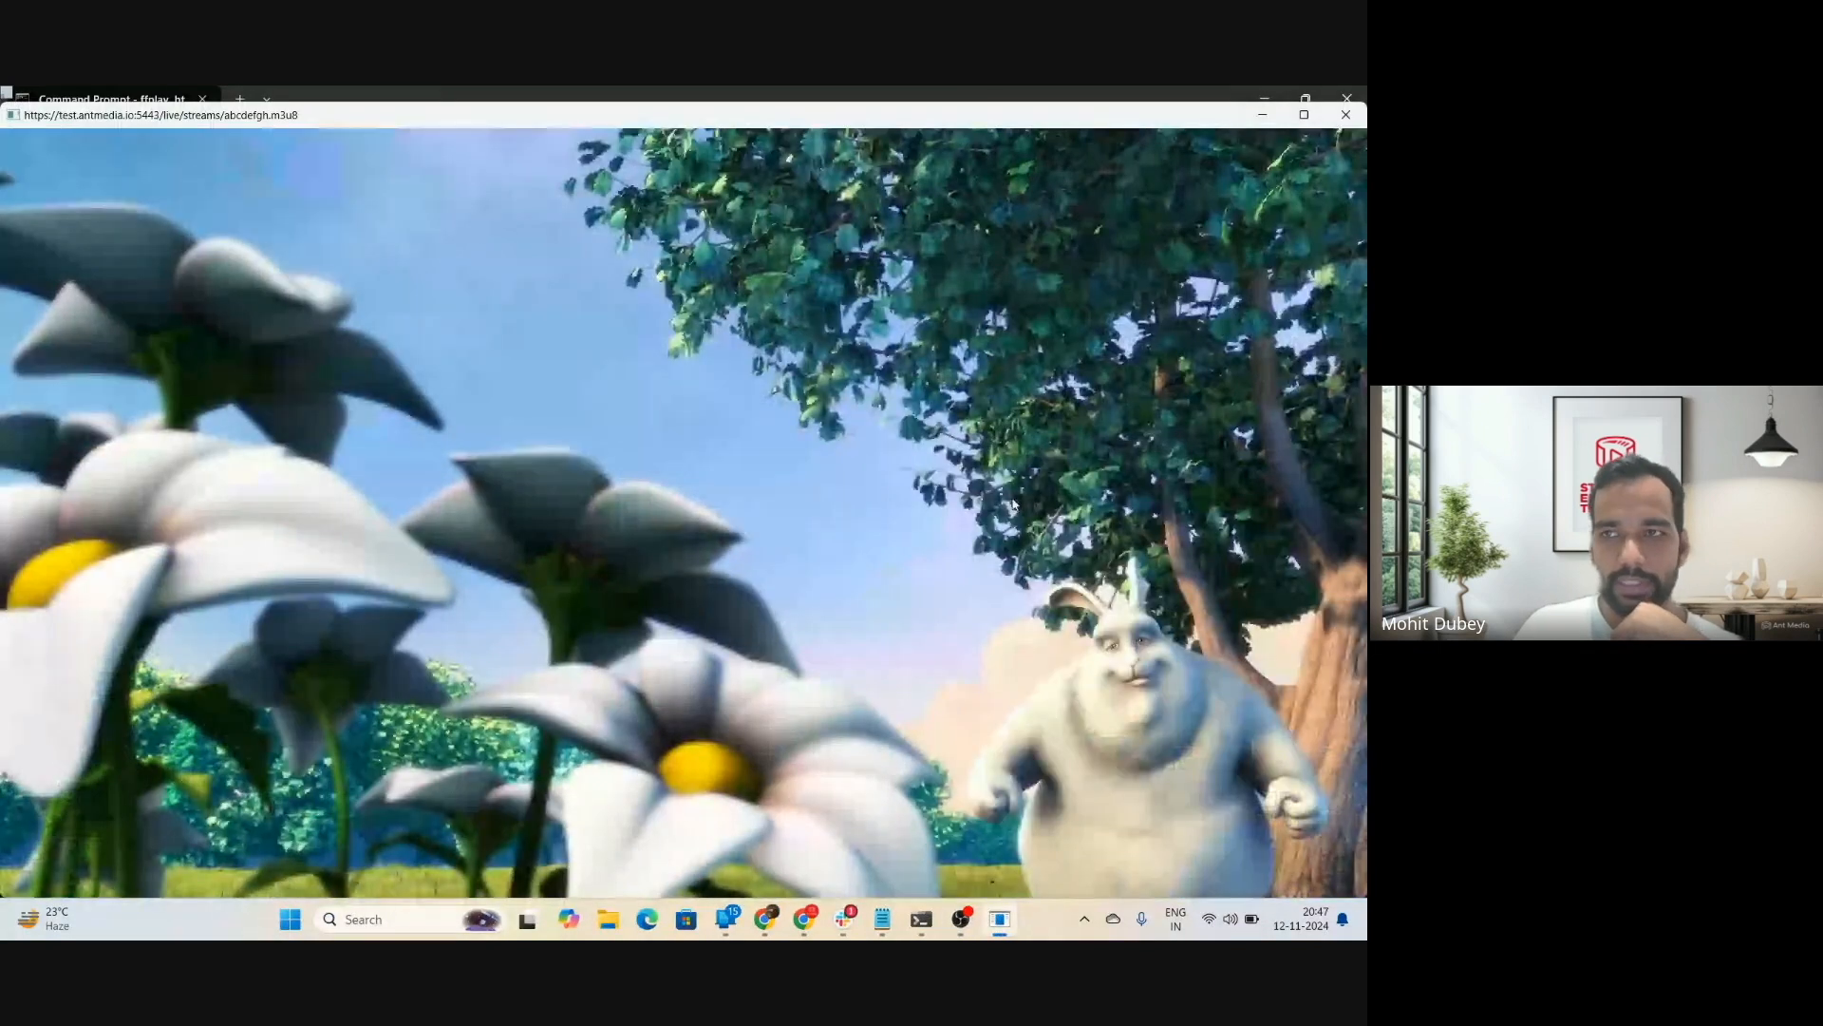
Check the HEVC 1920x1080 stream details in the console, watch playback, then close ffplay
{"action": "left_click", "coordinate": [114, 99]}
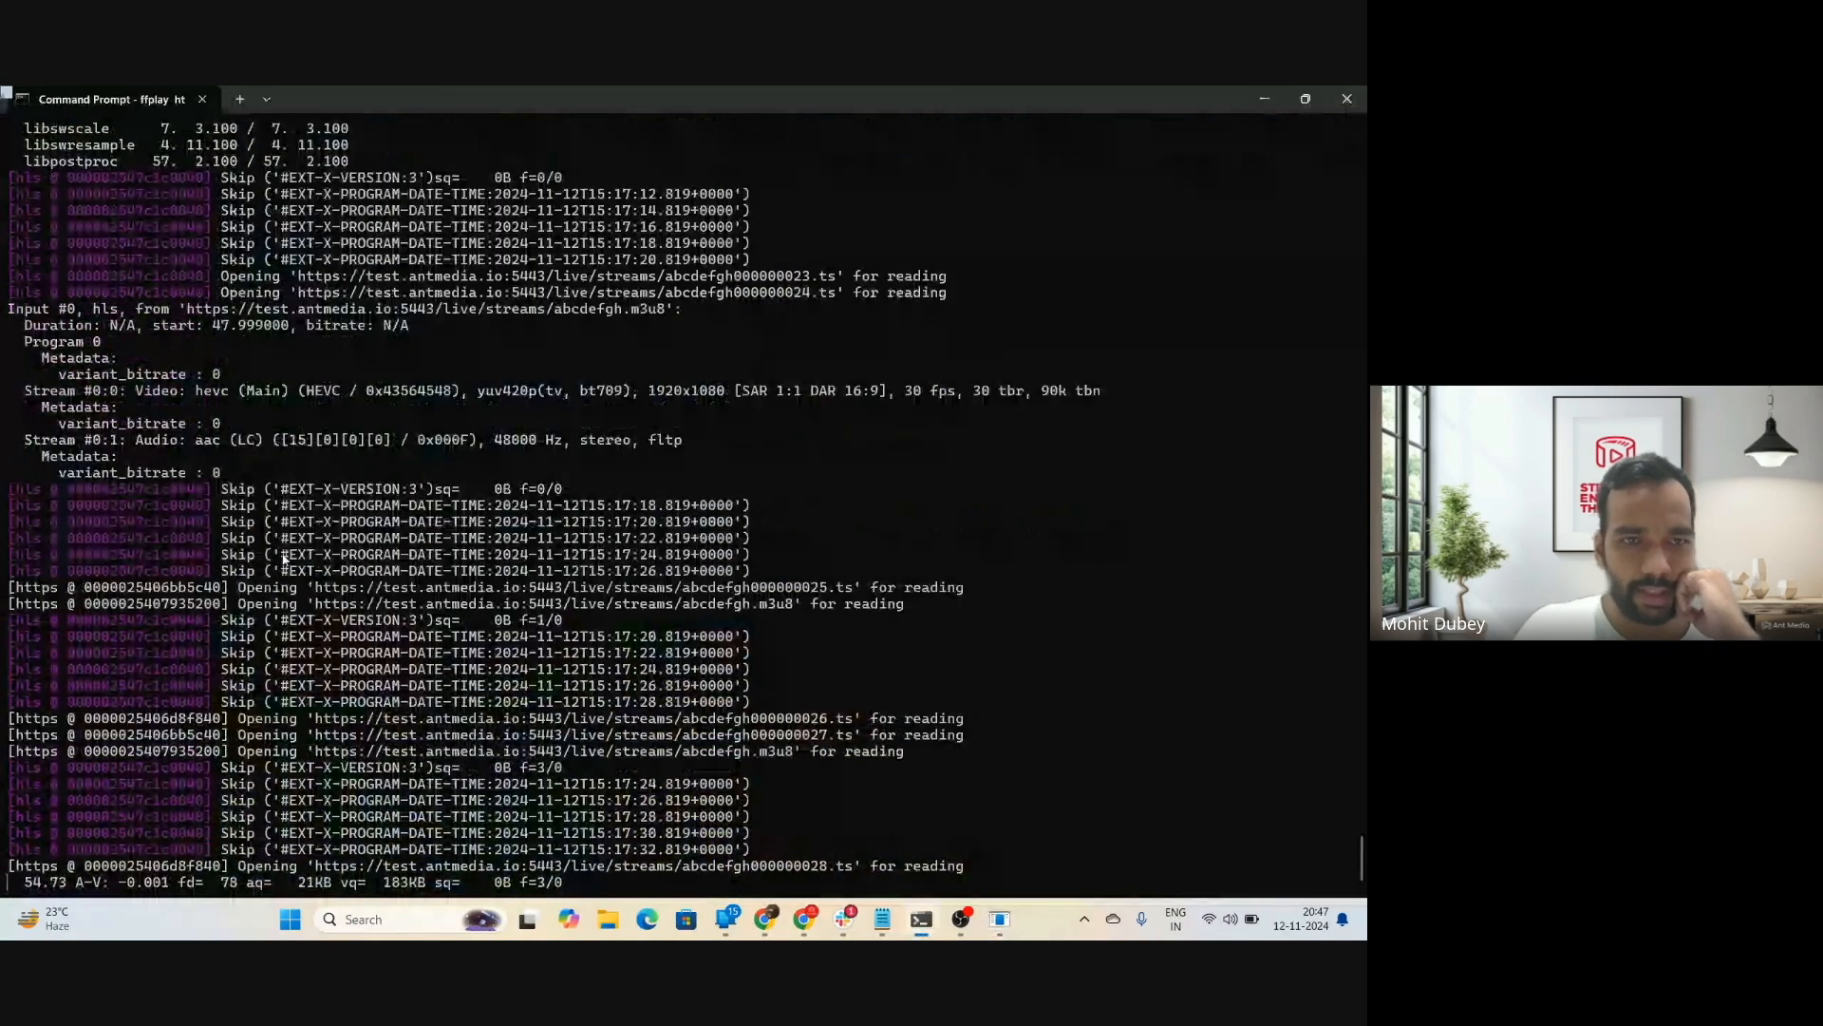
{"action": "double_click", "coordinate": [238, 390]}
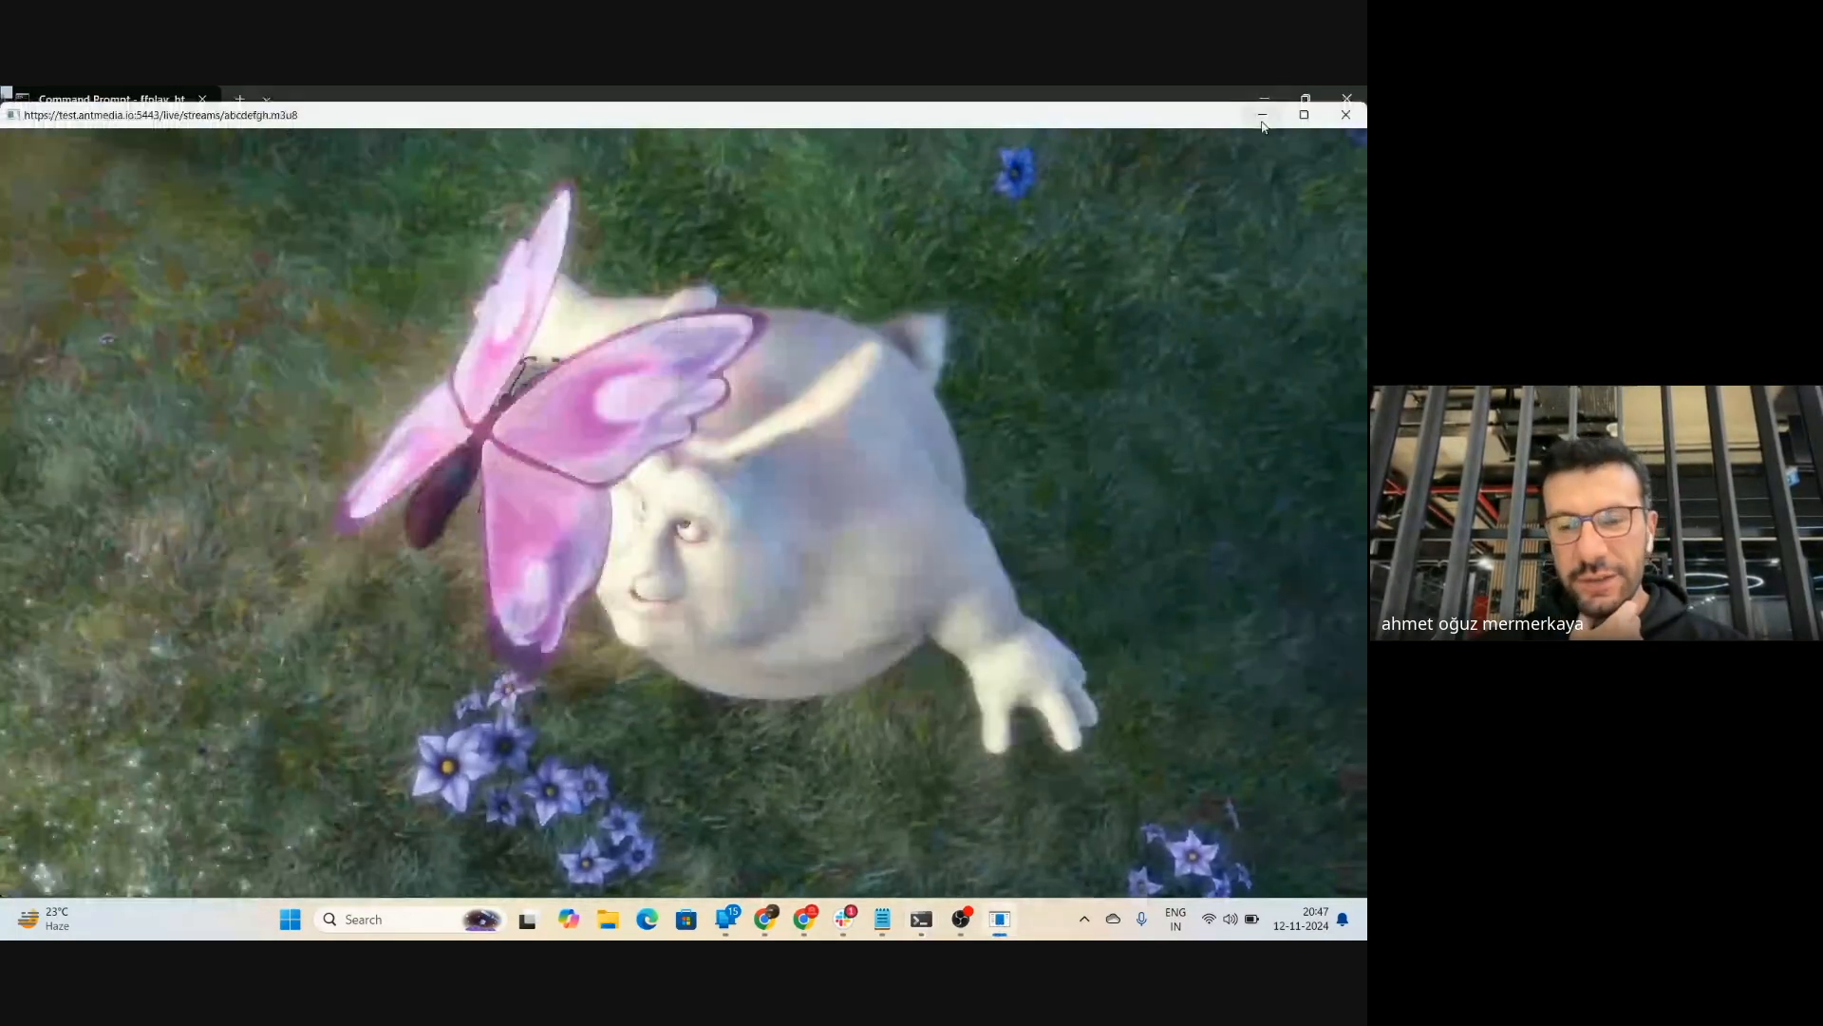
{"action": "mouse_move", "coordinate": [1263, 114]}
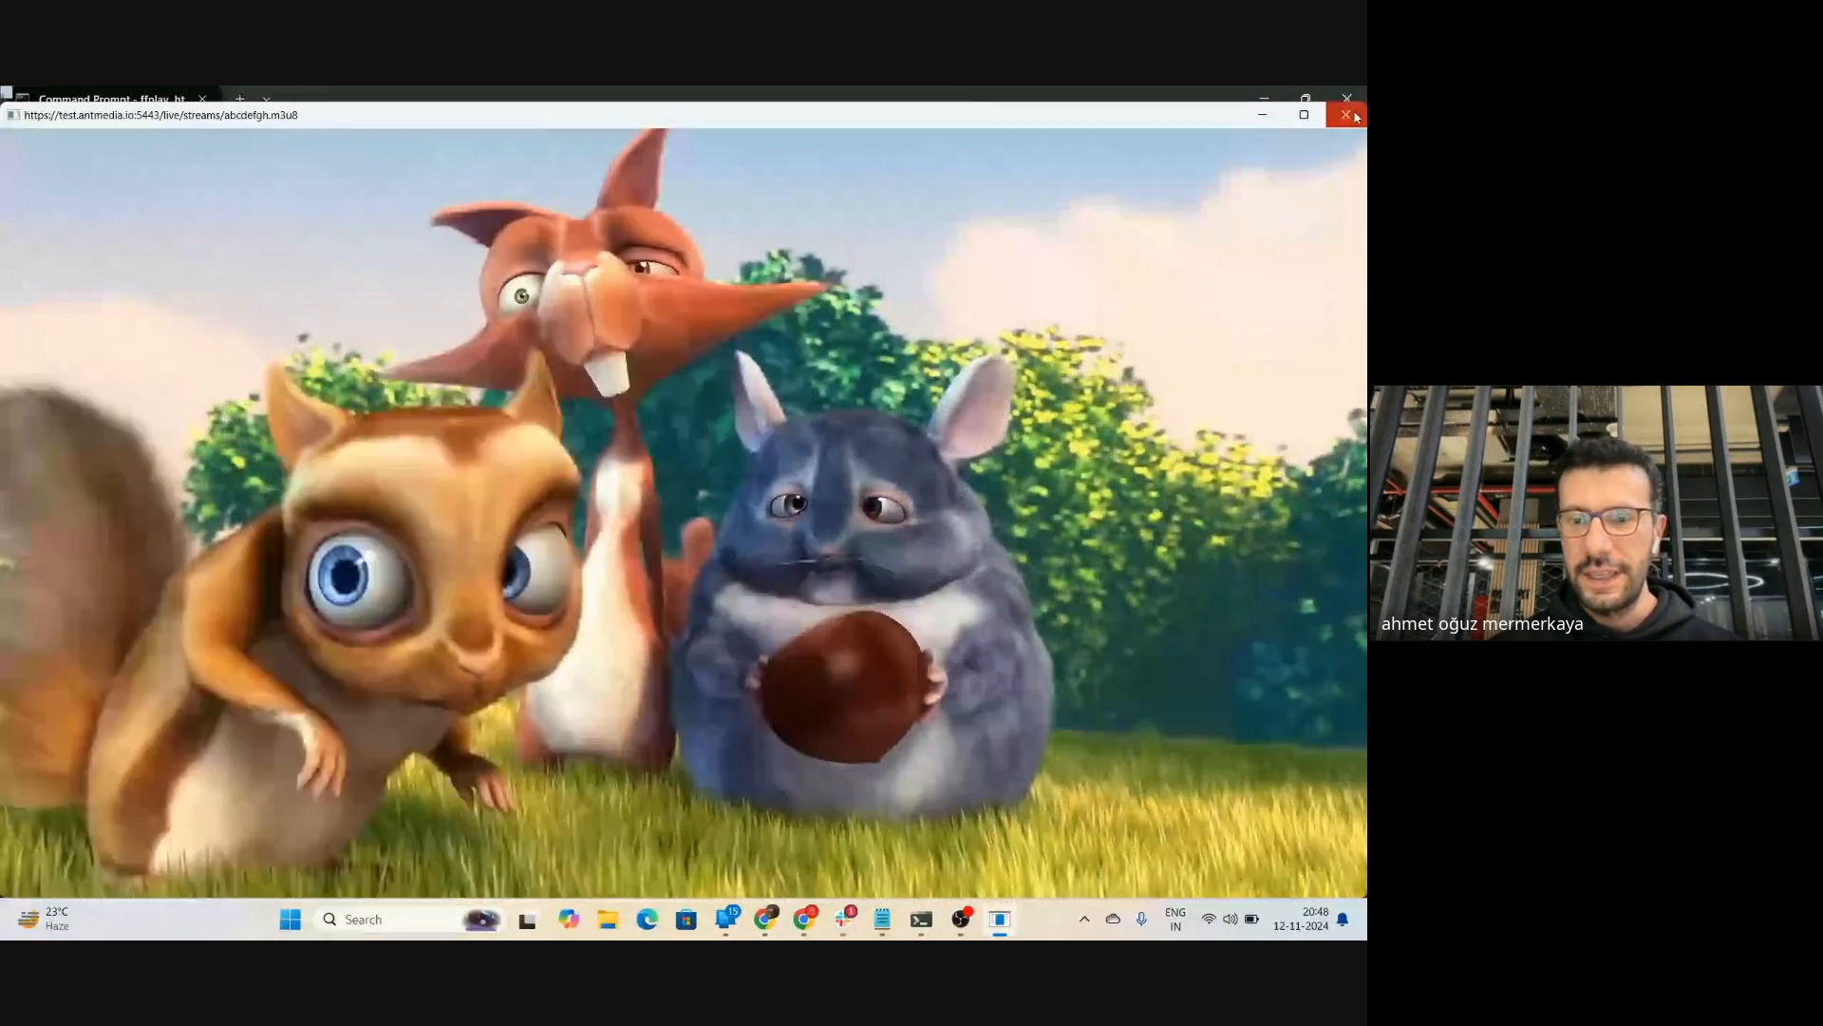
{"action": "left_click", "coordinate": [1347, 115]}
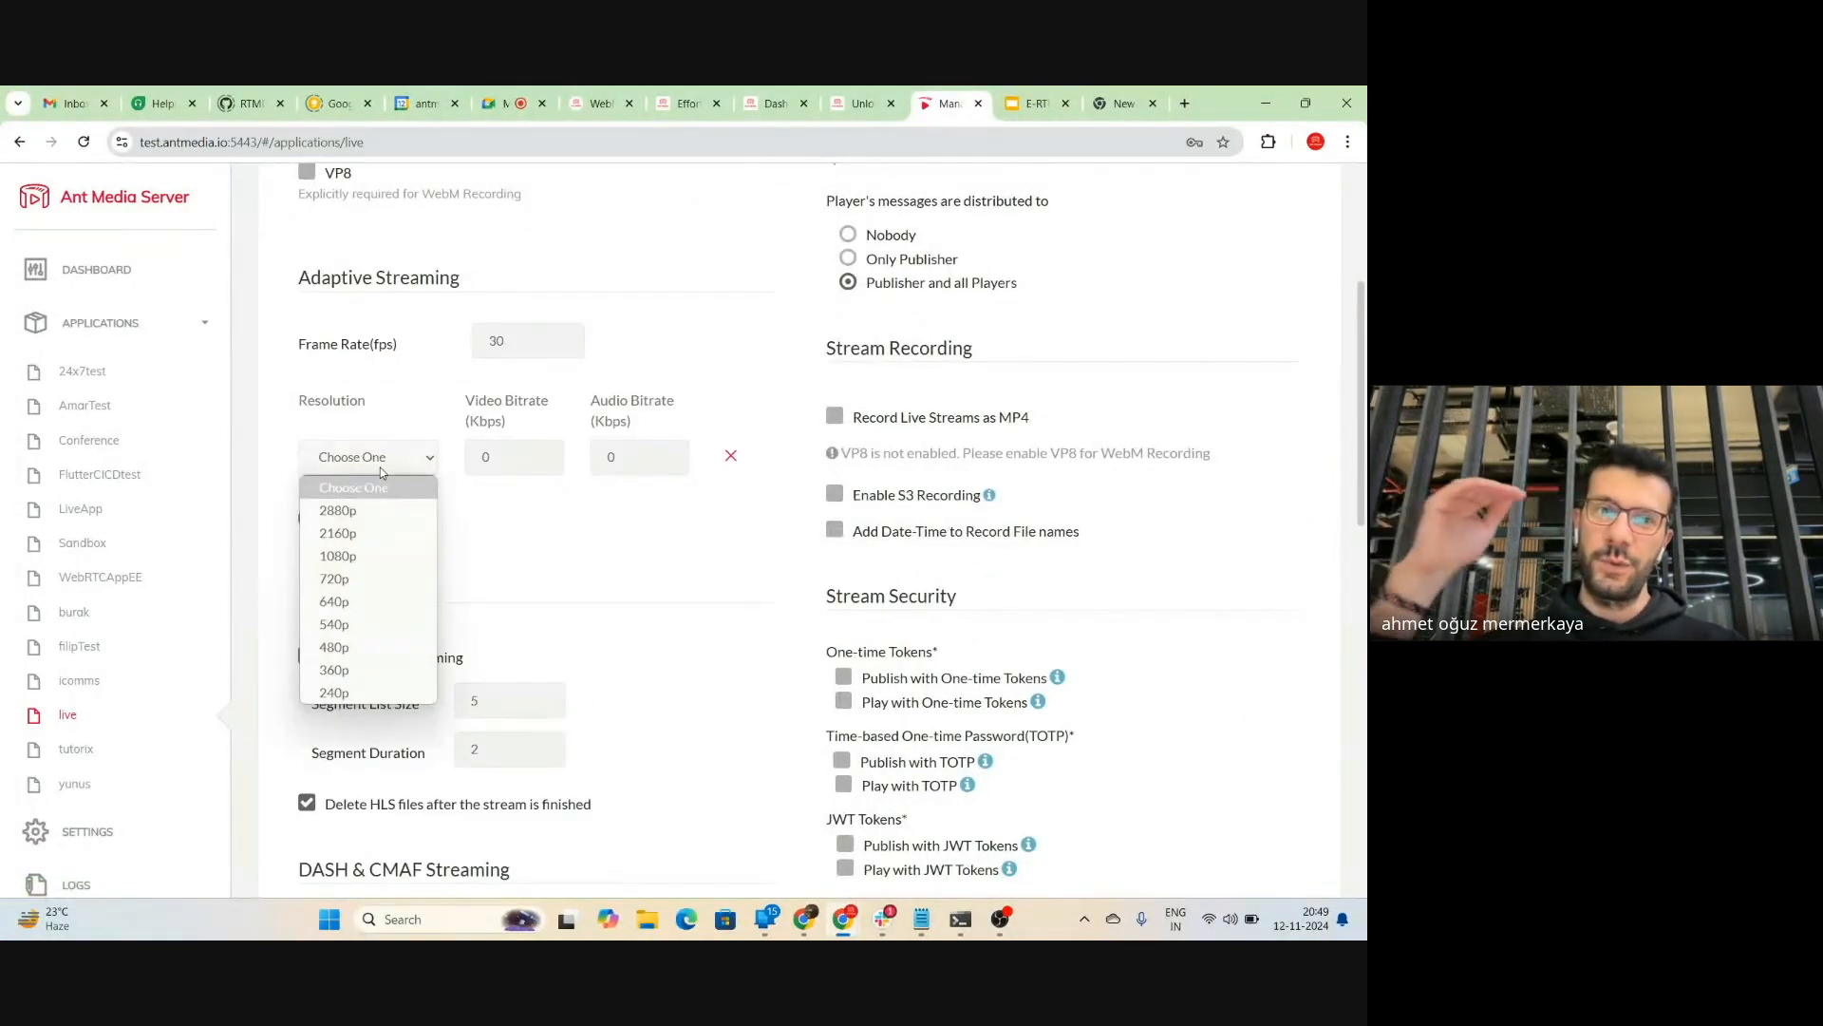
{"action": "mouse_move", "coordinate": [365, 579]}
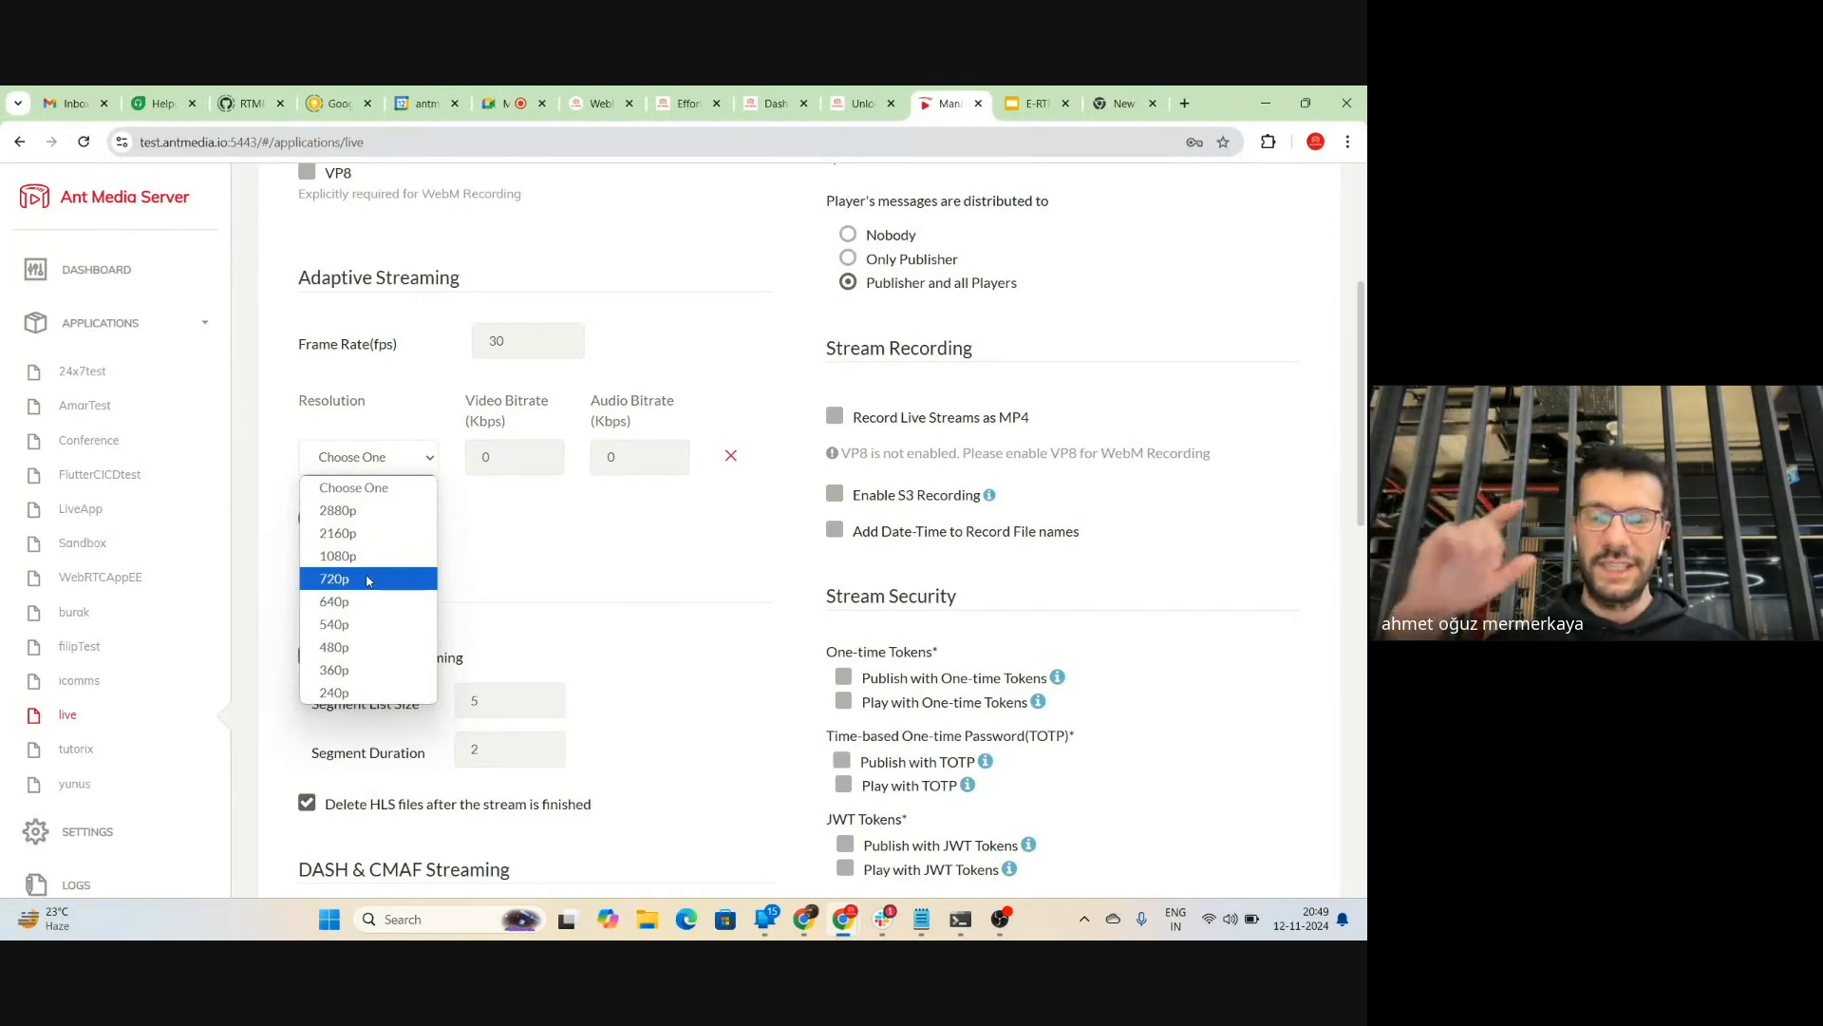
Save a 720p adaptive rendition (2000/128 Kbps) and uncheck H.264 WebRTC codec support
{"action": "left_click", "coordinate": [333, 579]}
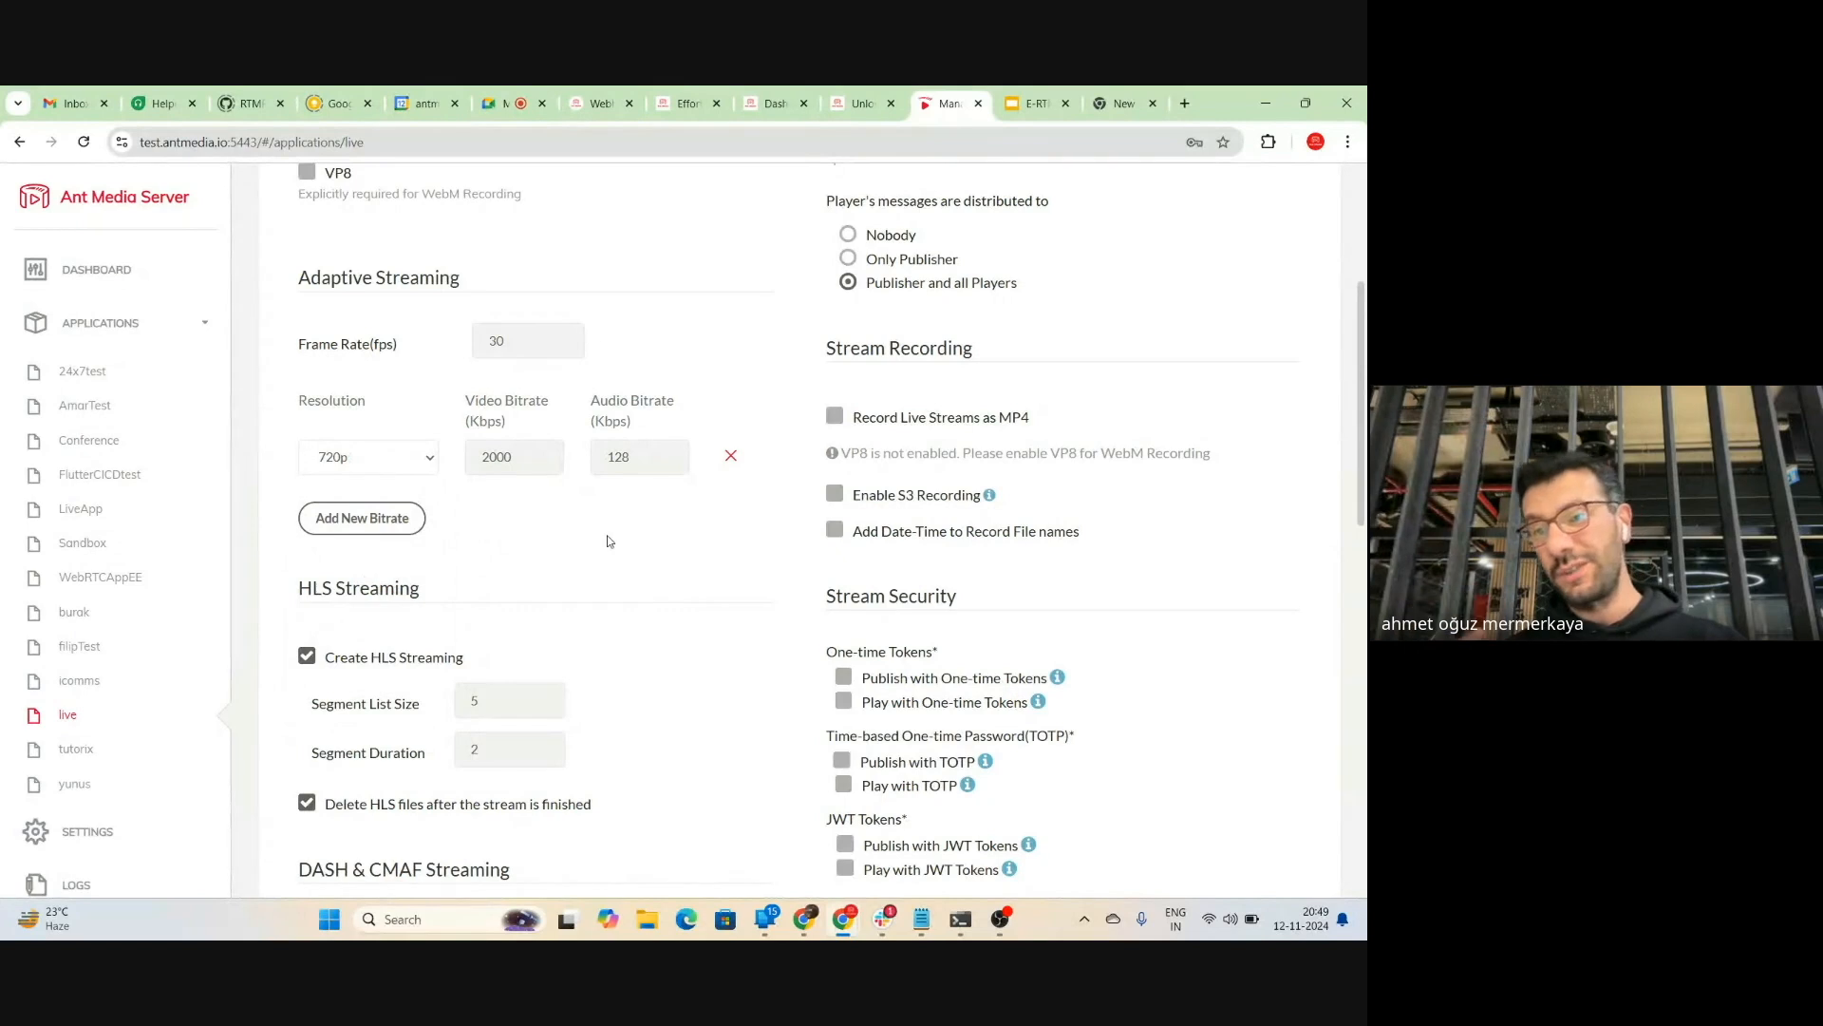
{"action": "scroll", "scroll_direction": "down", "scroll_amount": 3}
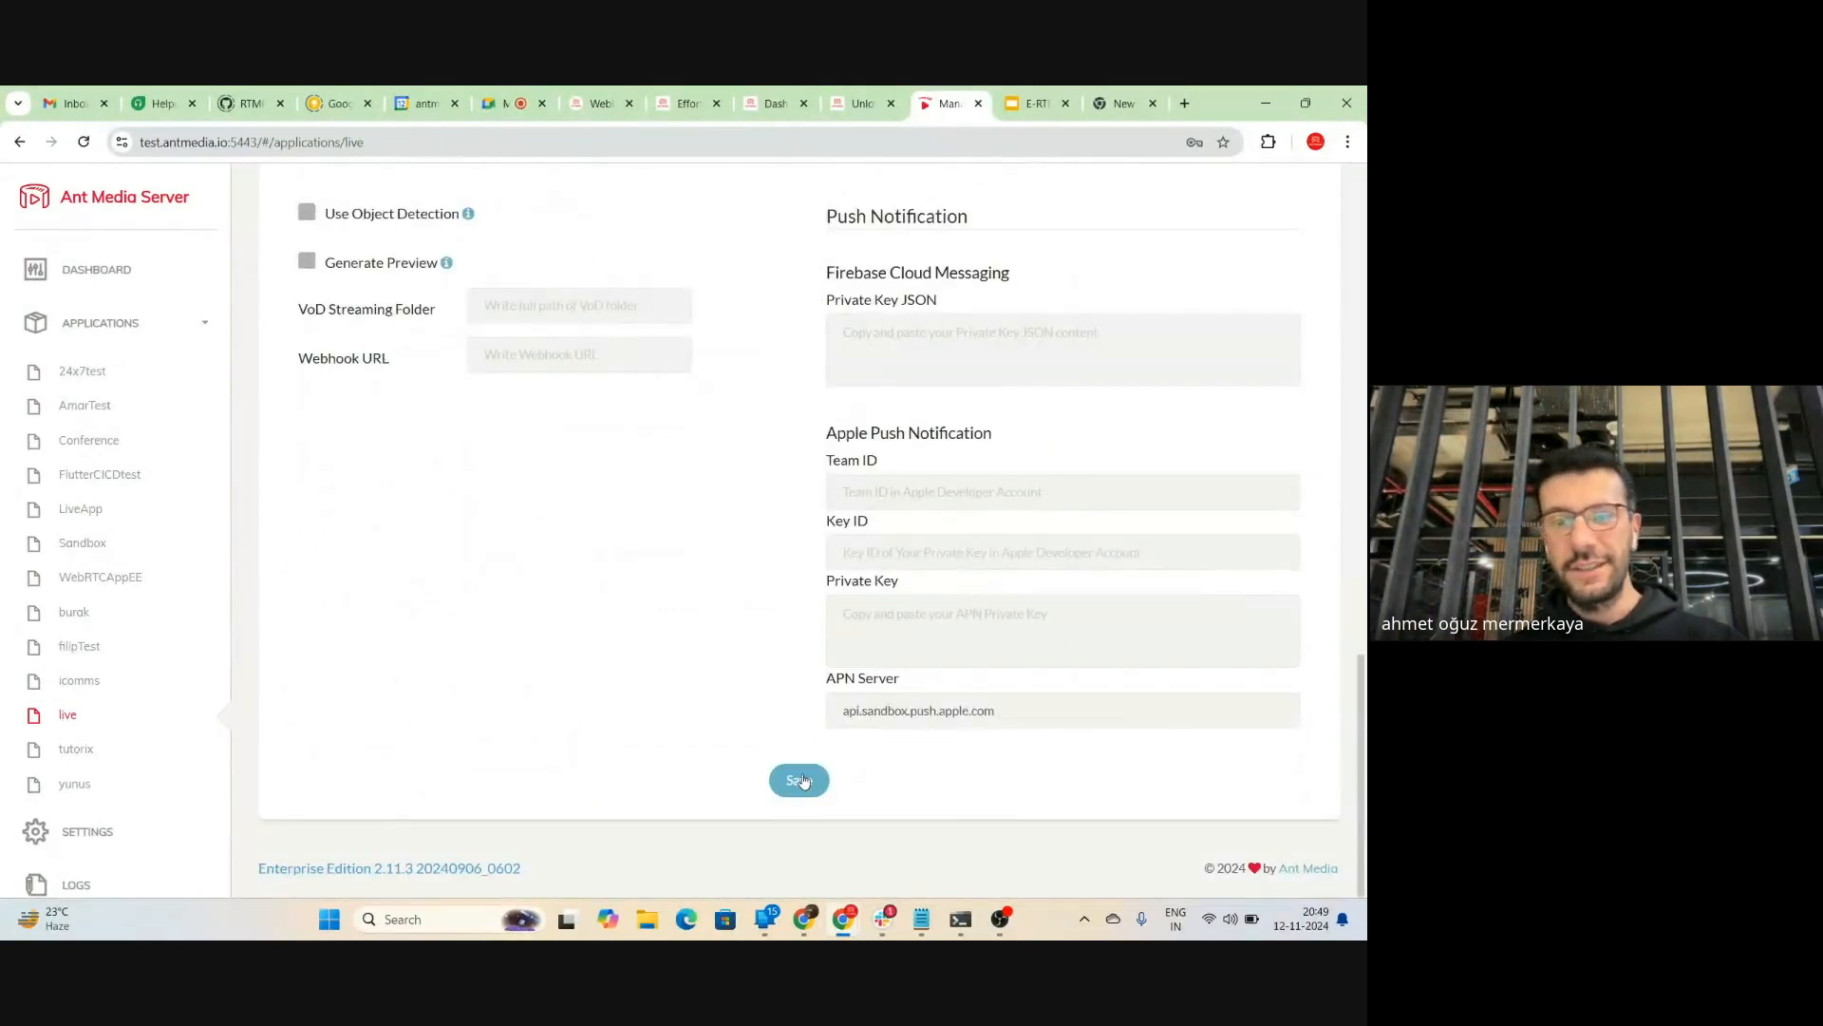
{"action": "left_click", "coordinate": [798, 780]}
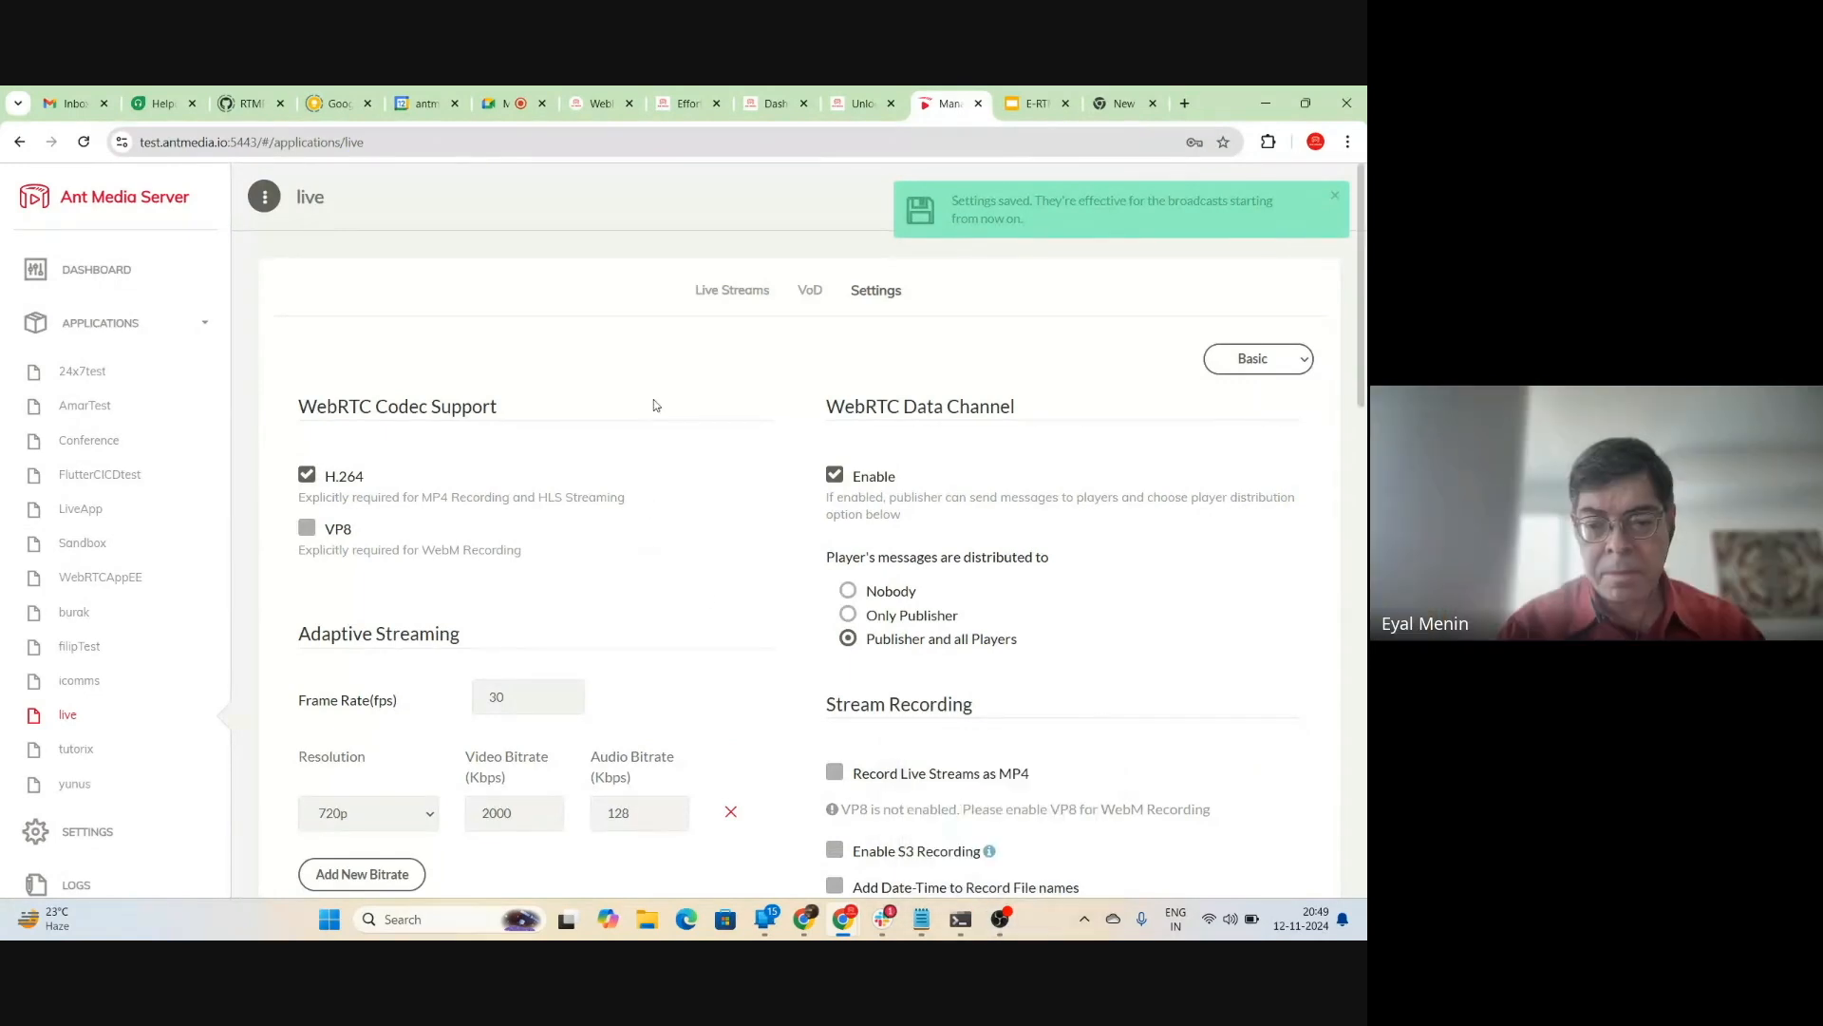
{"action": "scroll", "scroll_direction": "down", "scroll_amount": 3}
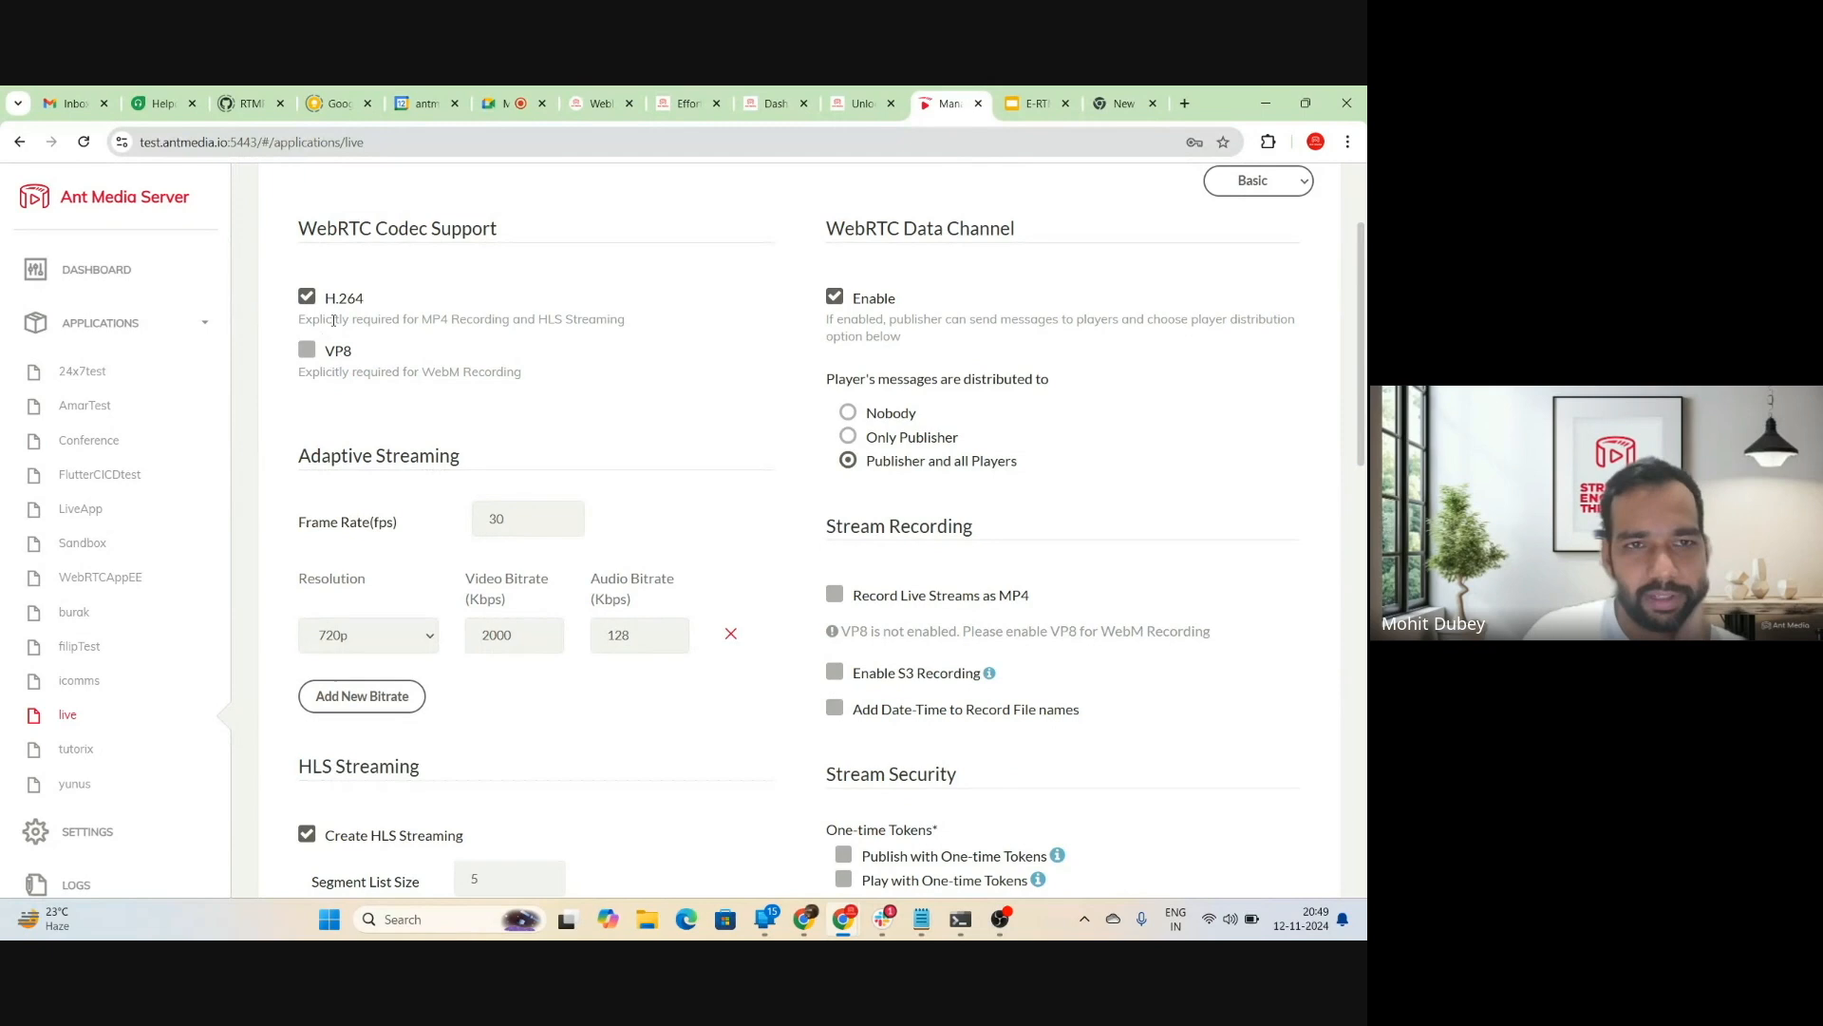
{"action": "left_click", "coordinate": [306, 295]}
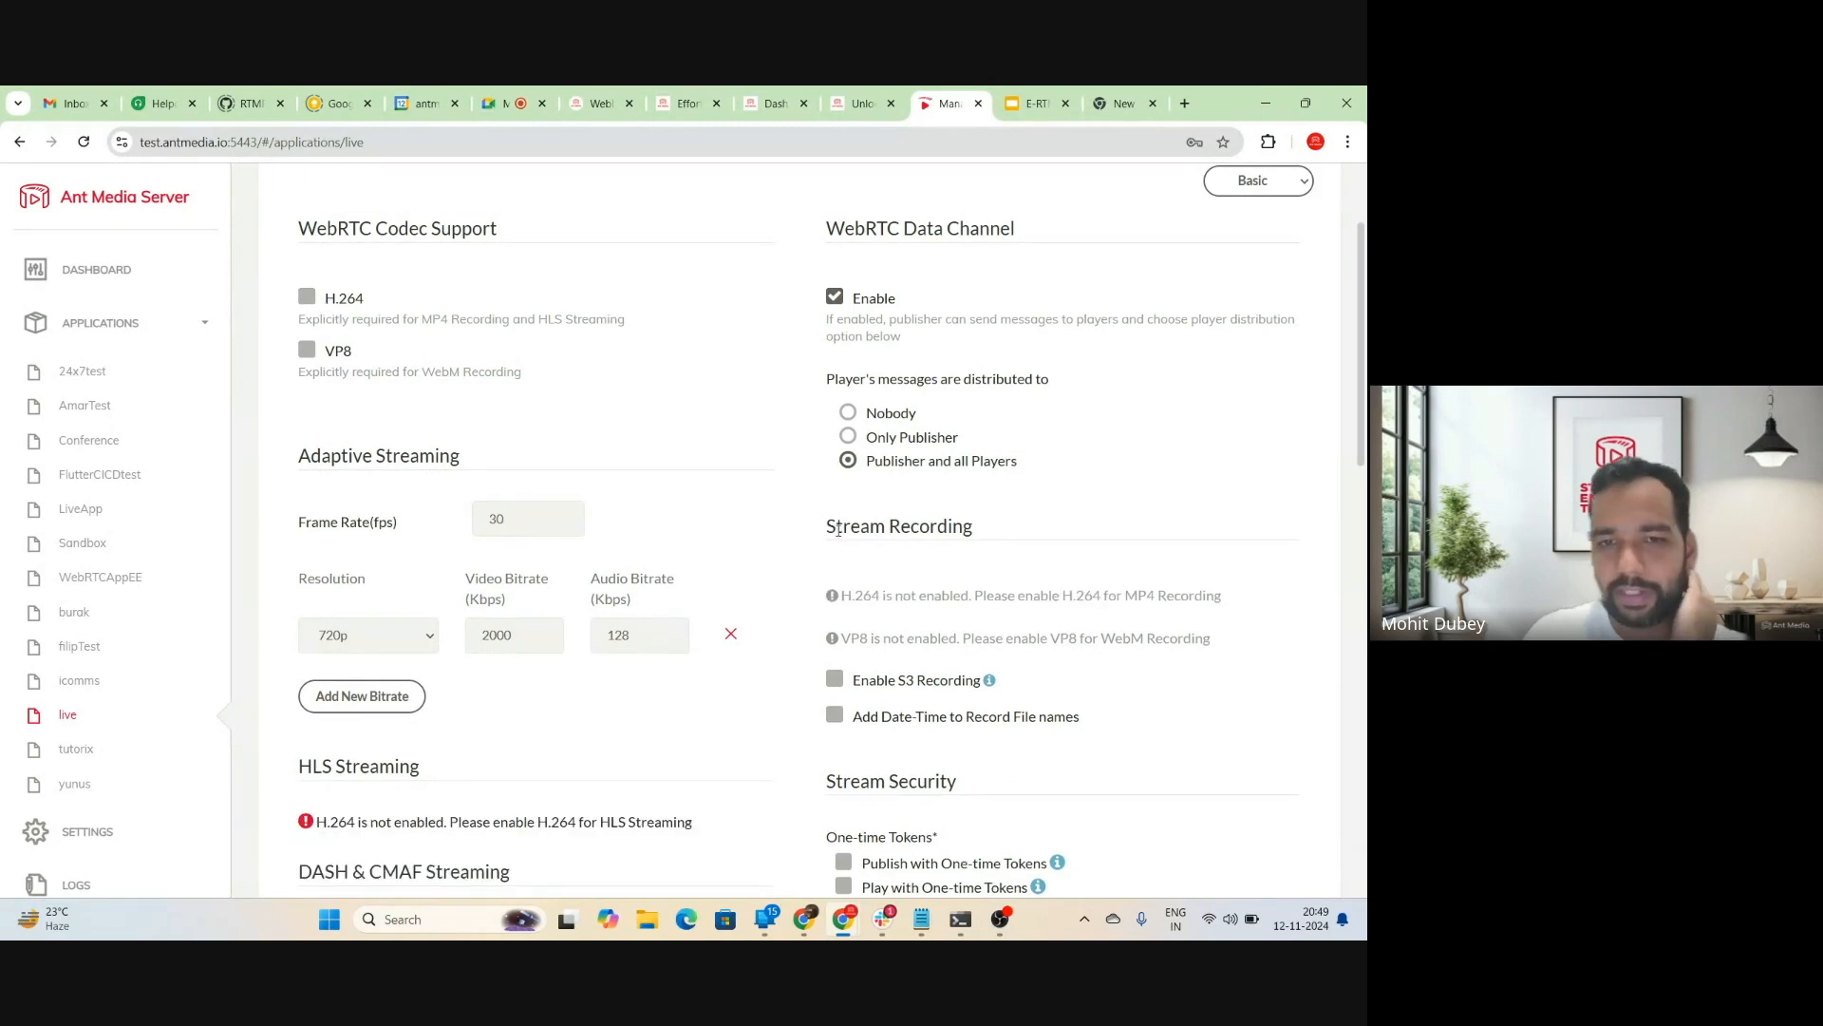